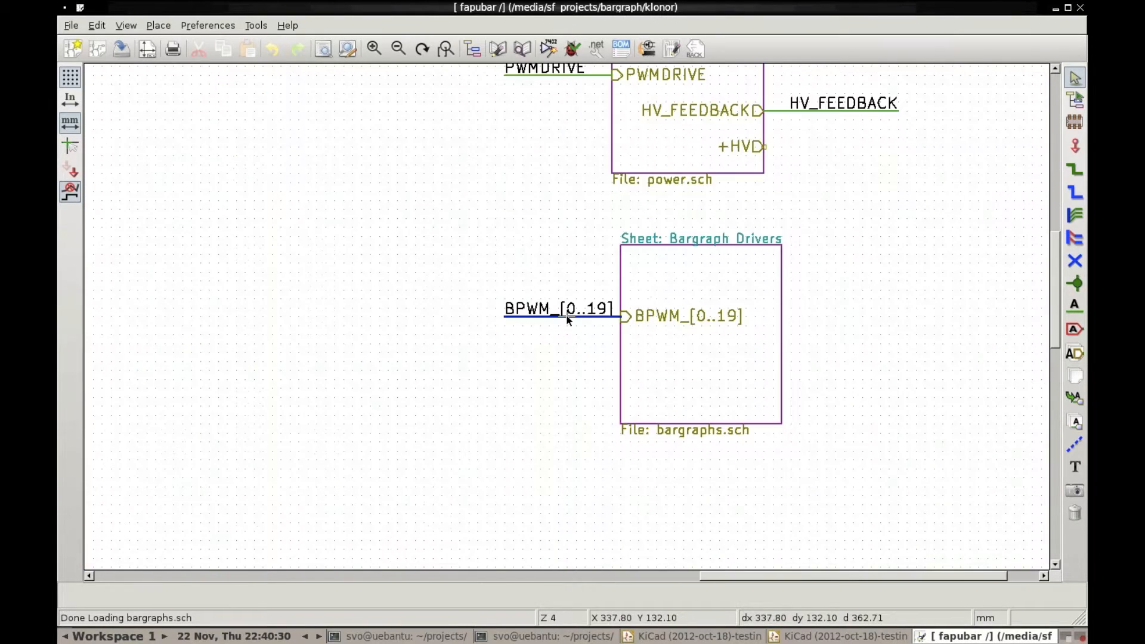
Step: Find bargraphs-macro.sch in the project file tree and open it in Eeschema
scroll("down", 3)
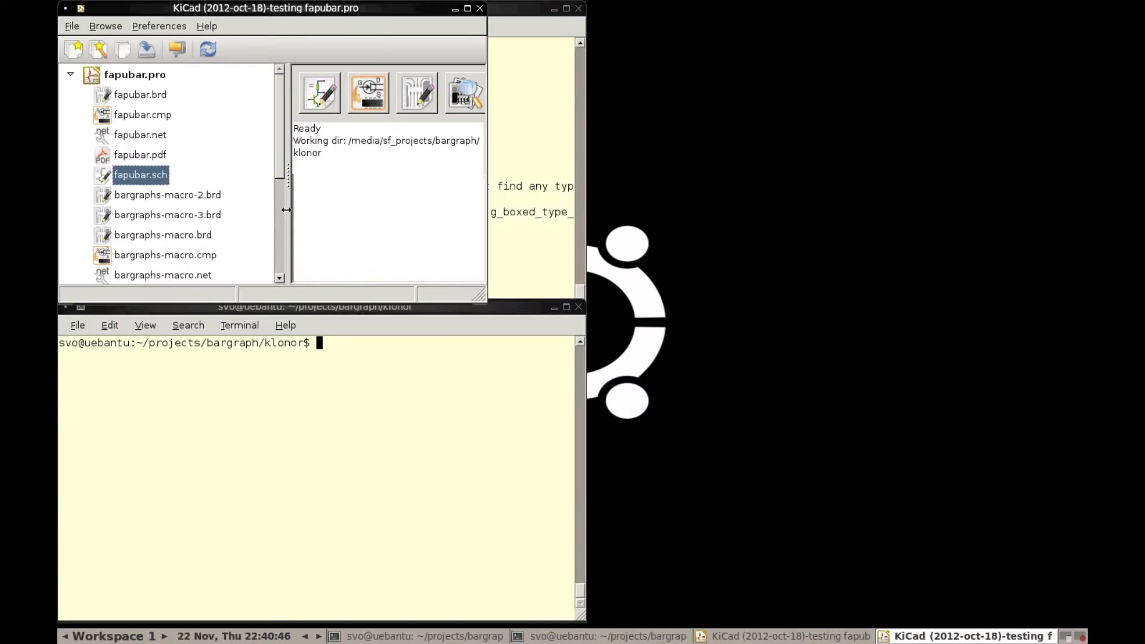
left_click(162, 234)
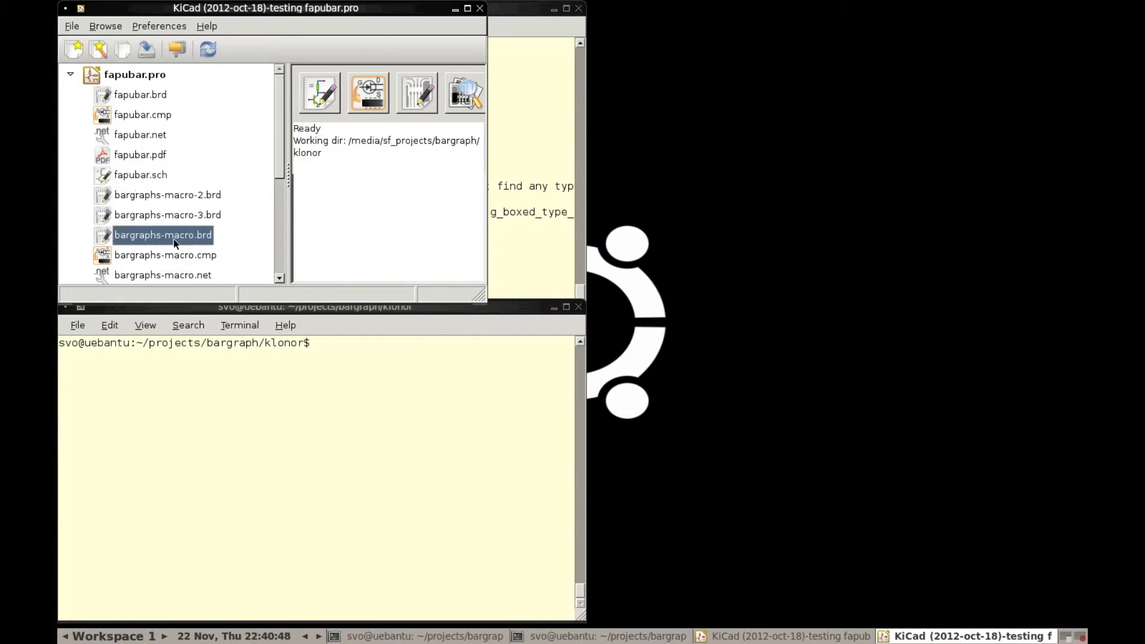
scroll("down", 3)
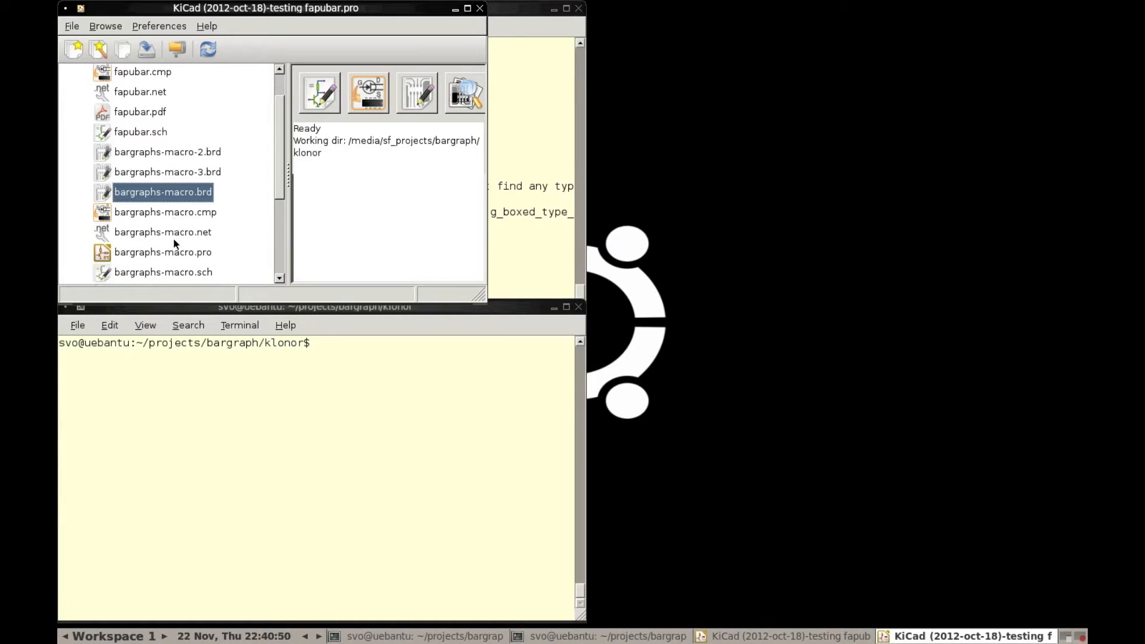
left_click(163, 272)
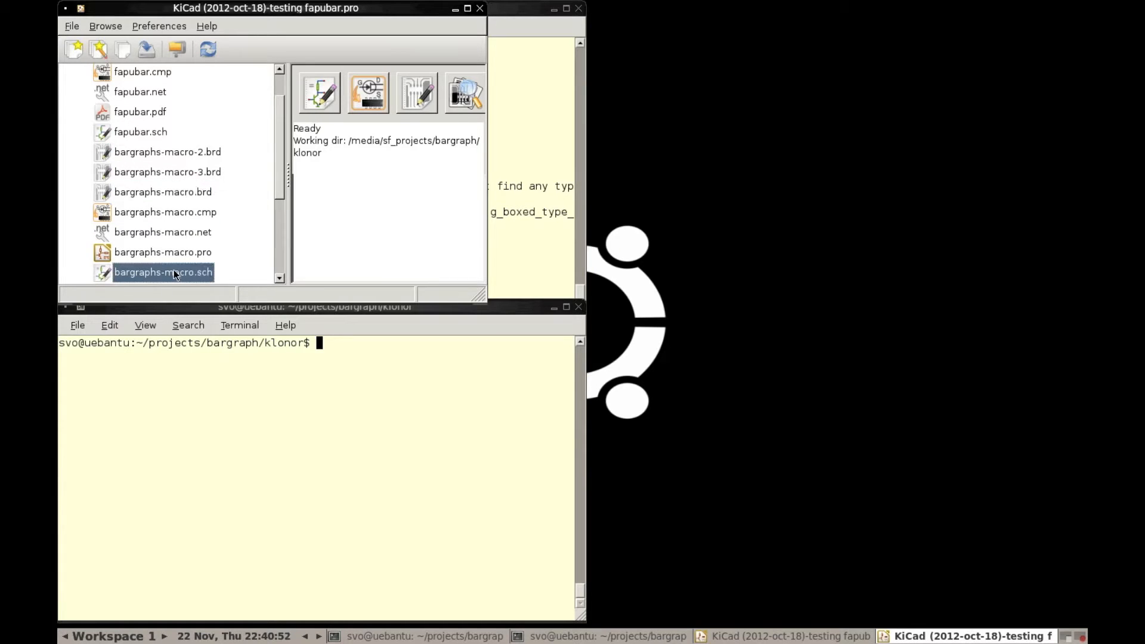
double_click(162, 272)
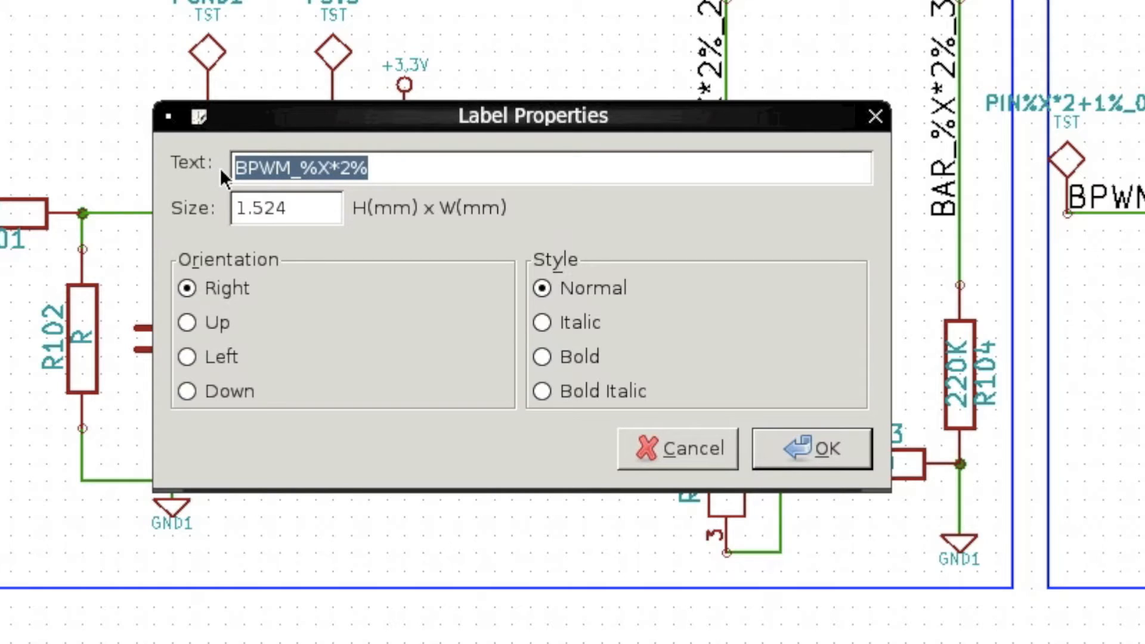
left_click(810, 448)
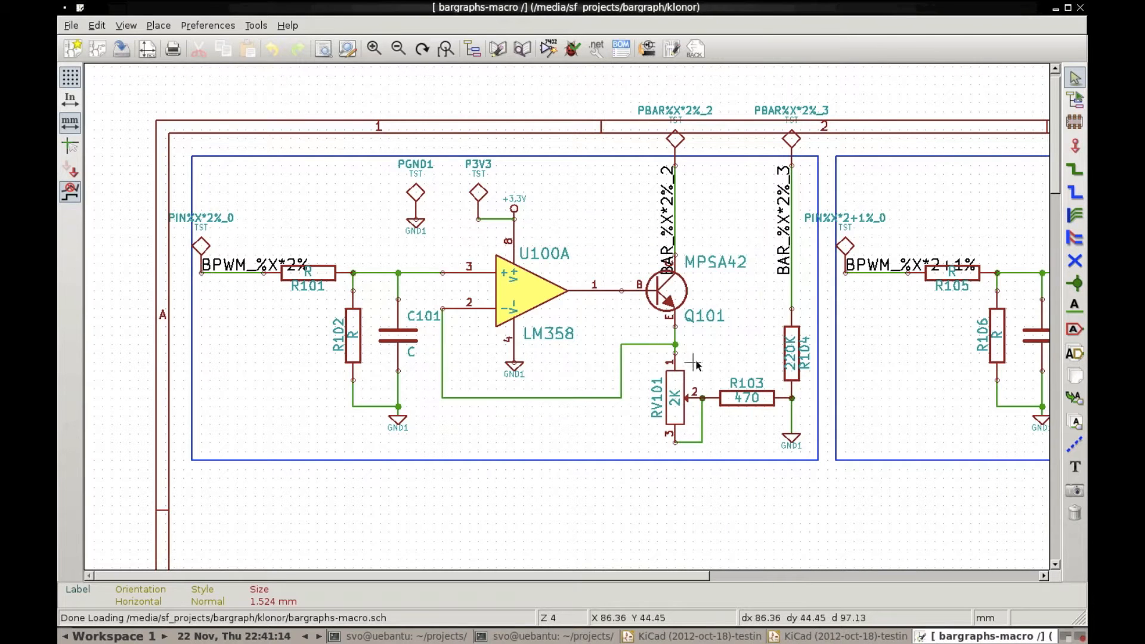
left_click(952, 271)
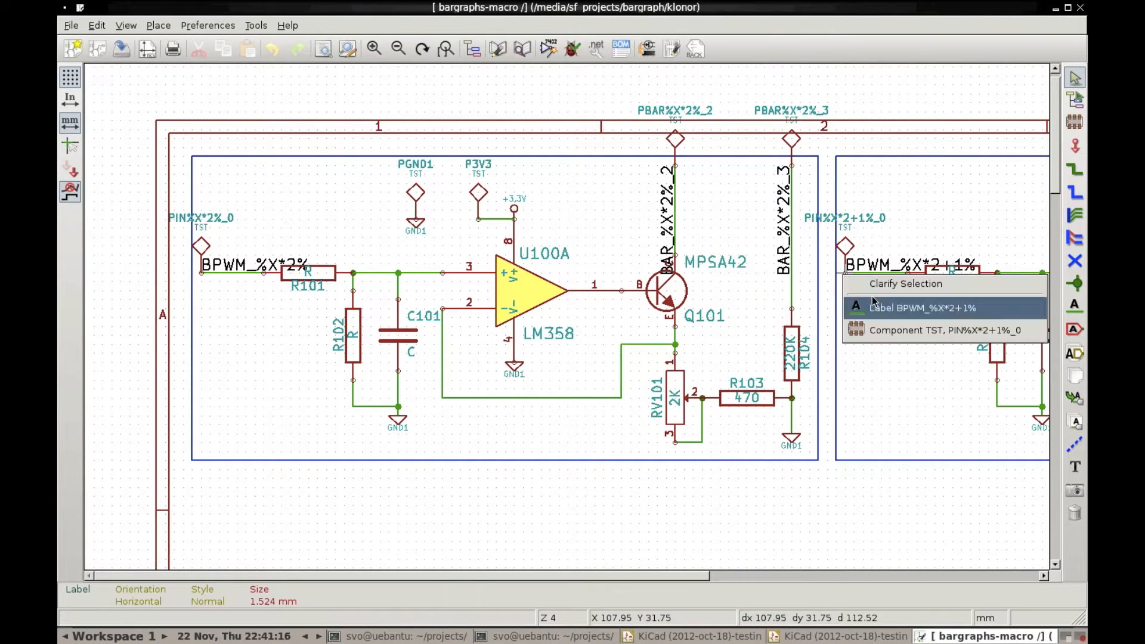
left_click(921, 308)
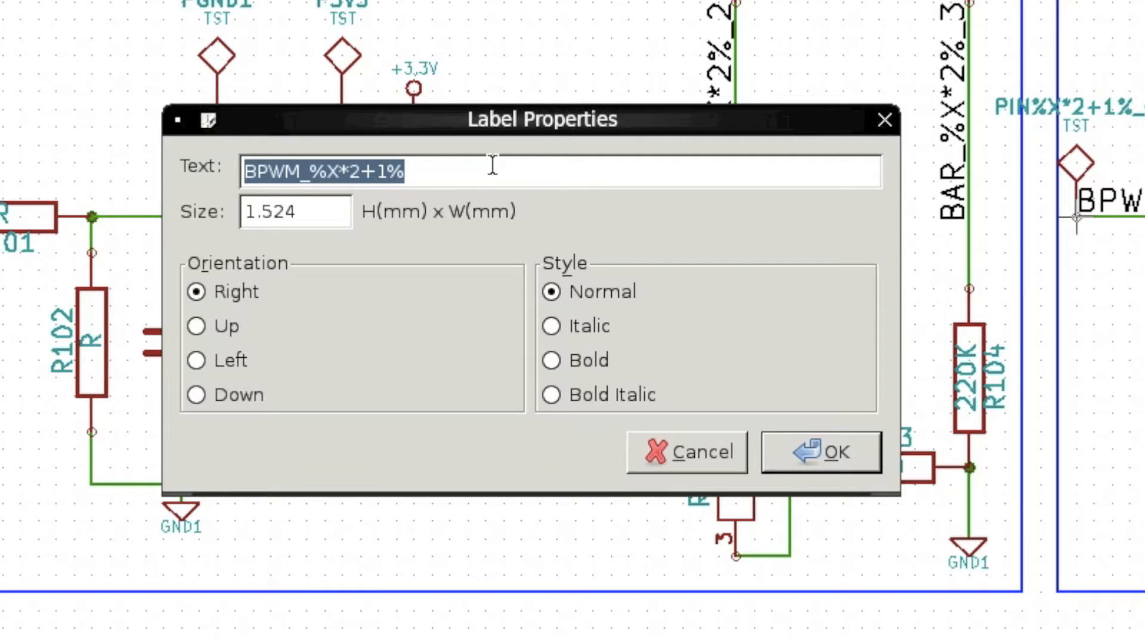
left_click(307, 172)
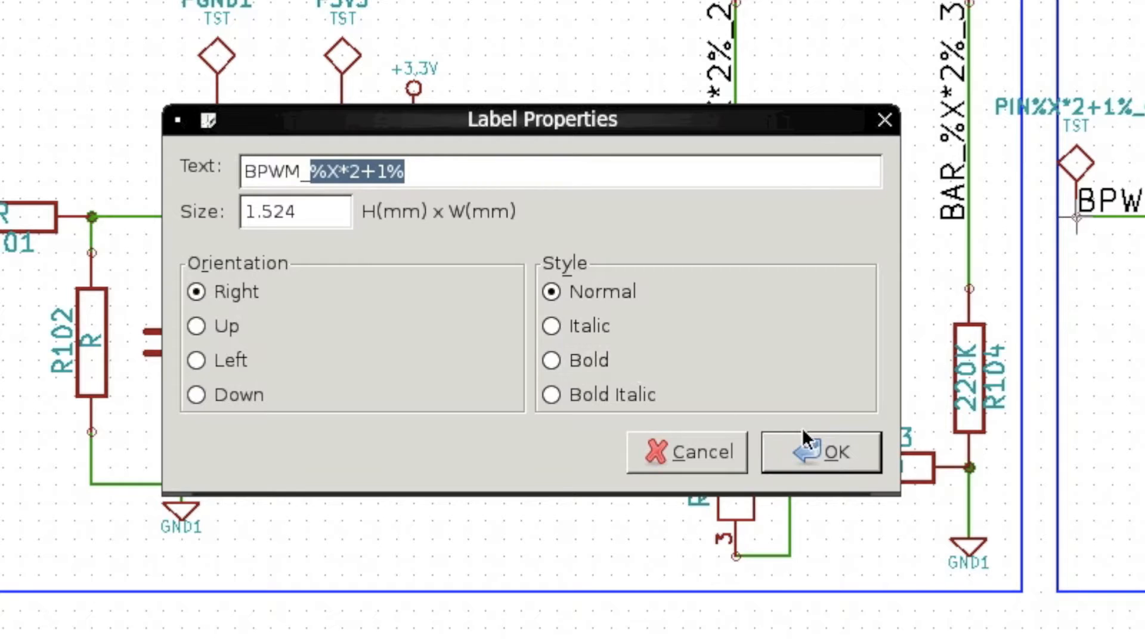
left_click(820, 452)
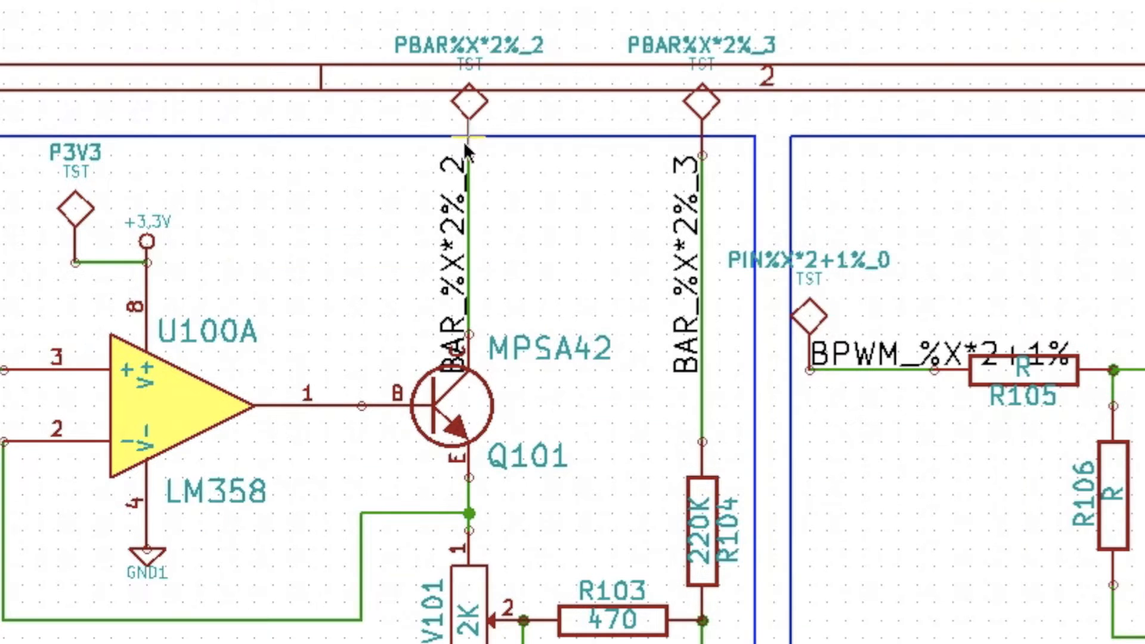
left_click(466, 150)
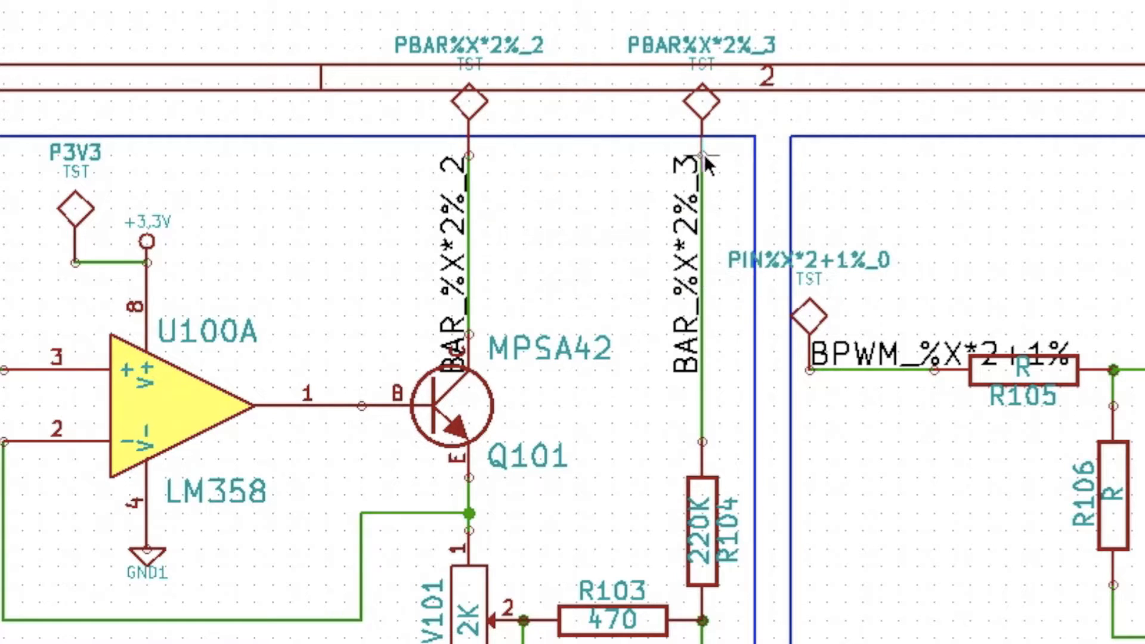
left_click(705, 164)
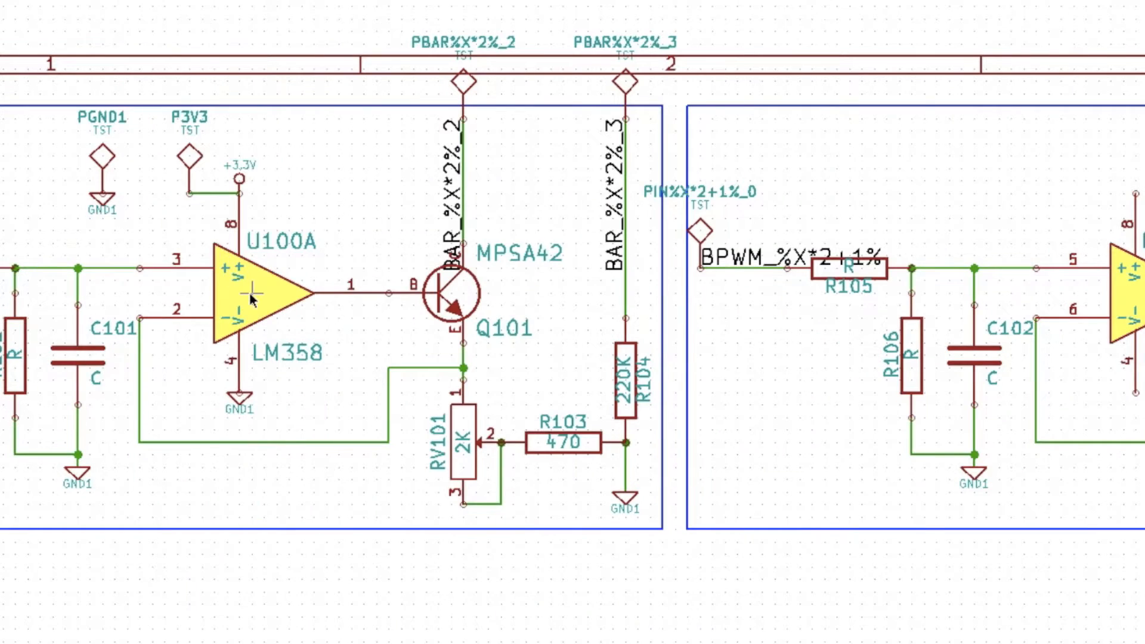
Step: Check U100A's properties (LM358, footprint SO8E) and close them without changes
double_click(252, 292)
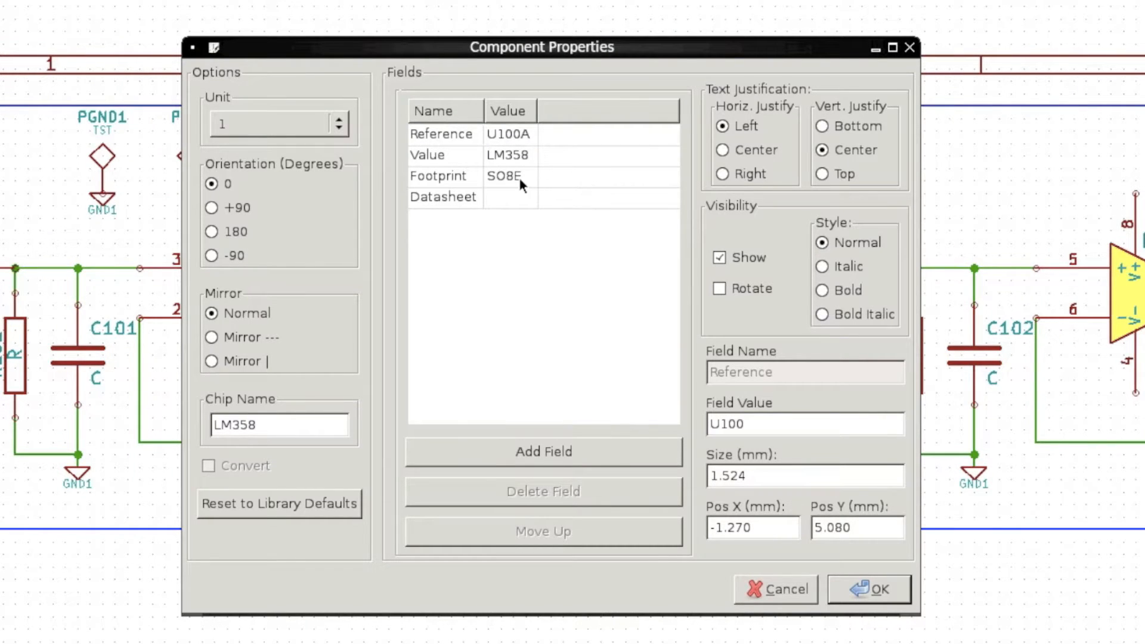
left_click(439, 176)
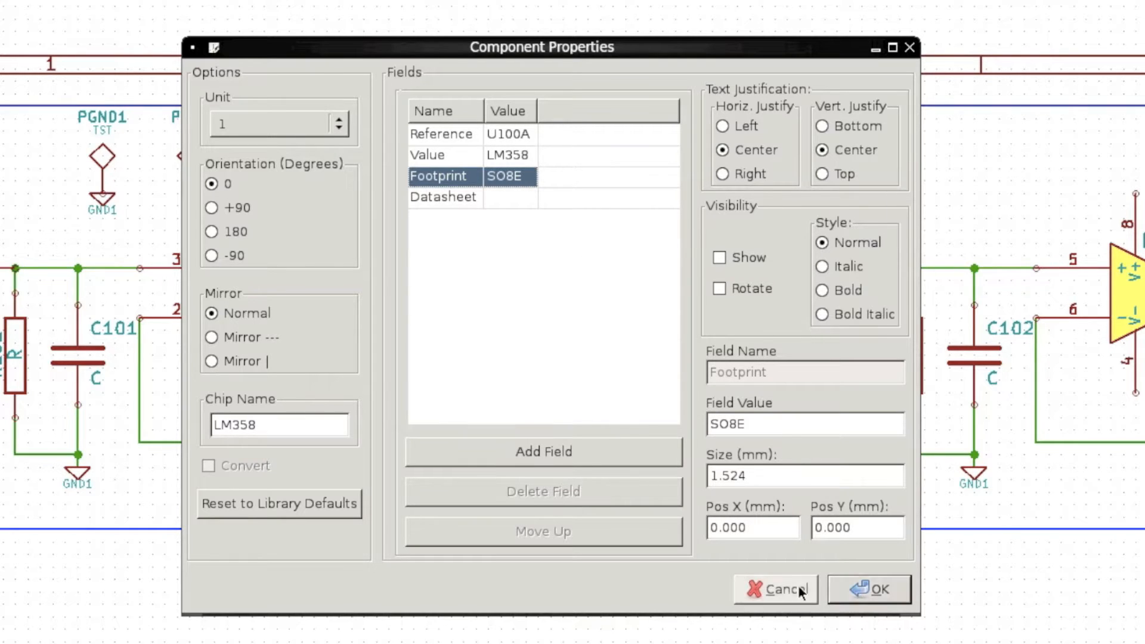
left_click(777, 589)
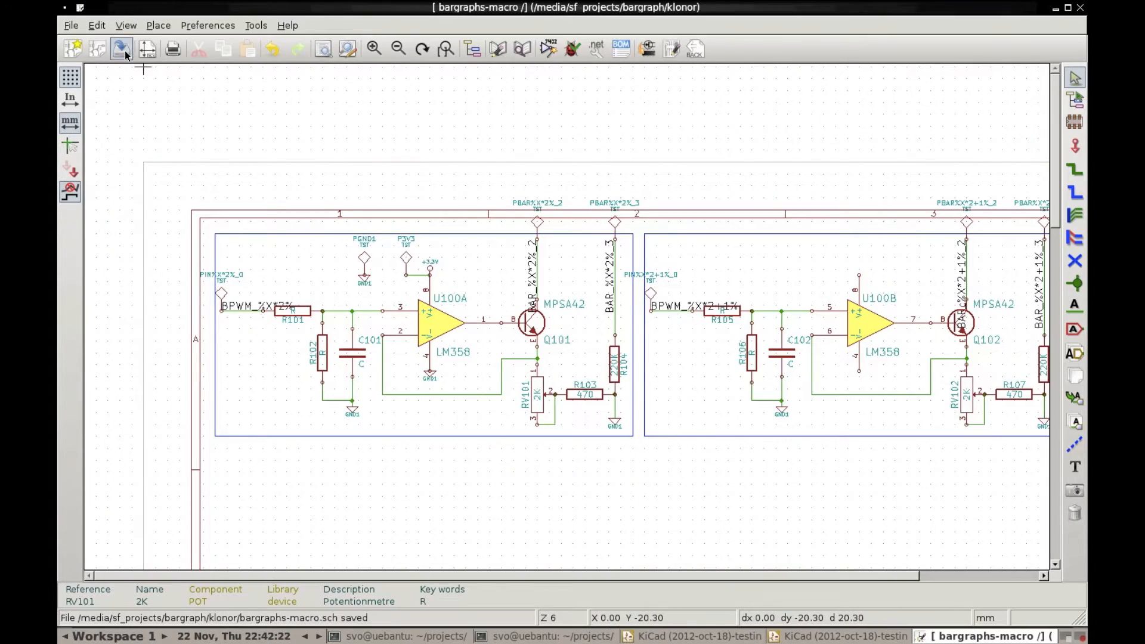
Step: In the terminal, type a cp command copying bargraphs-macro.sch to bargraphs, tab-completing the name
left_click(71, 25)
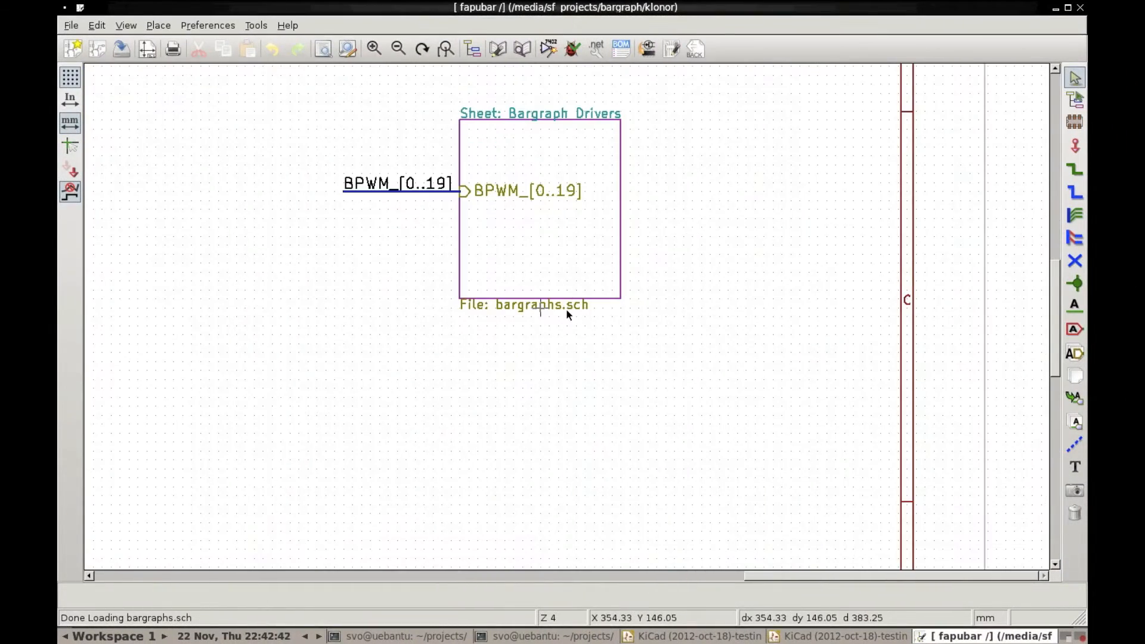
left_click(374, 48)
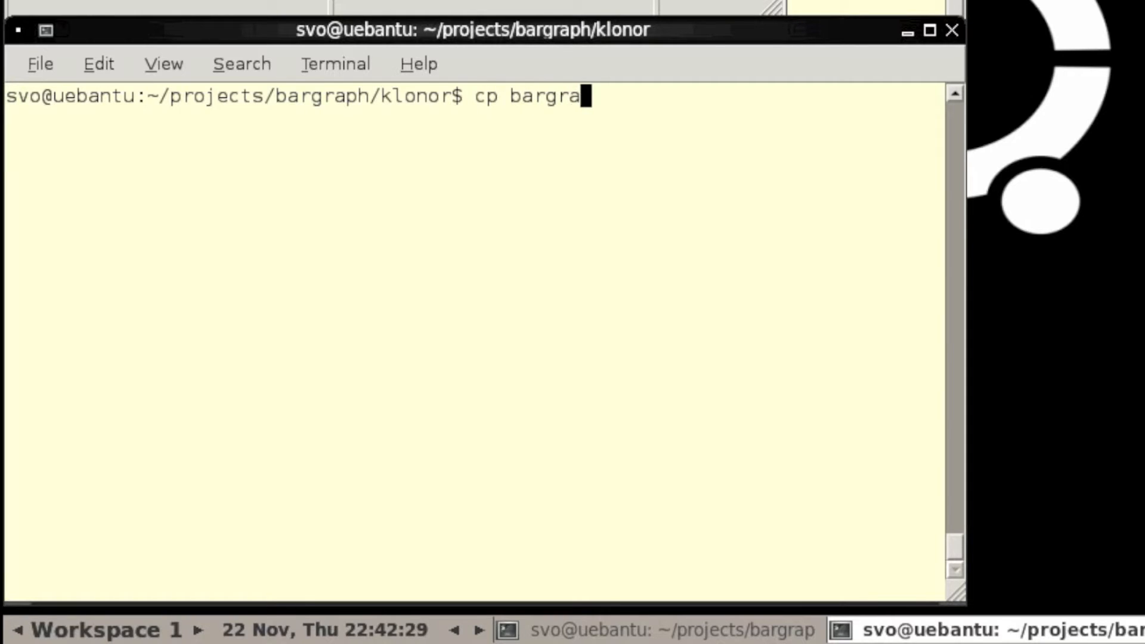
type("hs")
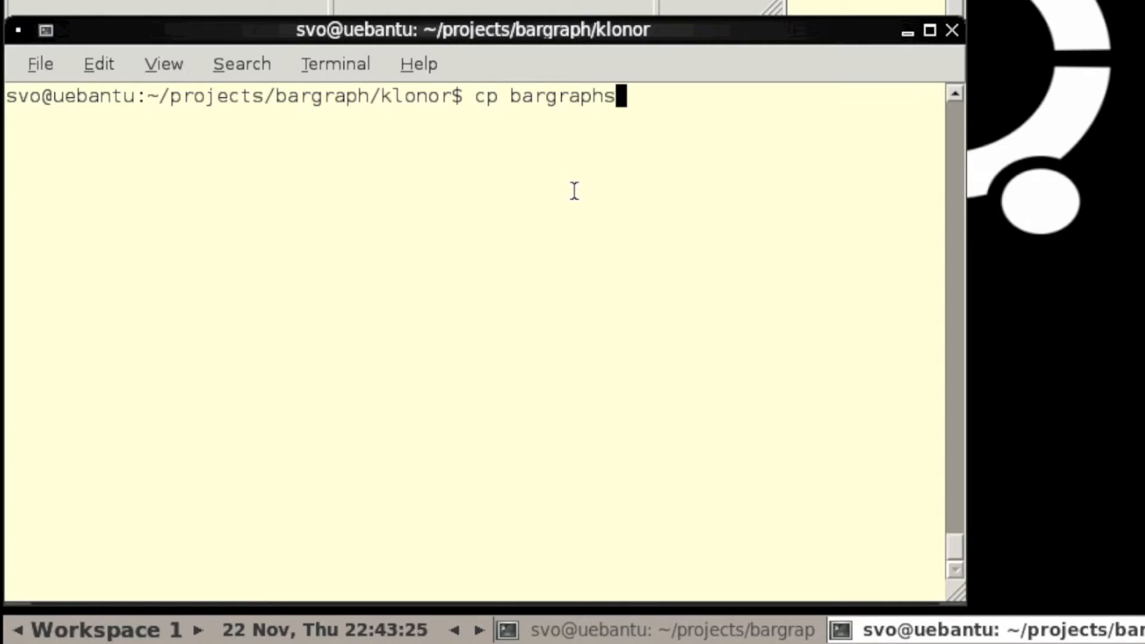
type("-macro.sch b")
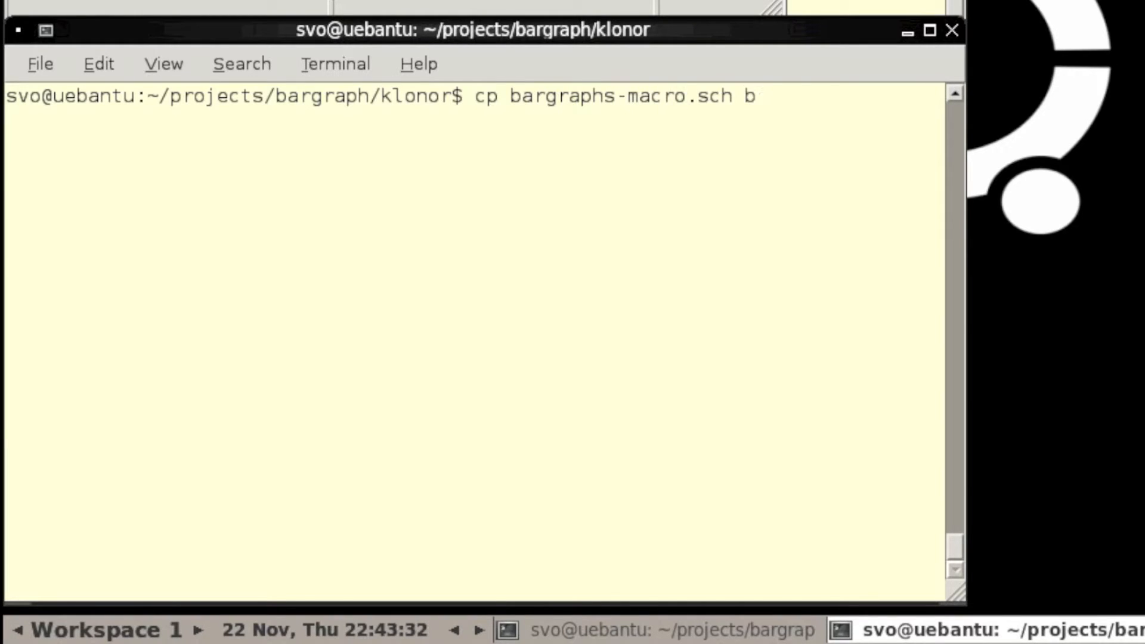
type("argraphs")
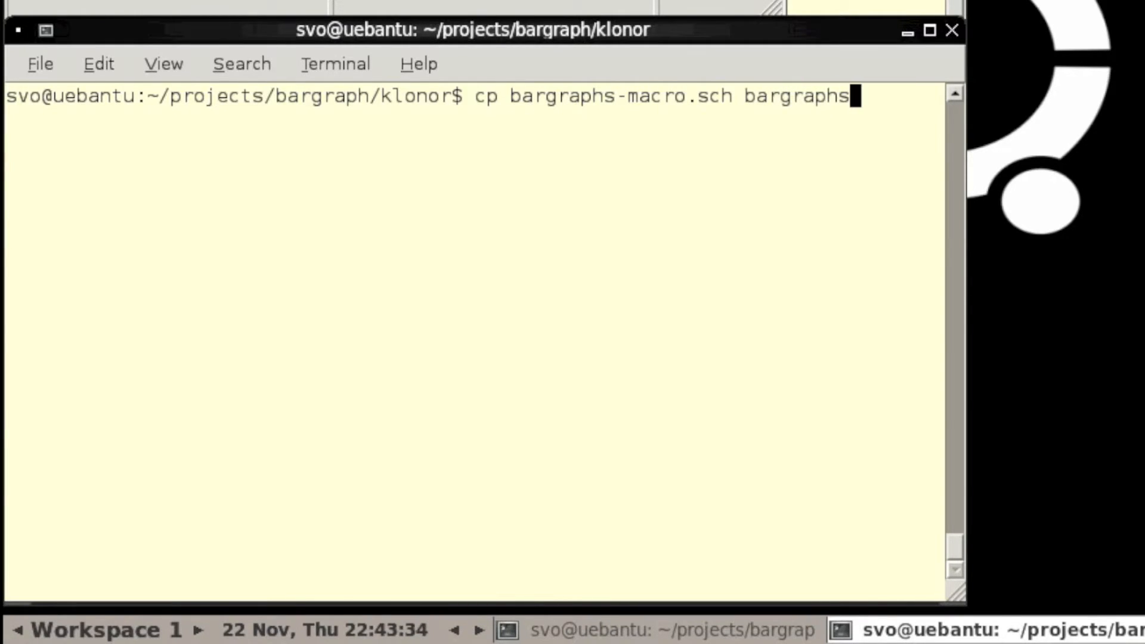
key("Tab")
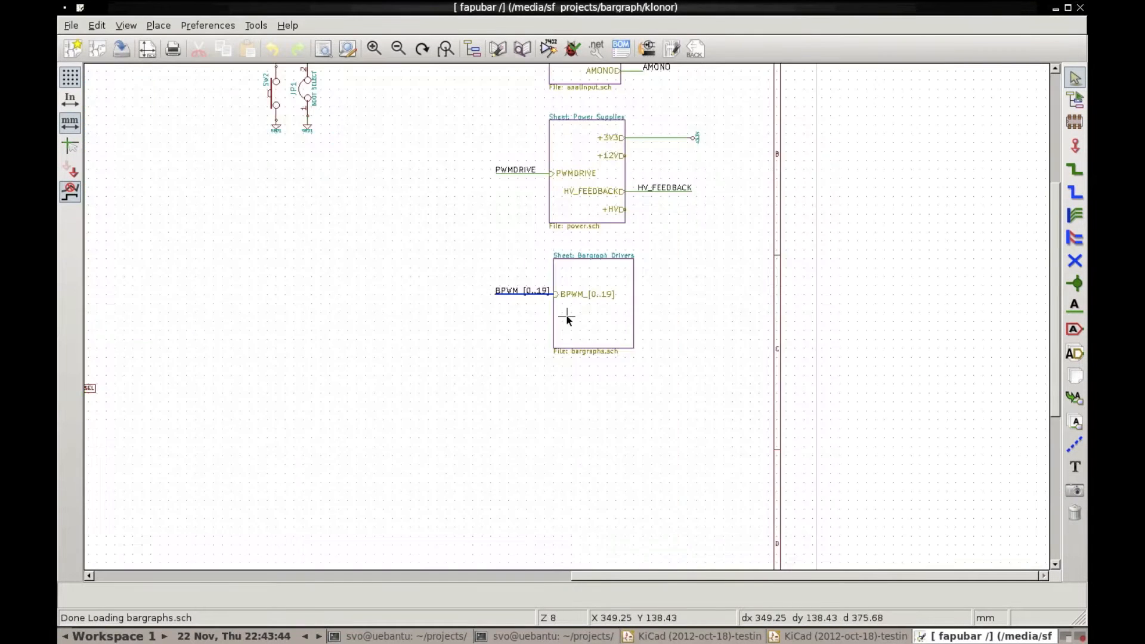
Step: Enter the Bargraph Drivers hierarchical sheet in the fapubar schematic
double_click(593, 300)
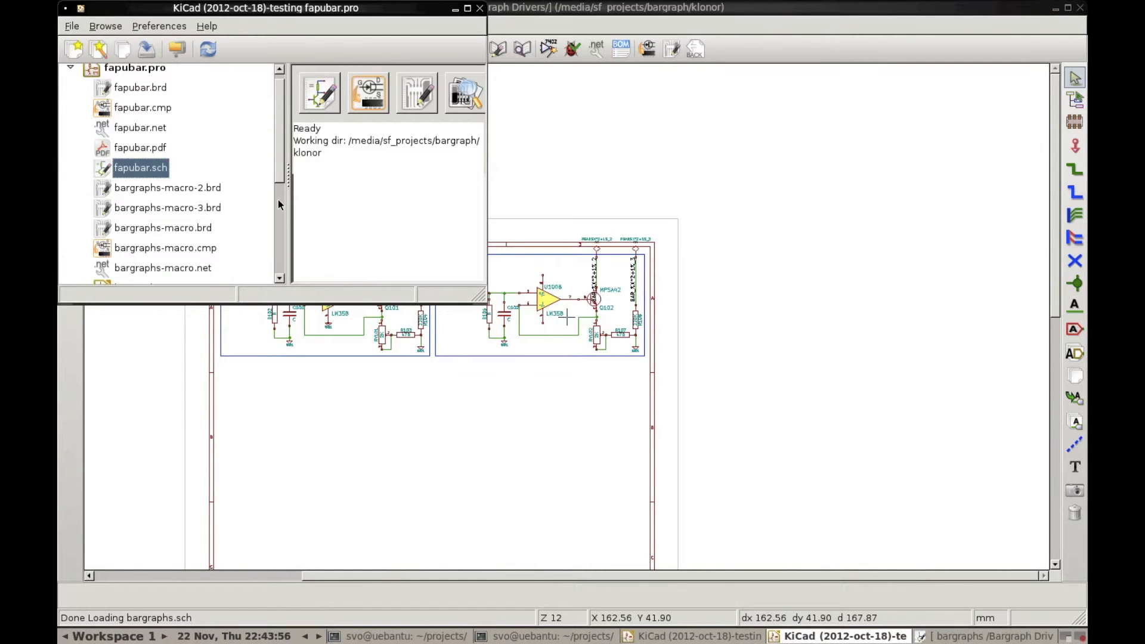
scroll("down", 3)
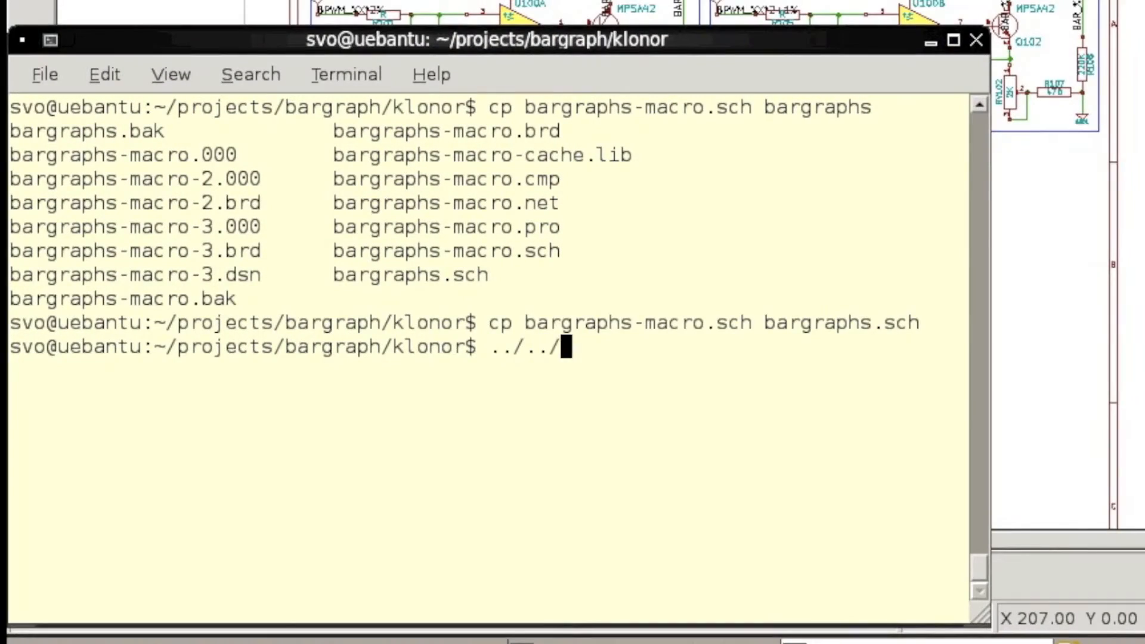
Step: Run klonorsch.py on template bargraphs.sch, outputting cloned.sch with 10 Y clones spaced 2000
type("share/kicad/kipy/too")
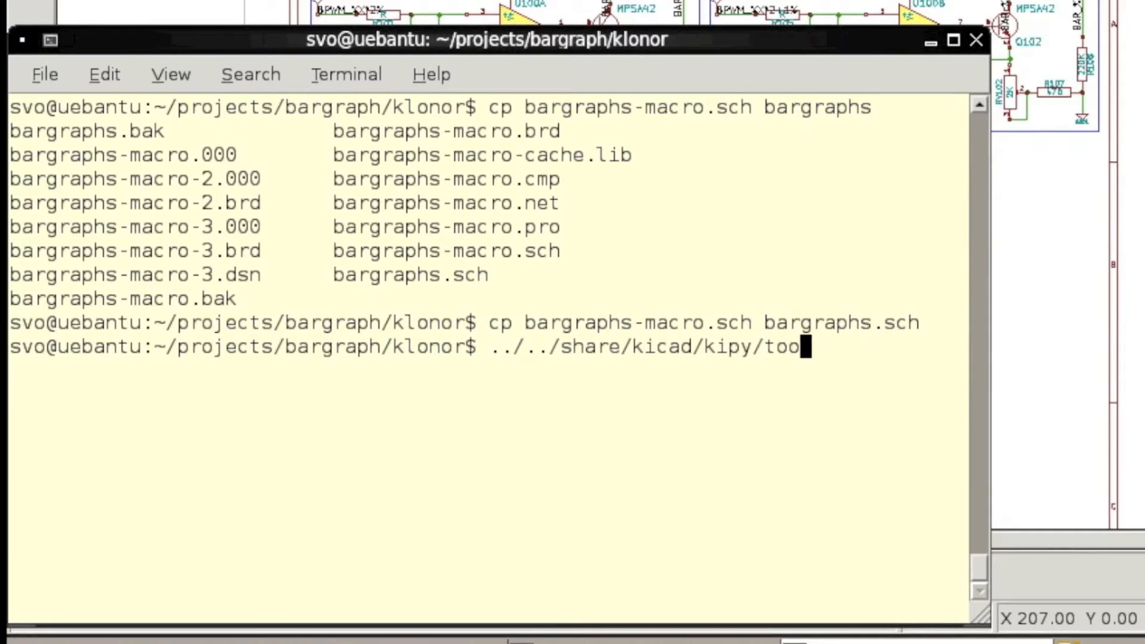
type("ls/klonorsch.py --temp")
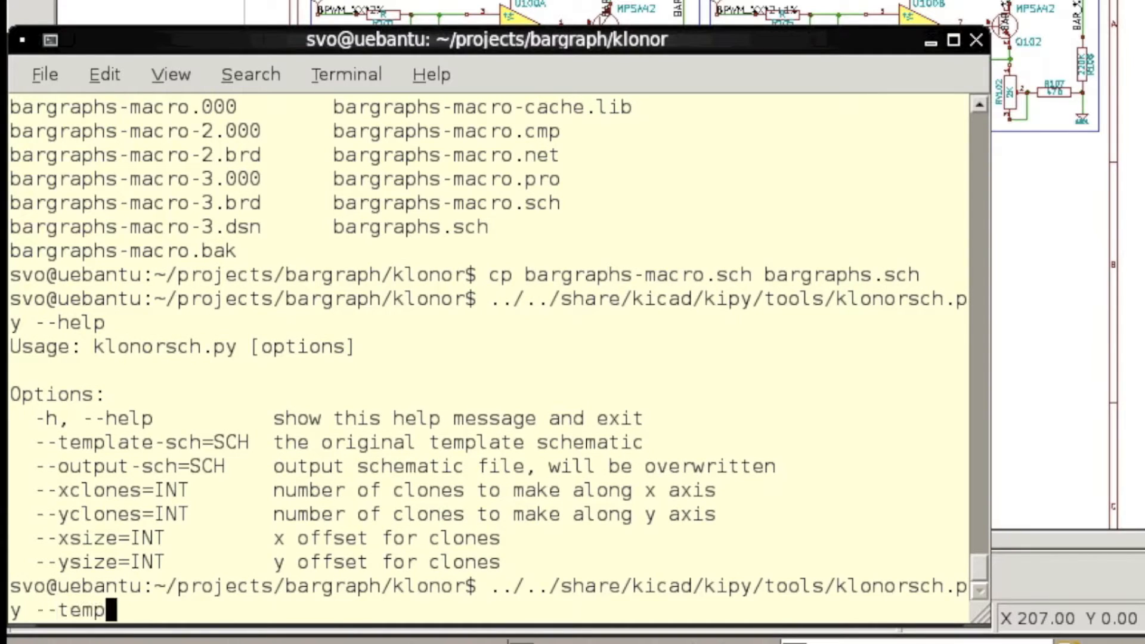
type("late-sch=bargraphs")
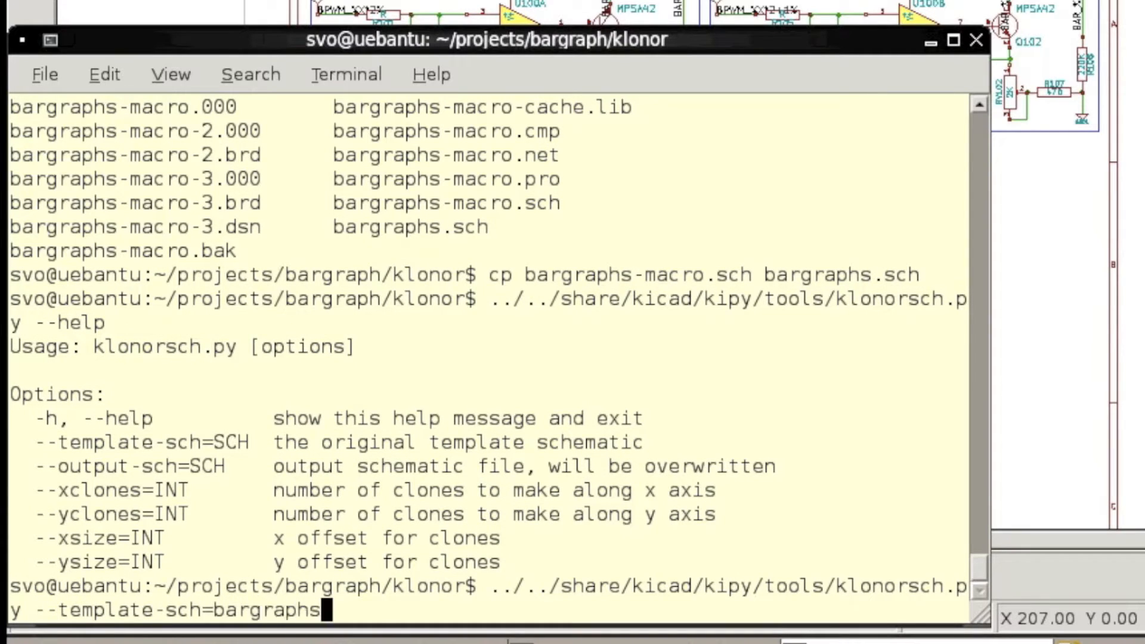
type(".sch --output-sch")
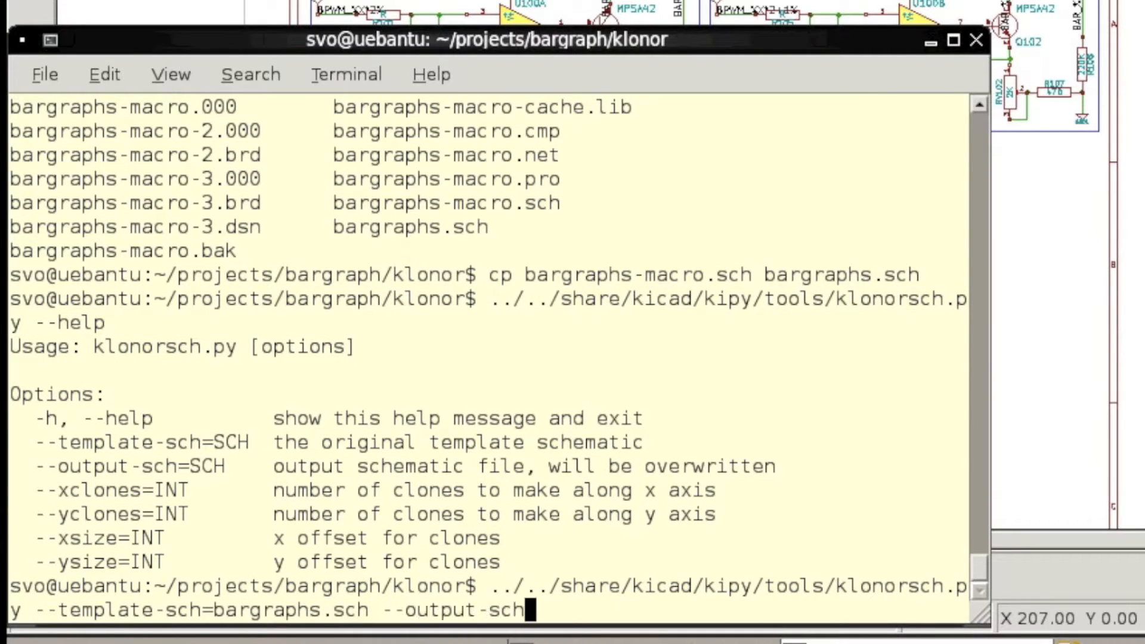
type("cloned.sch")
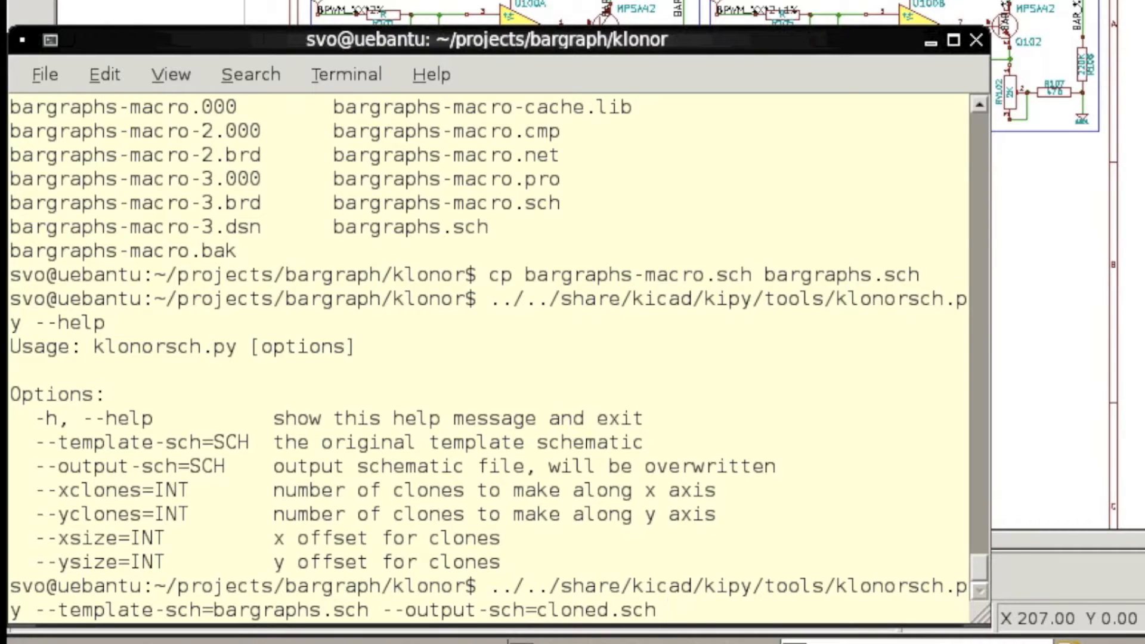
type("--yclones=10 --ysize=2000")
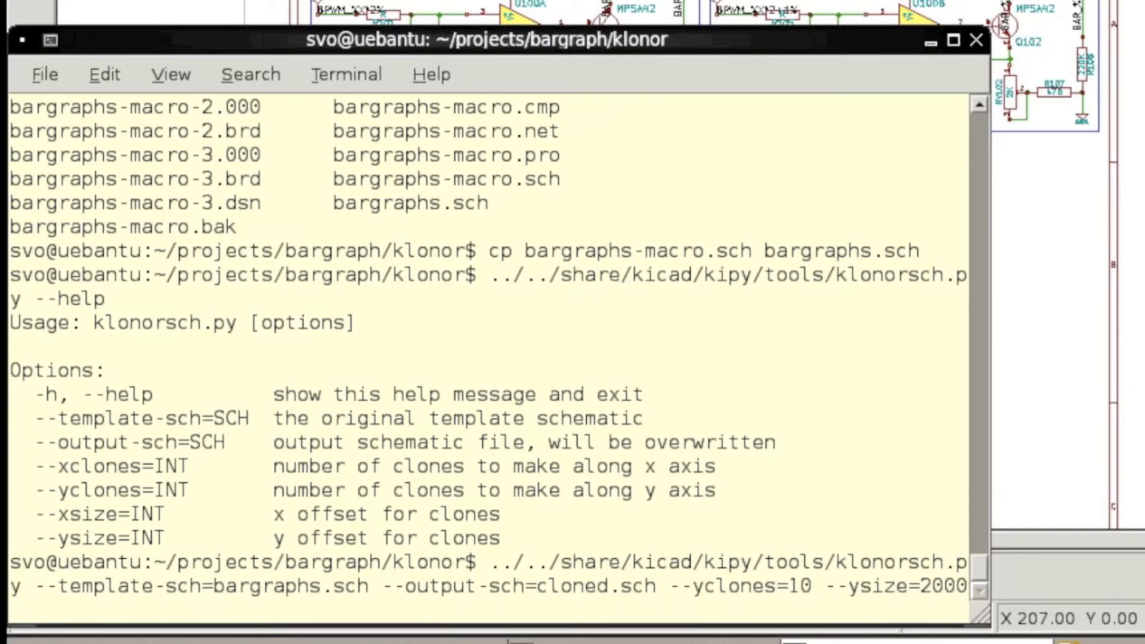
key("Return")
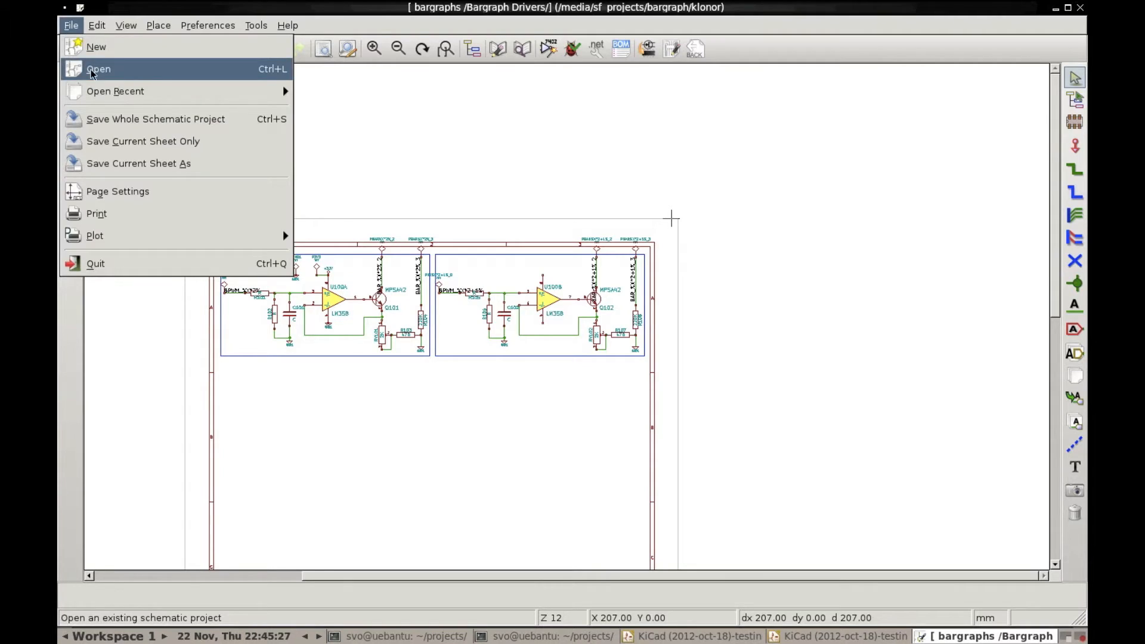
Step: Open cloned.sch and scroll through its ten stacked bargraph driver rows
left_click(98, 68)
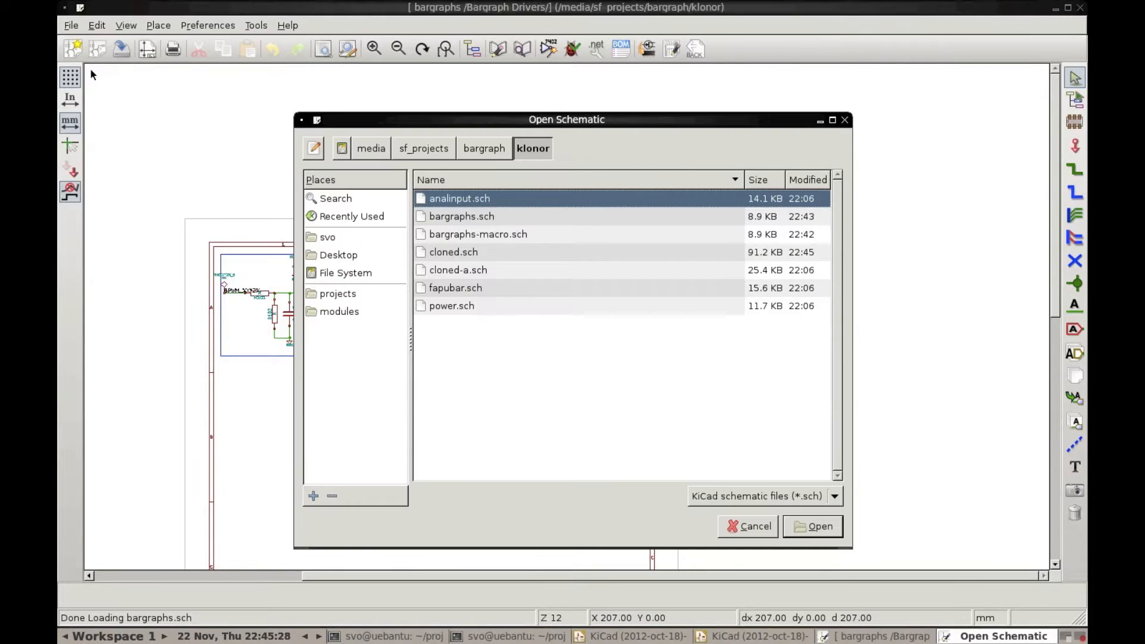
left_click(453, 251)
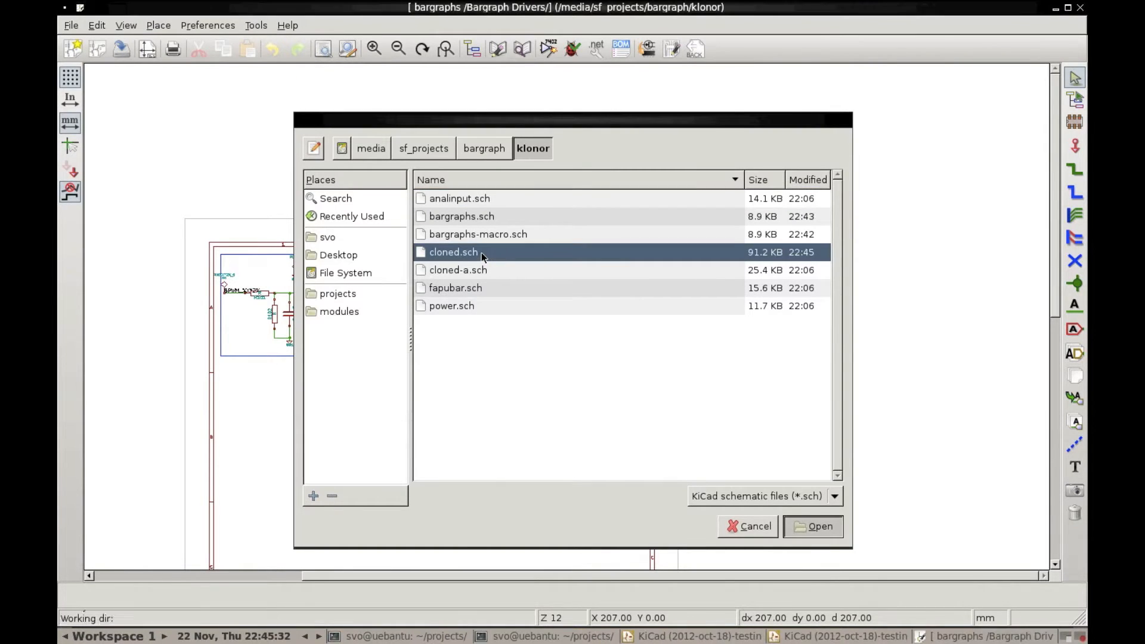
left_click(812, 526)
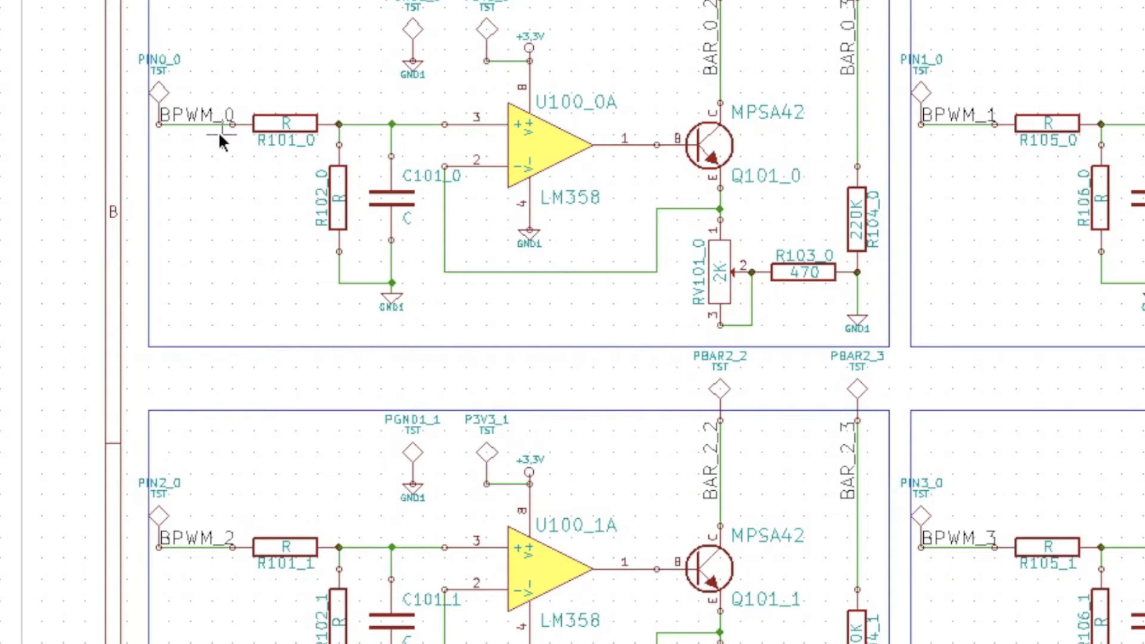
mouse_move(964, 139)
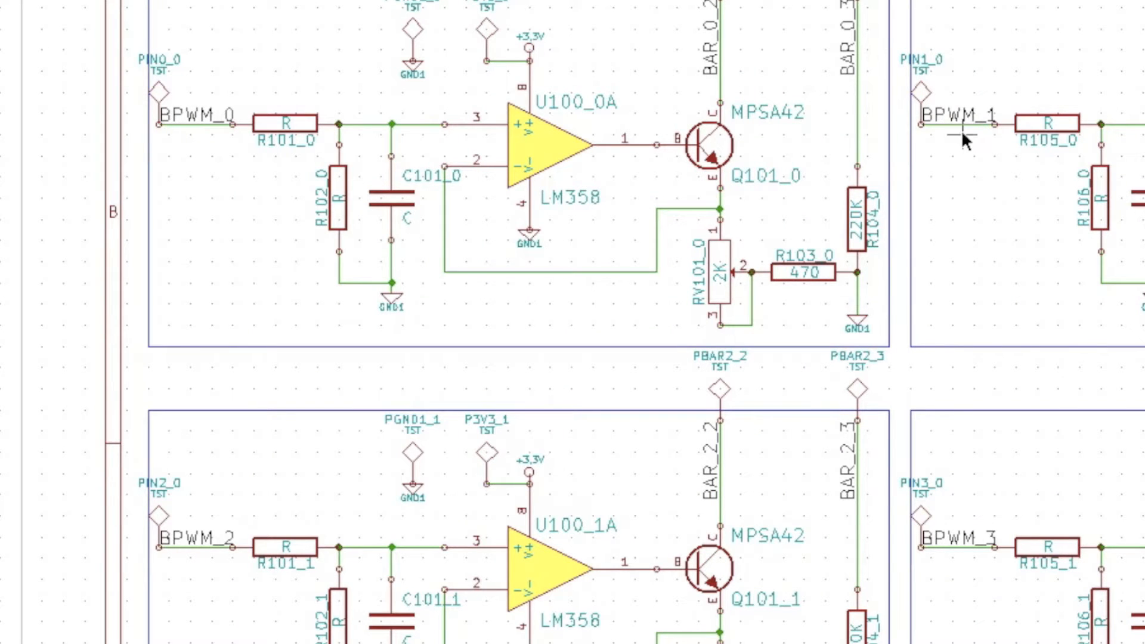
scroll("down", 3)
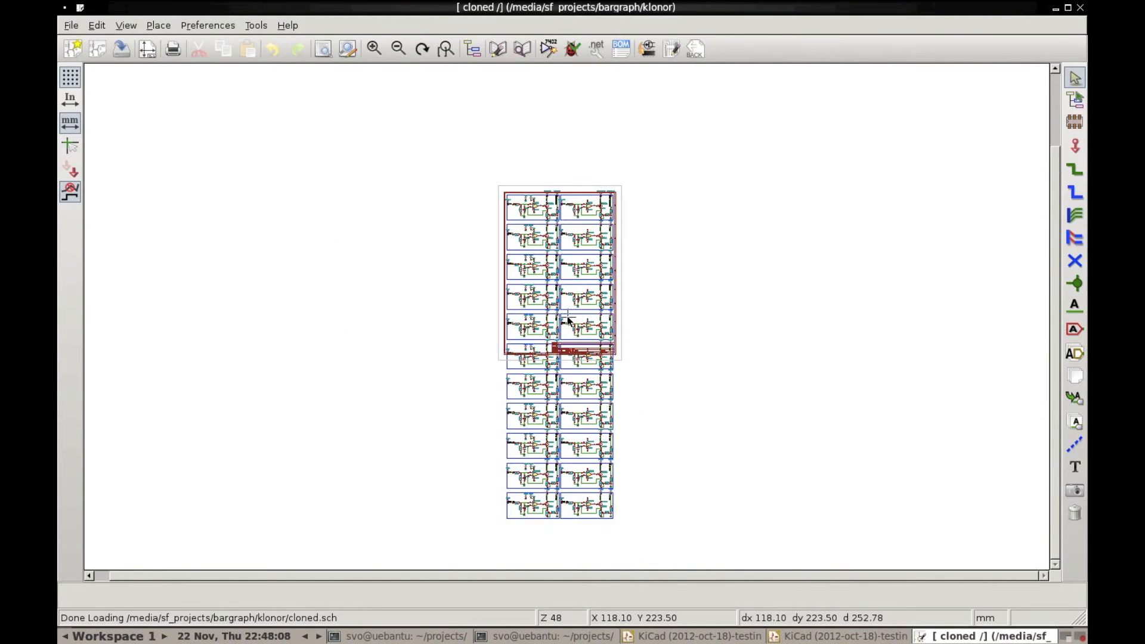
mouse_move(579, 430)
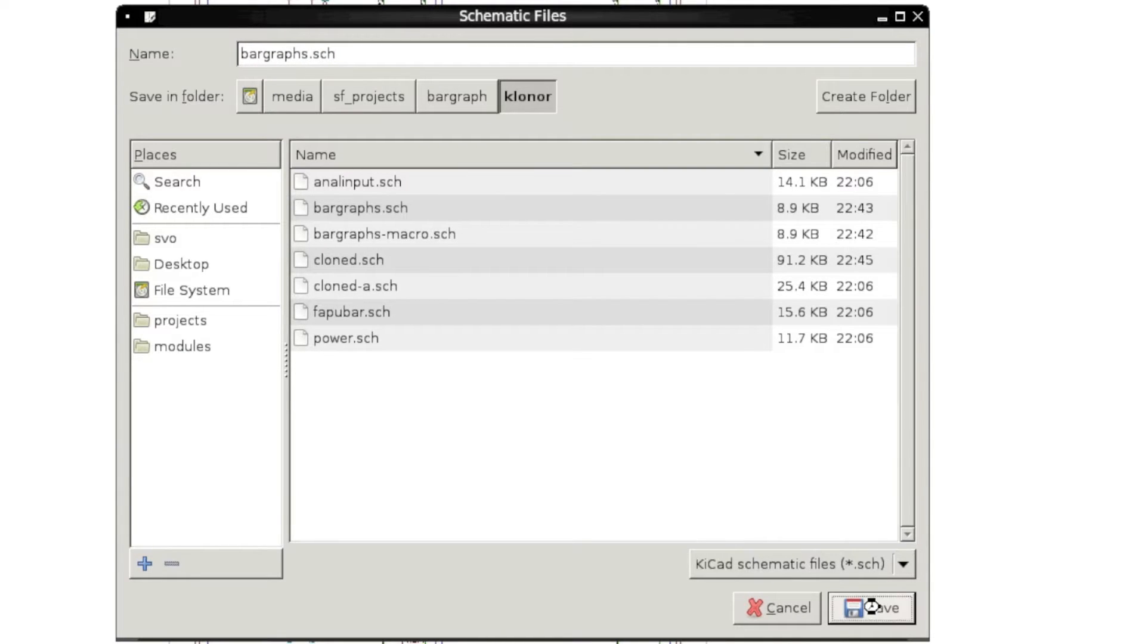
mouse_move(693, 411)
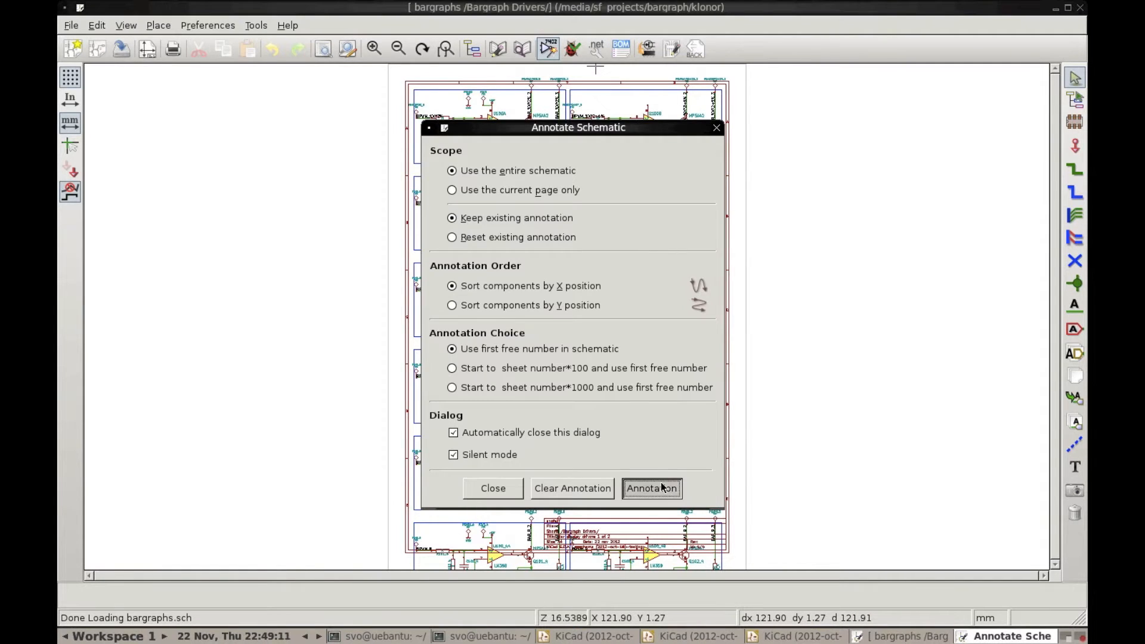
Step: Annotate all components, build the 2139-net netlist, and exit Eeschema without saving
left_click(650, 488)
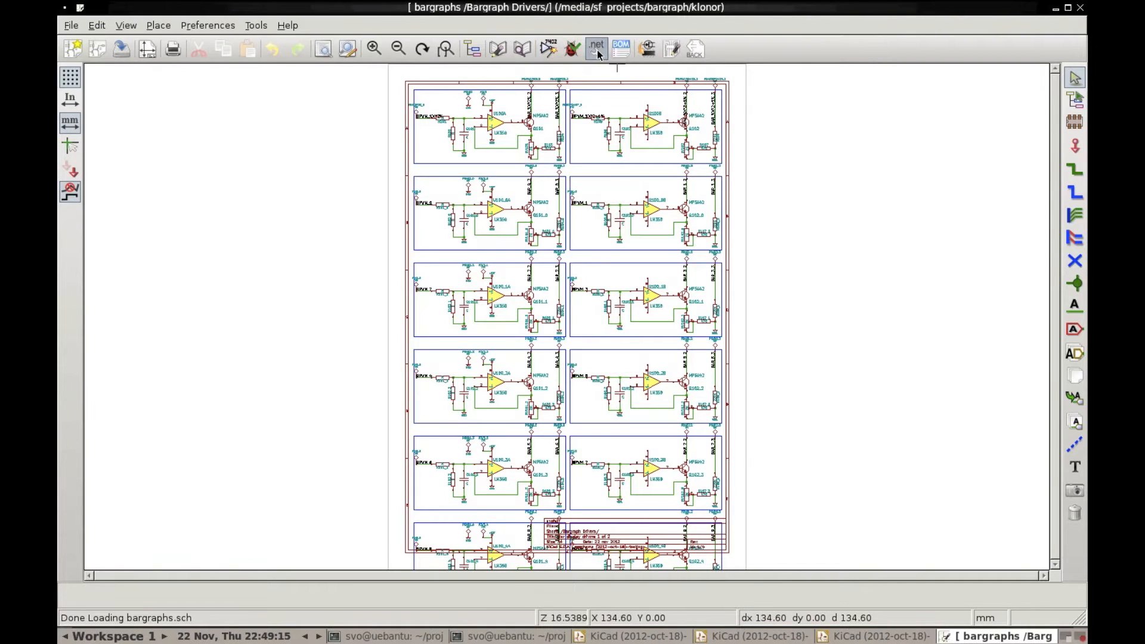
left_click(596, 48)
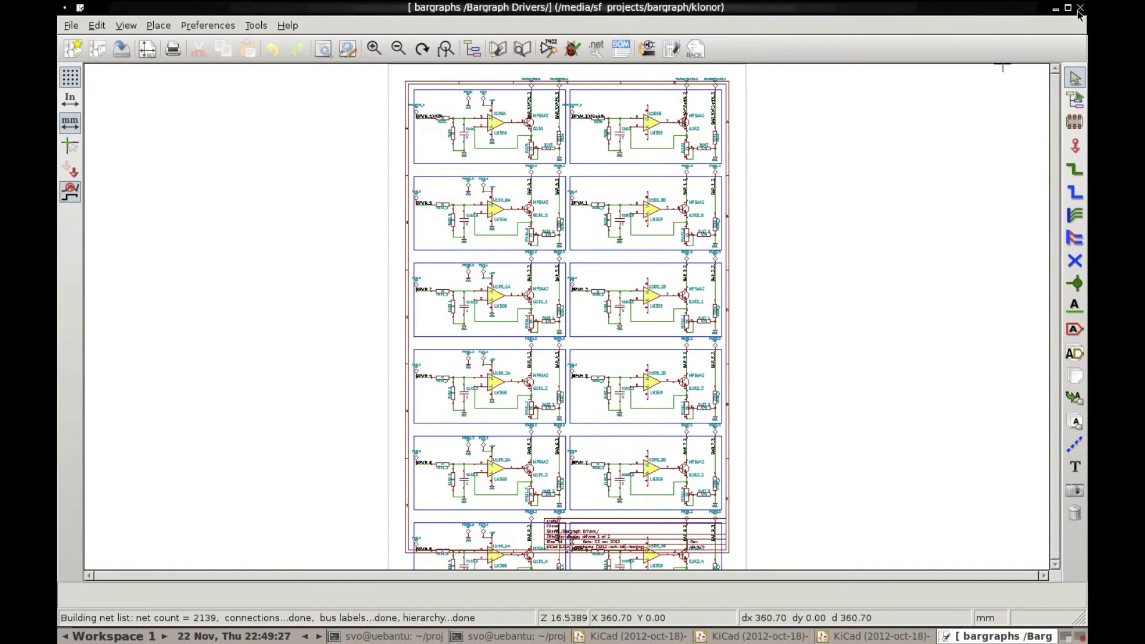
left_click(1080, 9)
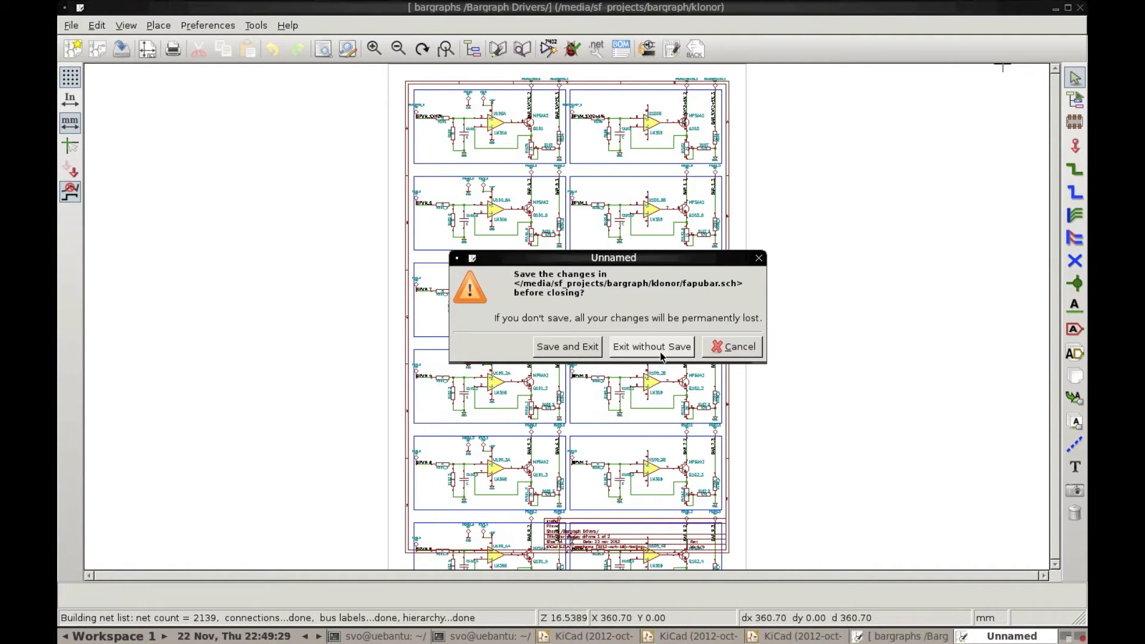
left_click(650, 346)
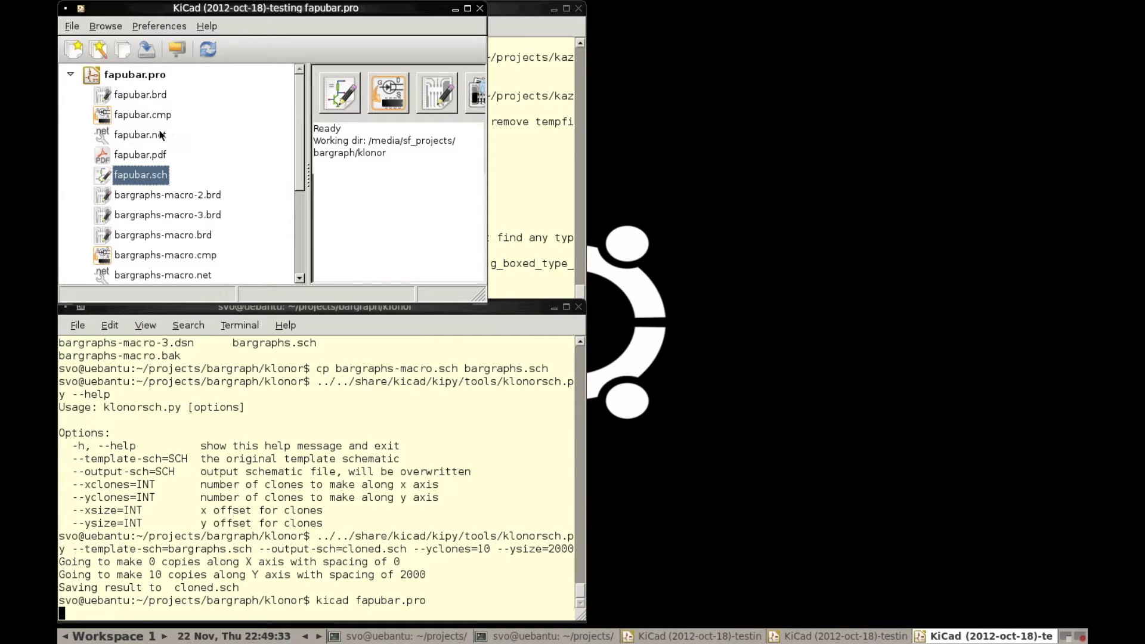
mouse_move(147, 101)
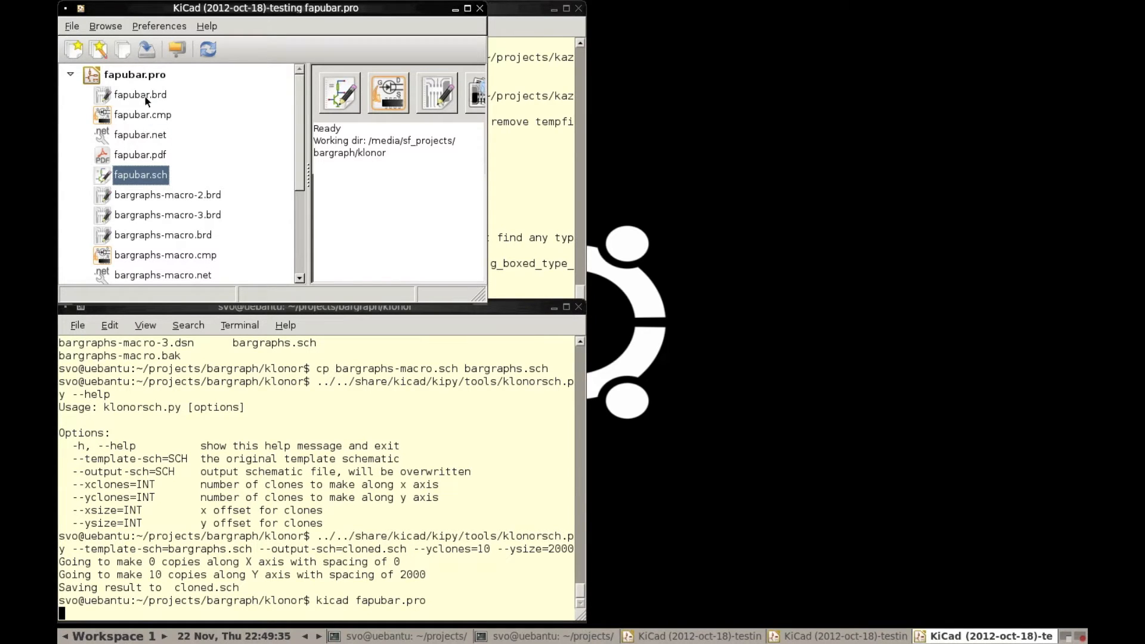
Step: Launch Pcbnew on fapubar.brd from the project manager
double_click(139, 94)
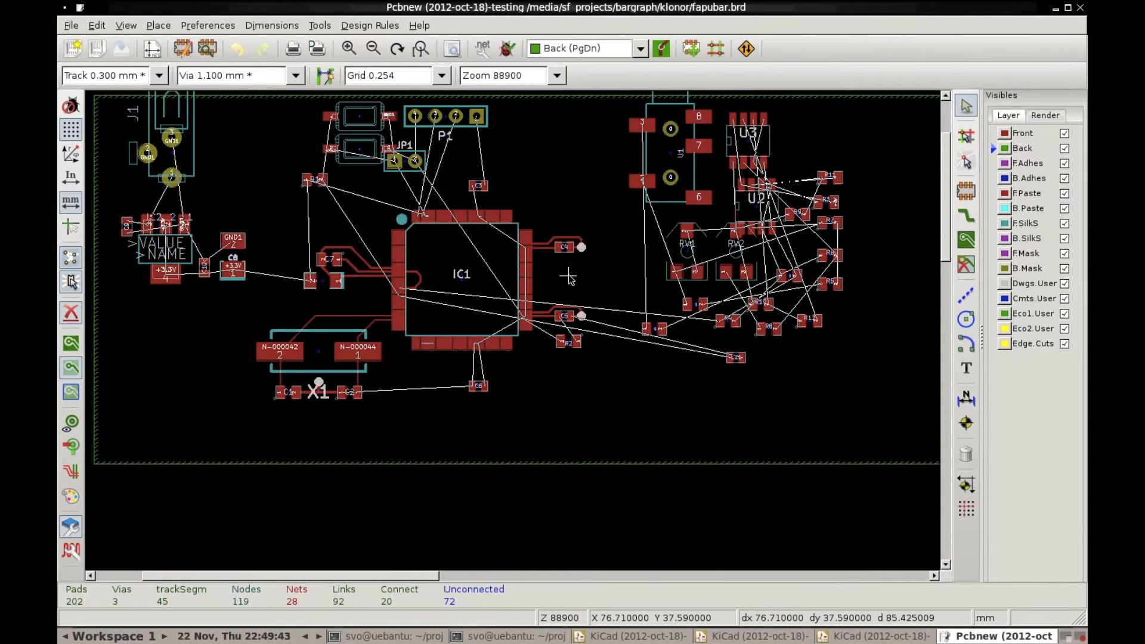
Step: Append the bargraph driver board to fapubar.brd and drag its block below the main layout
scroll("down", 3)
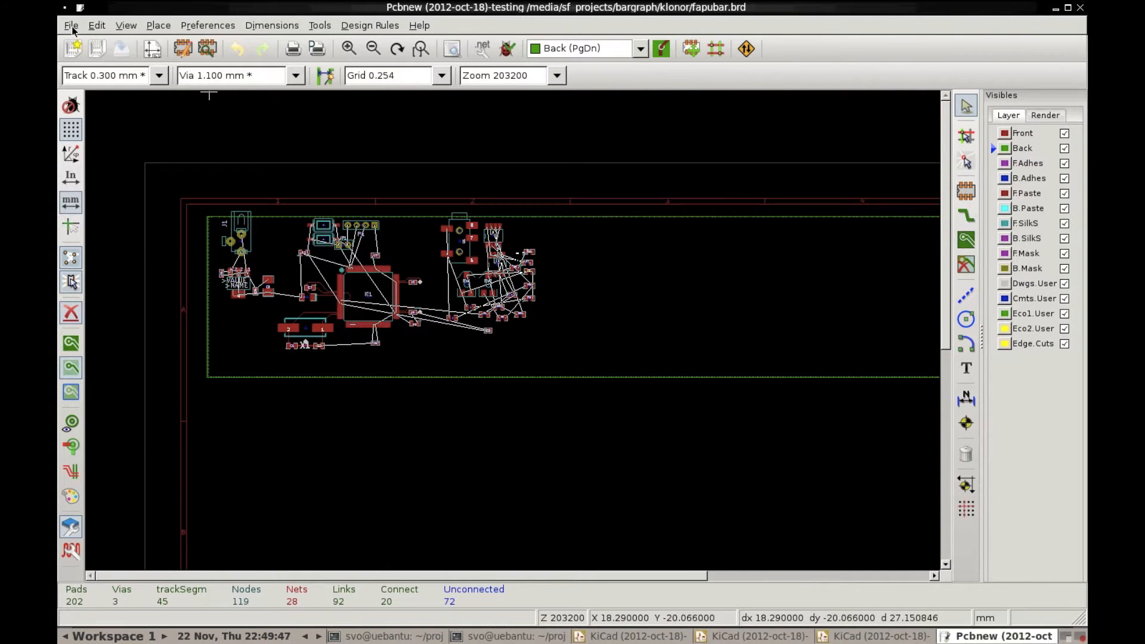
left_click(71, 25)
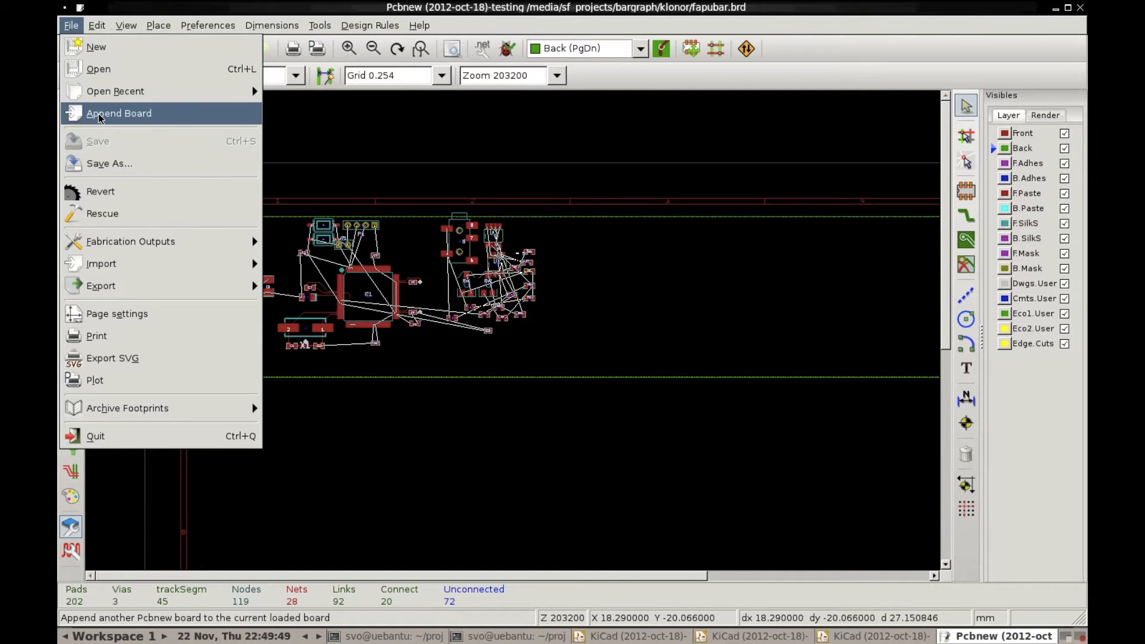
left_click(118, 112)
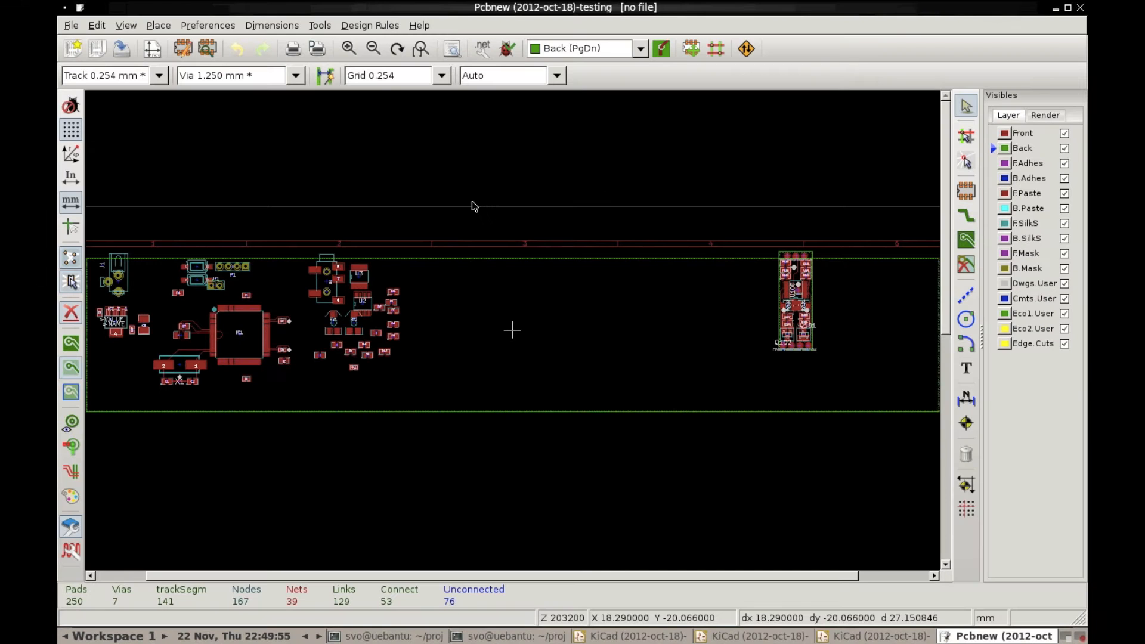
mouse_move(833, 364)
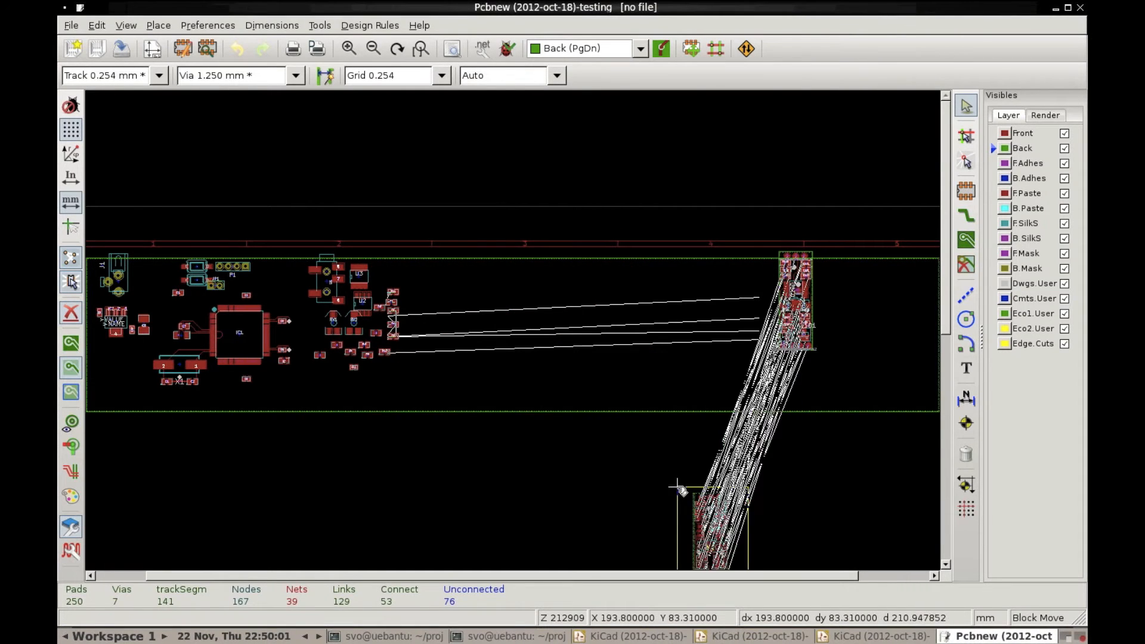
left_click_drag(679, 489, 212, 450)
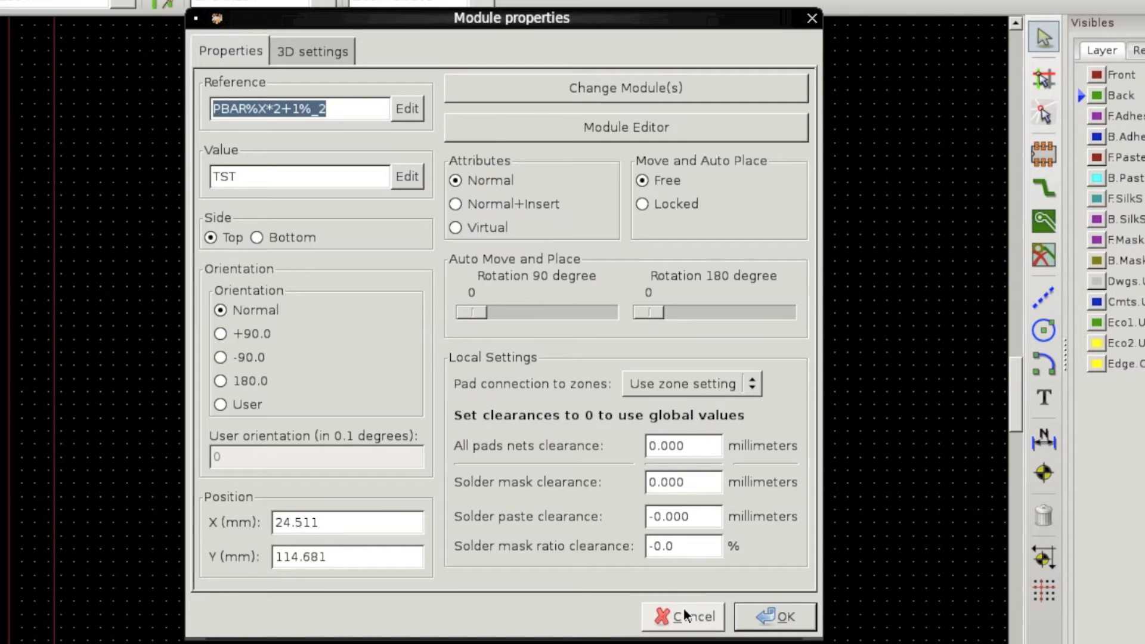
Step: Cancel the module properties and open the Read Netlist dialog for fapubar.net
left_click(683, 616)
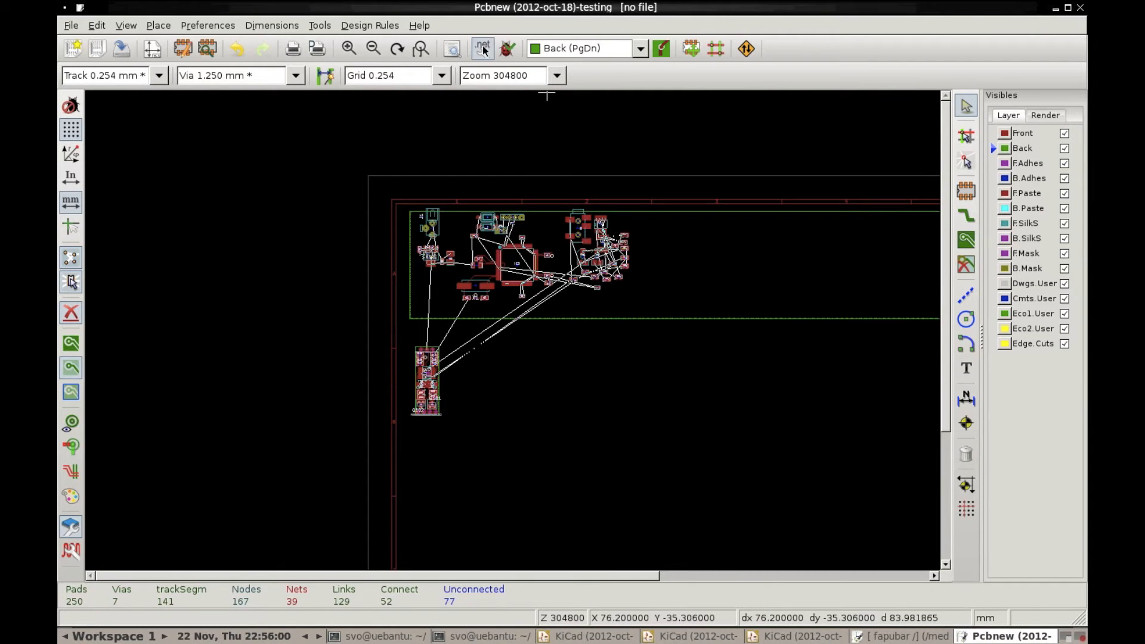
left_click(481, 48)
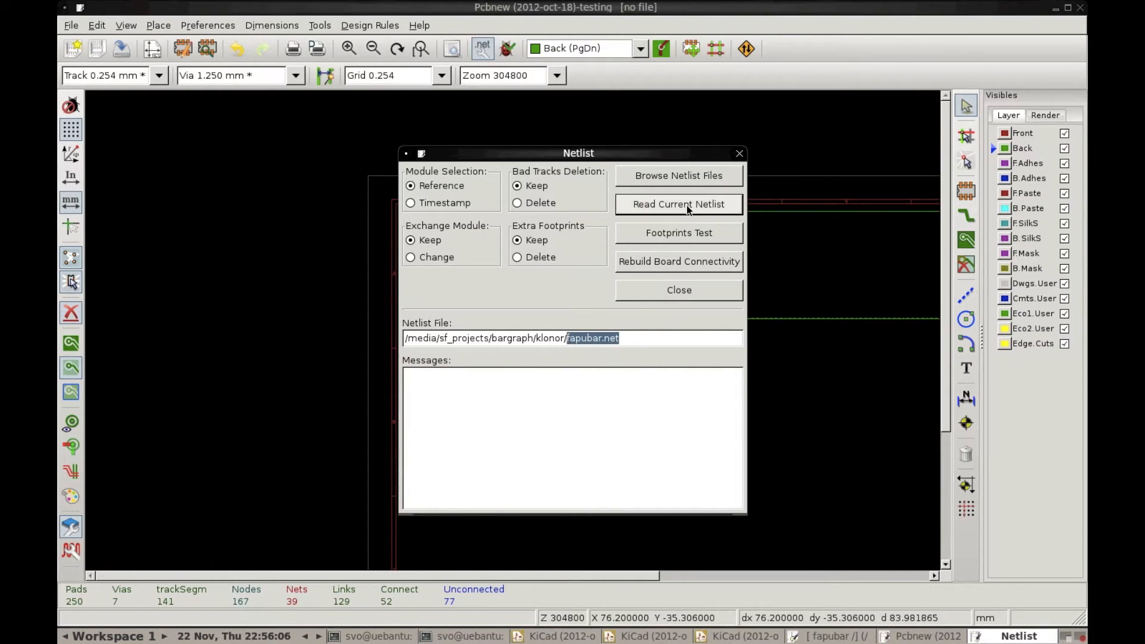
Step: Read fapubar.net into the board, dismissing the missing-footprints warning and reviewing the messages
left_click(677, 204)
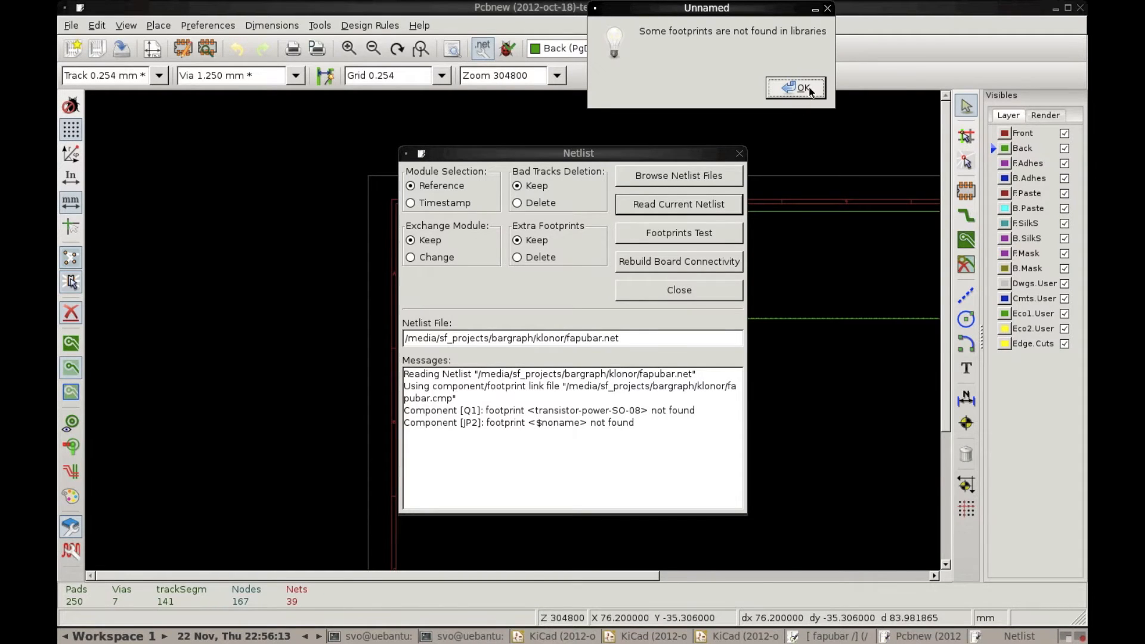
left_click(794, 88)
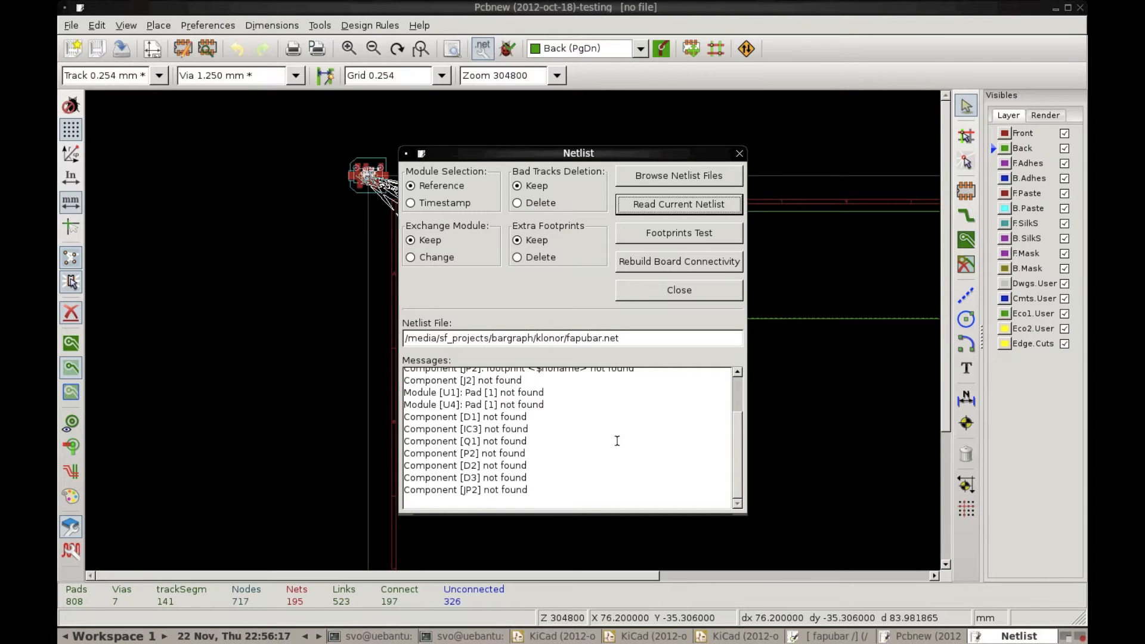
left_click(677, 205)
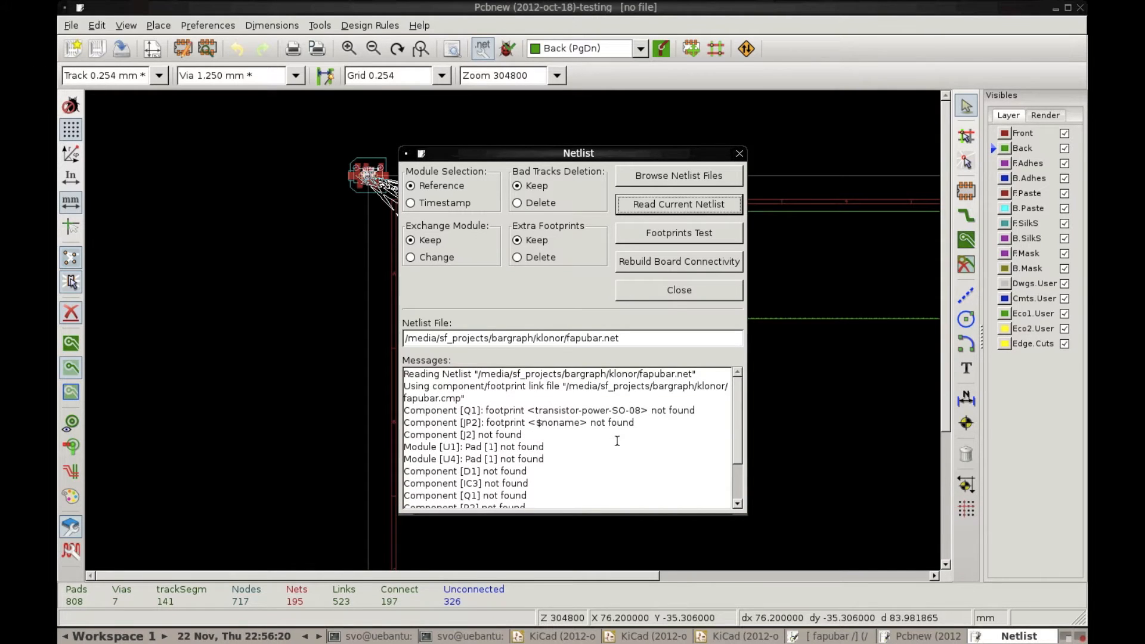
left_click(677, 290)
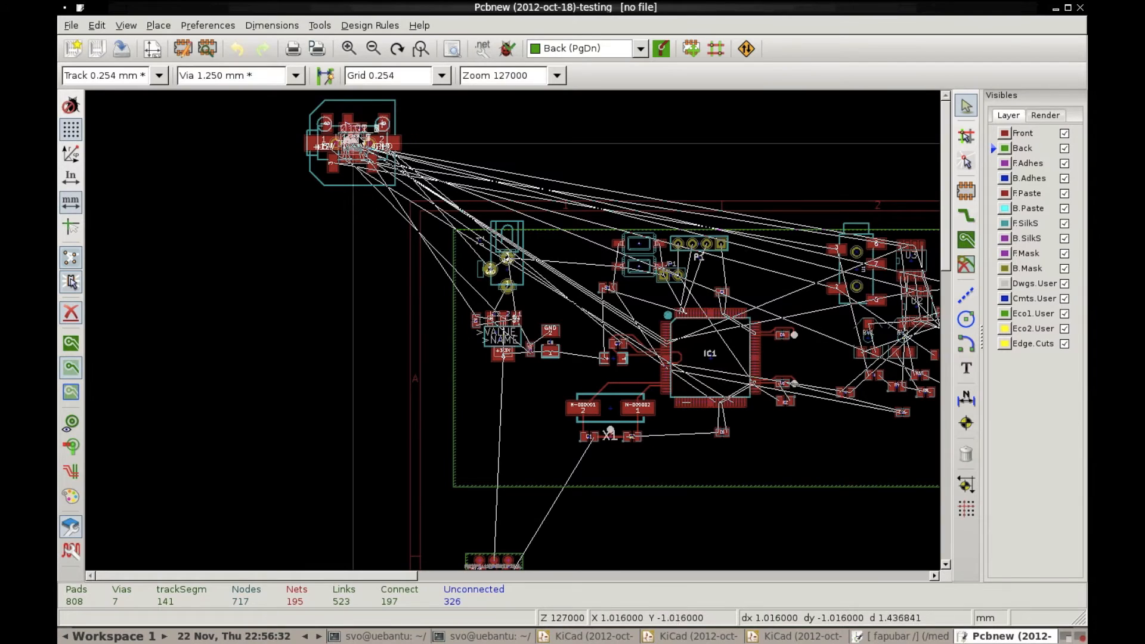
Step: Select a footprint in the driver cluster and make Cmts.User the working layer
left_click(355, 143)
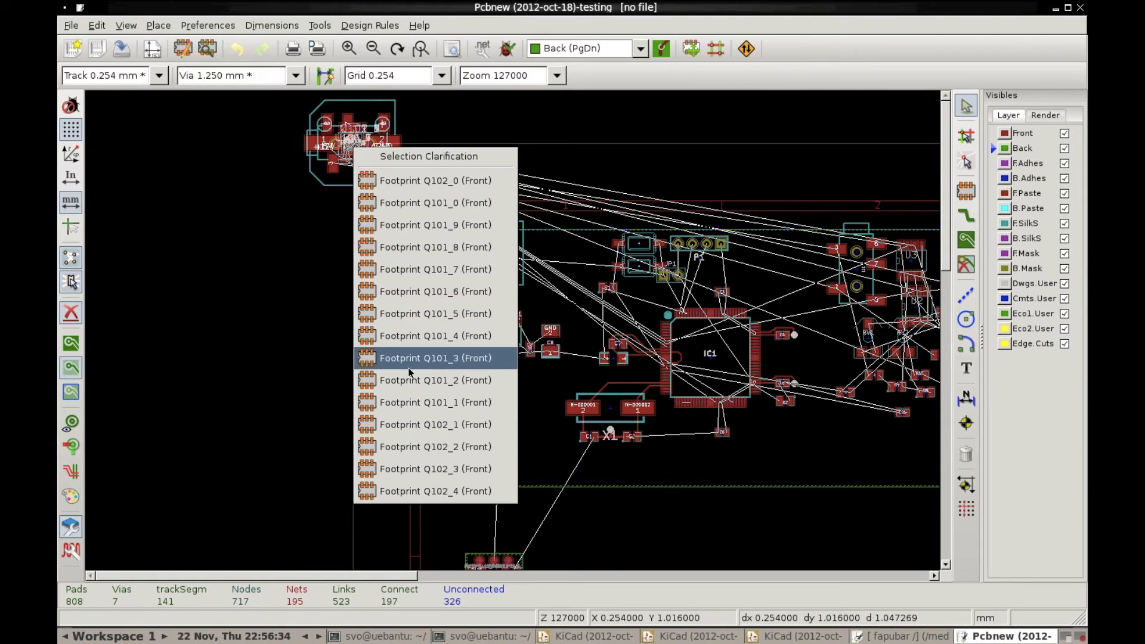
left_click(434, 358)
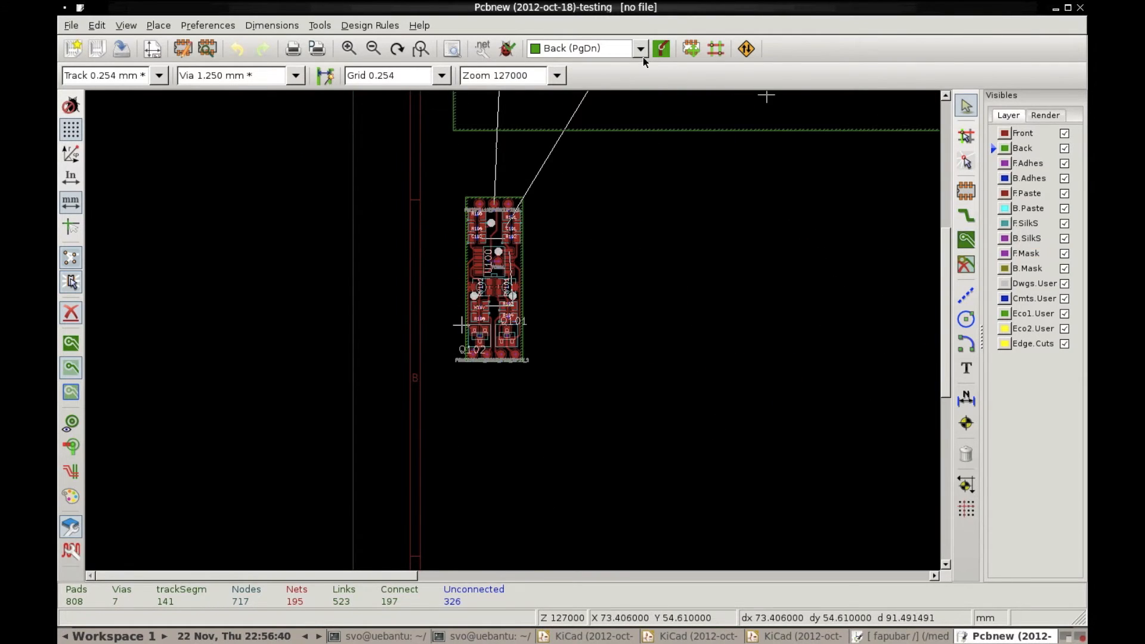
left_click(640, 48)
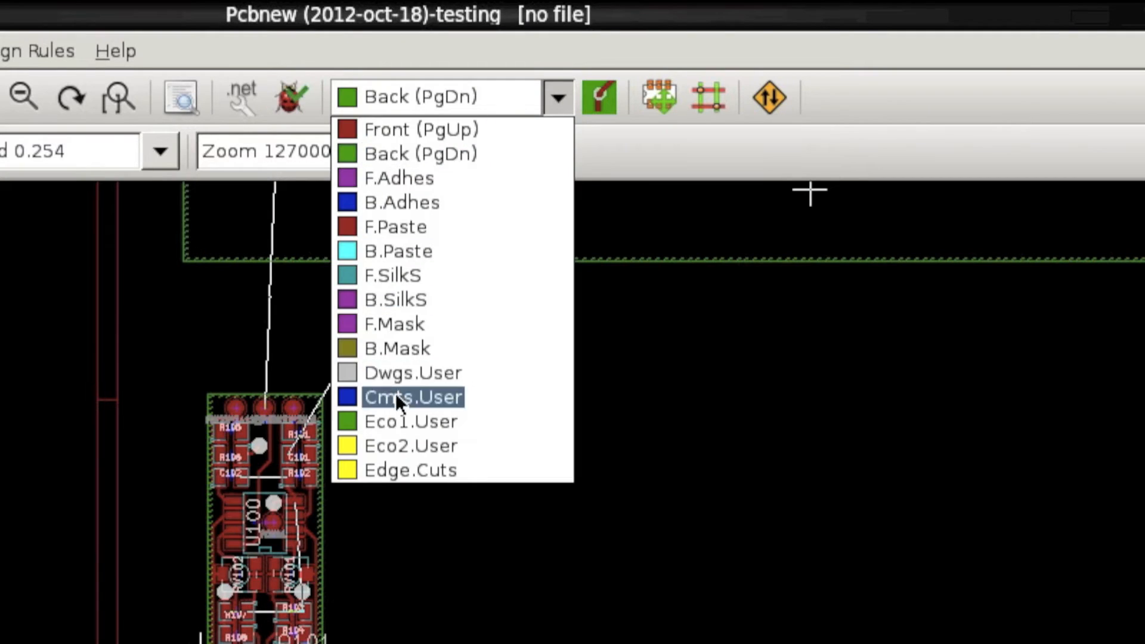
left_click(413, 396)
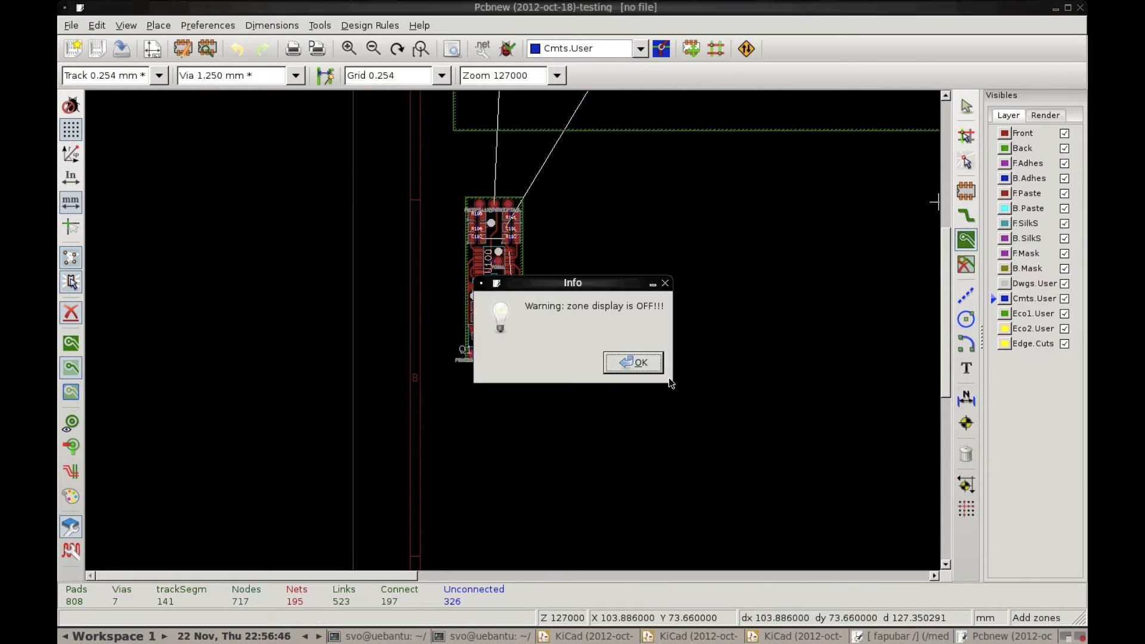
Step: Outline the driver block with a hatched-outline Cmts.User zone and save the board
left_click(632, 364)
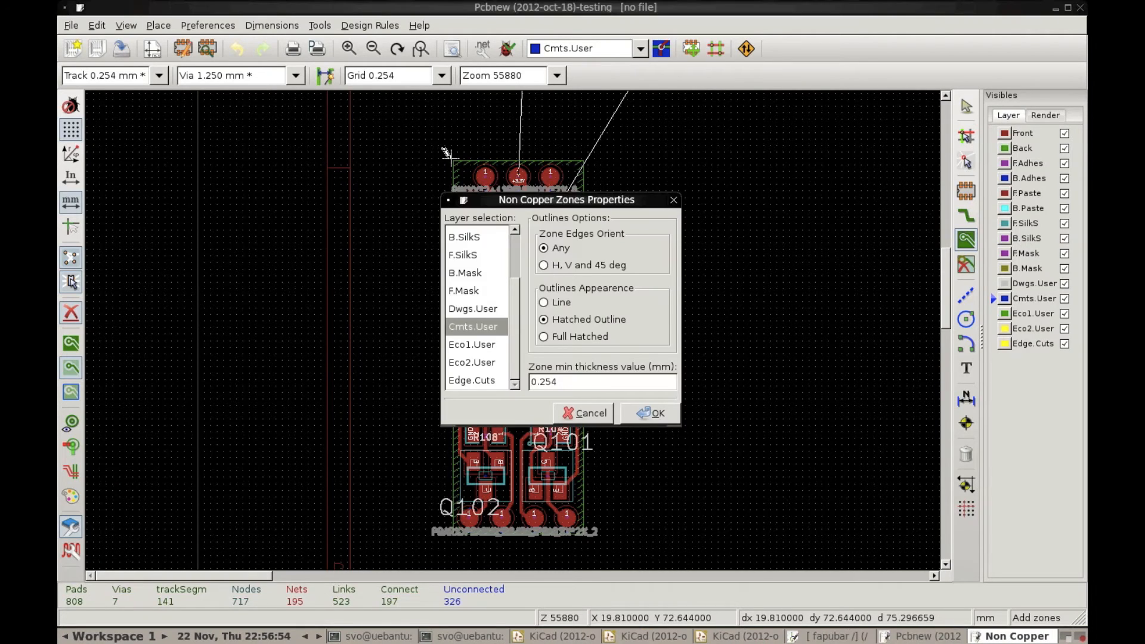
left_click(649, 412)
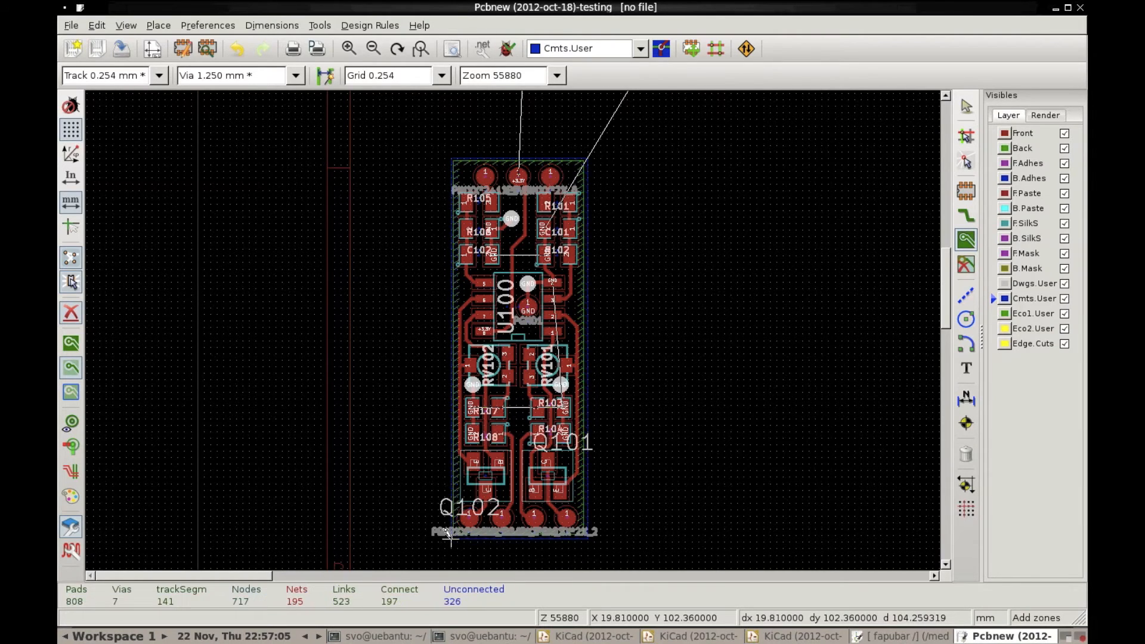
mouse_move(82, 29)
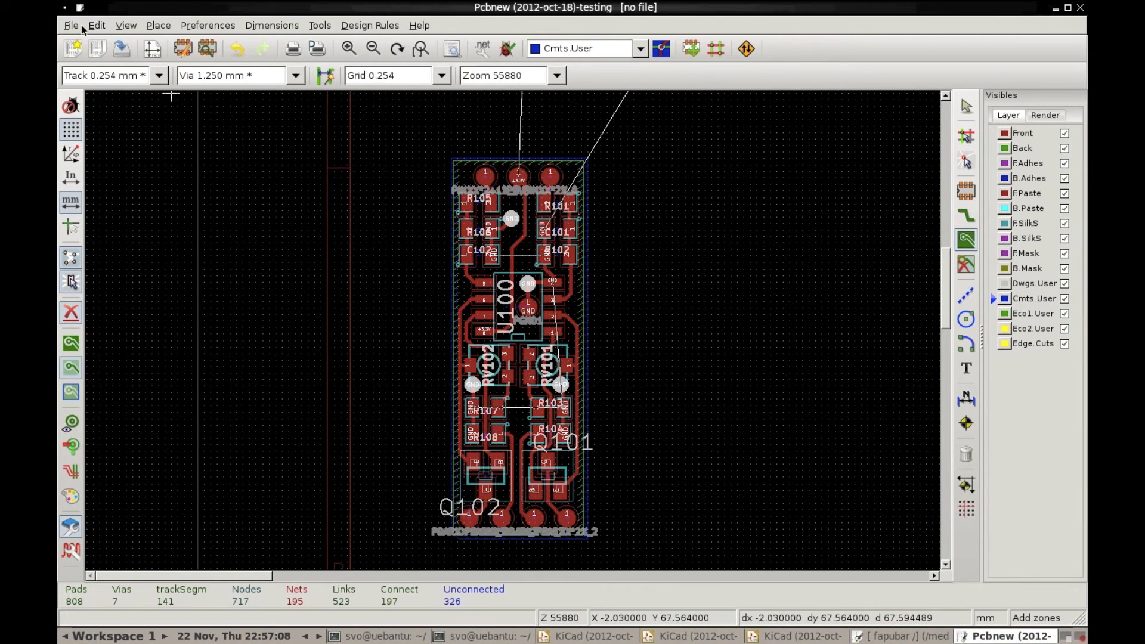
left_click(71, 25)
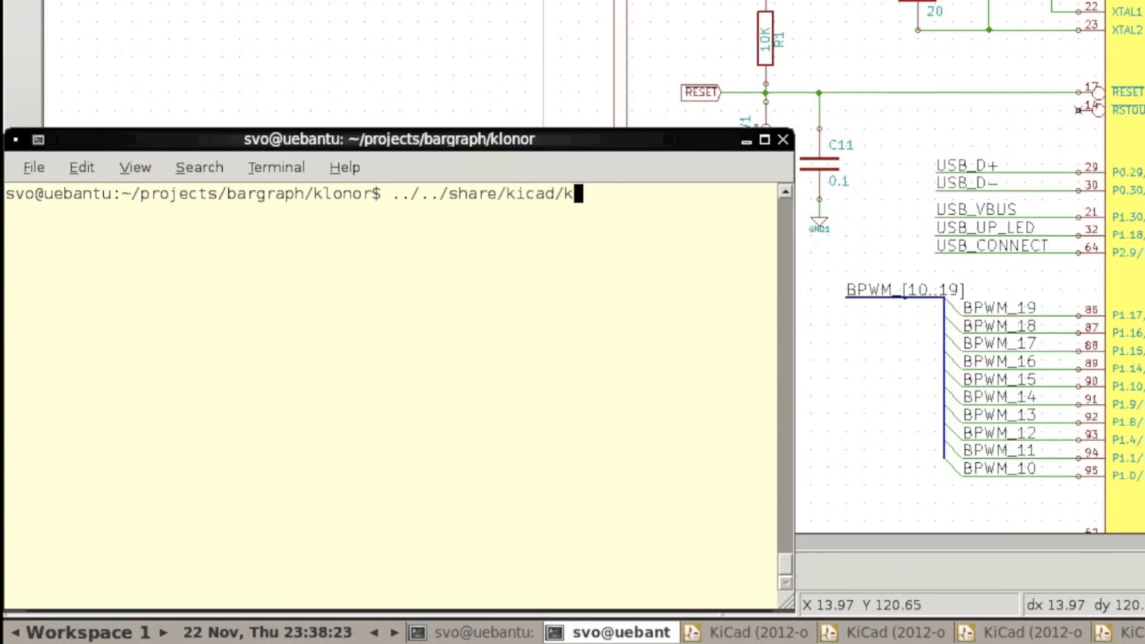
Step: Run klonorbrd.py with bargraphs-macro.sch and cloned-net.brd to build cloned.brd, then open it in Pcbnew
type("py/tools/klonorbrd.py --help")
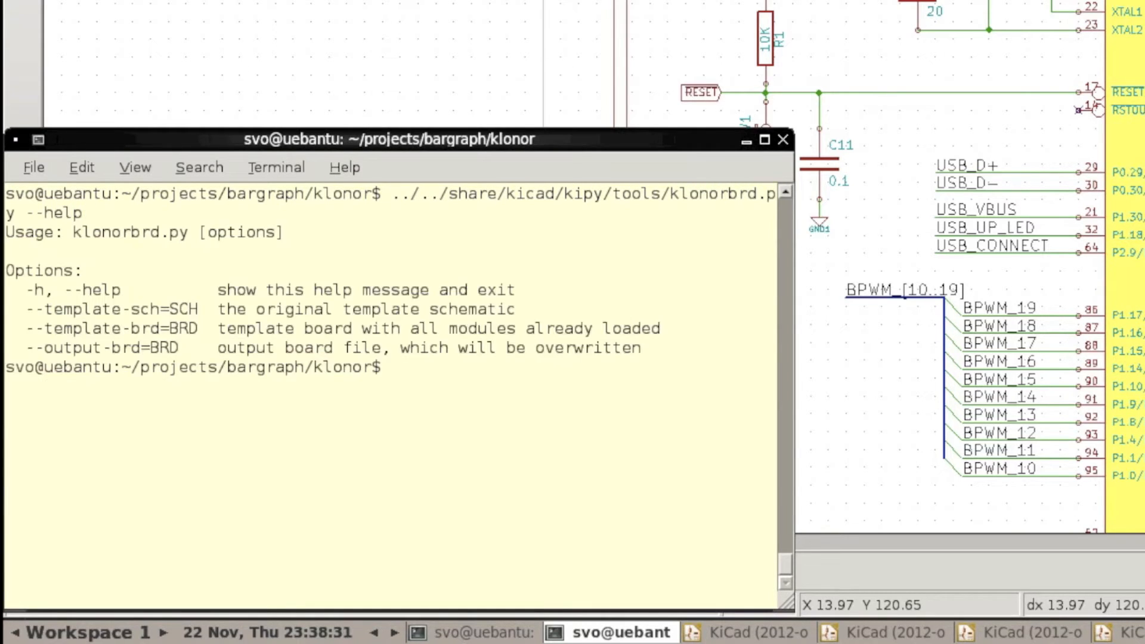
type("../../share/kicad/kipy/tools/klonorbrd.py --temp")
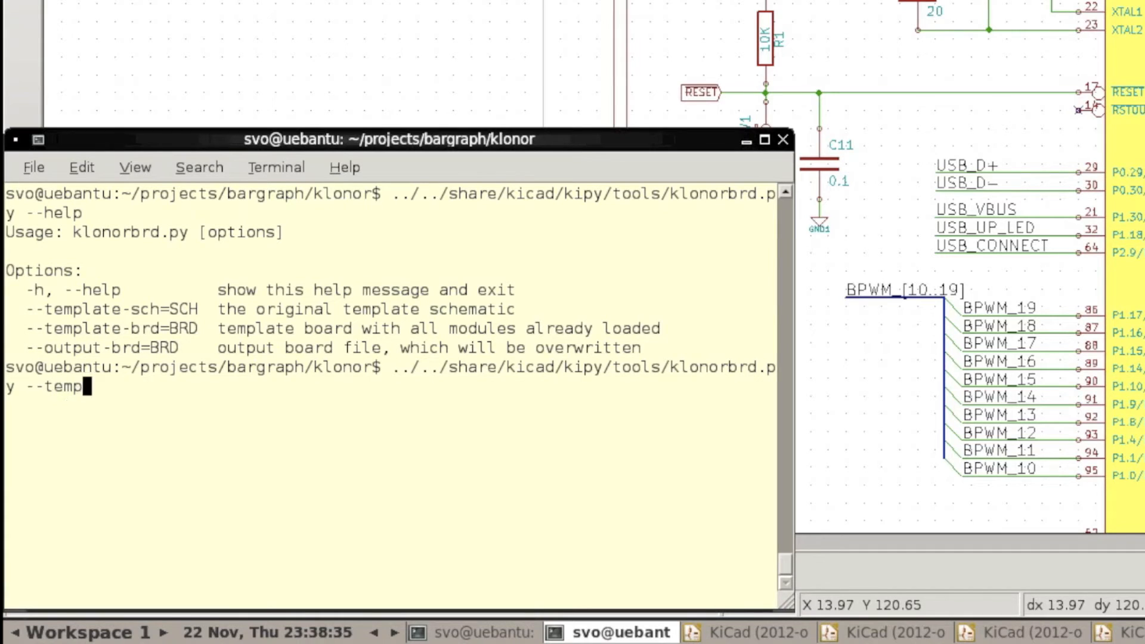
type("late-sch=bargraphs-")
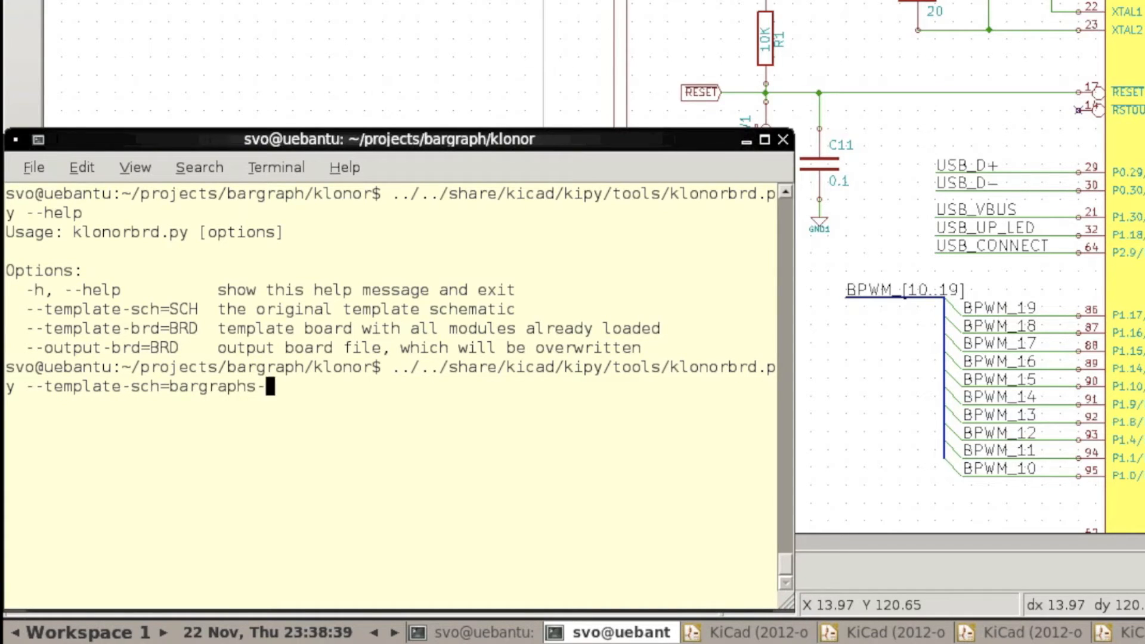
type("macro.sch --template-")
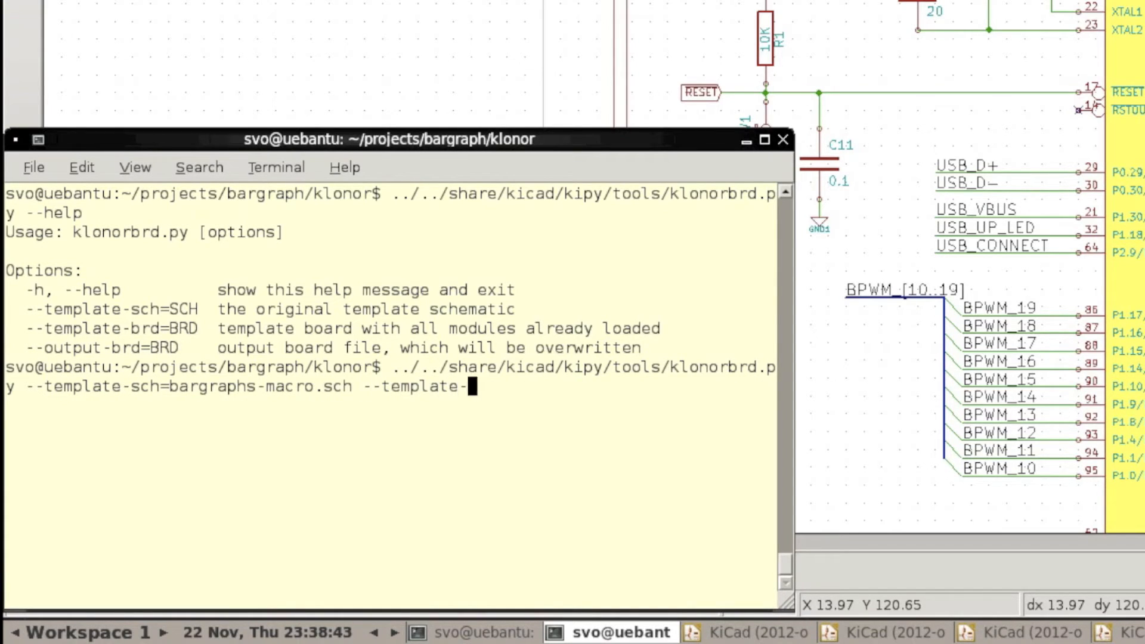
type("brd=clo")
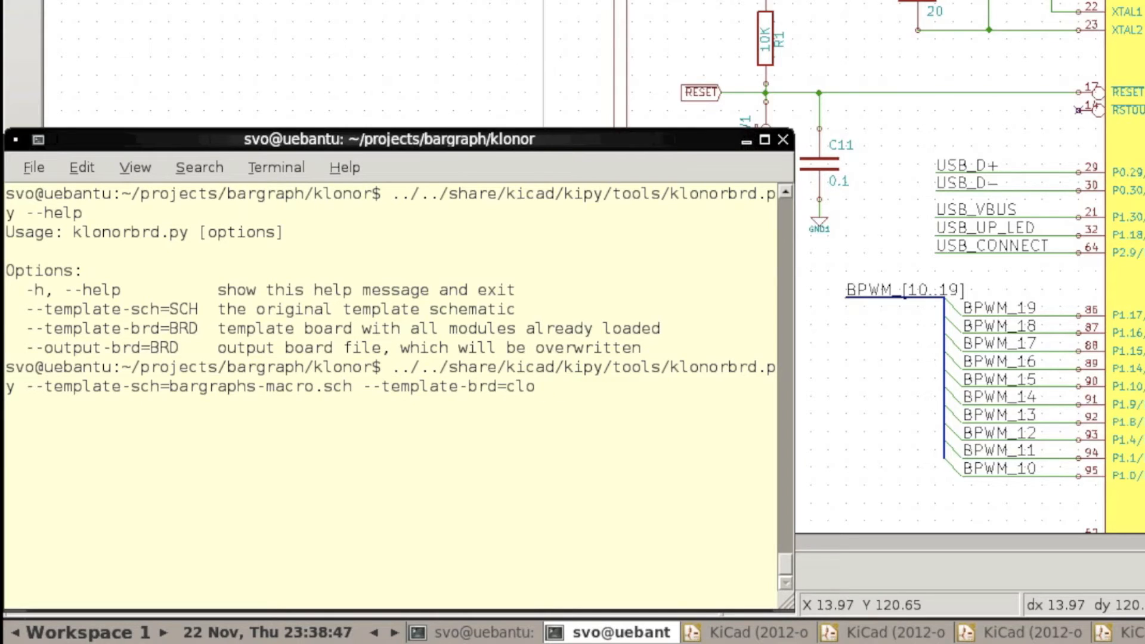
type("ned-net.brd --")
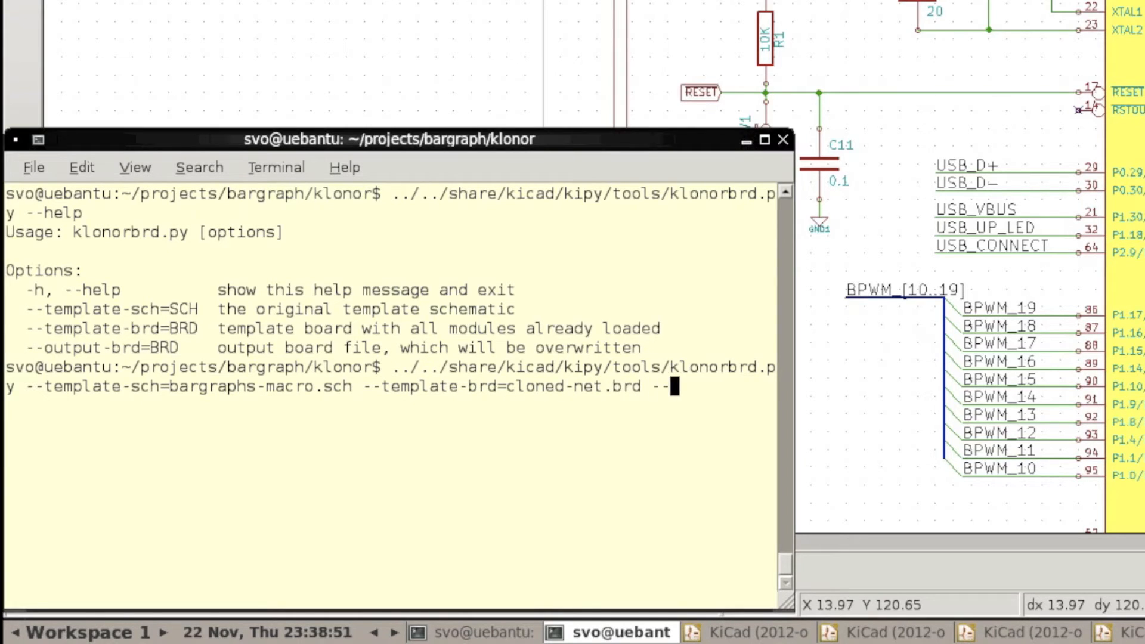
type("output-brd=clone")
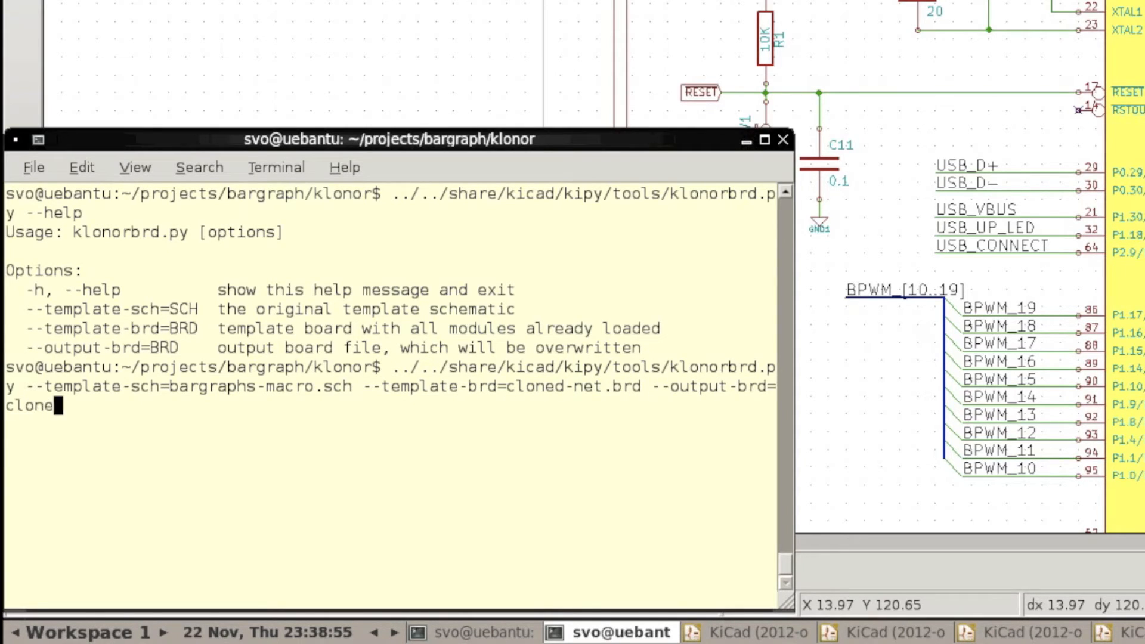
key("Return")
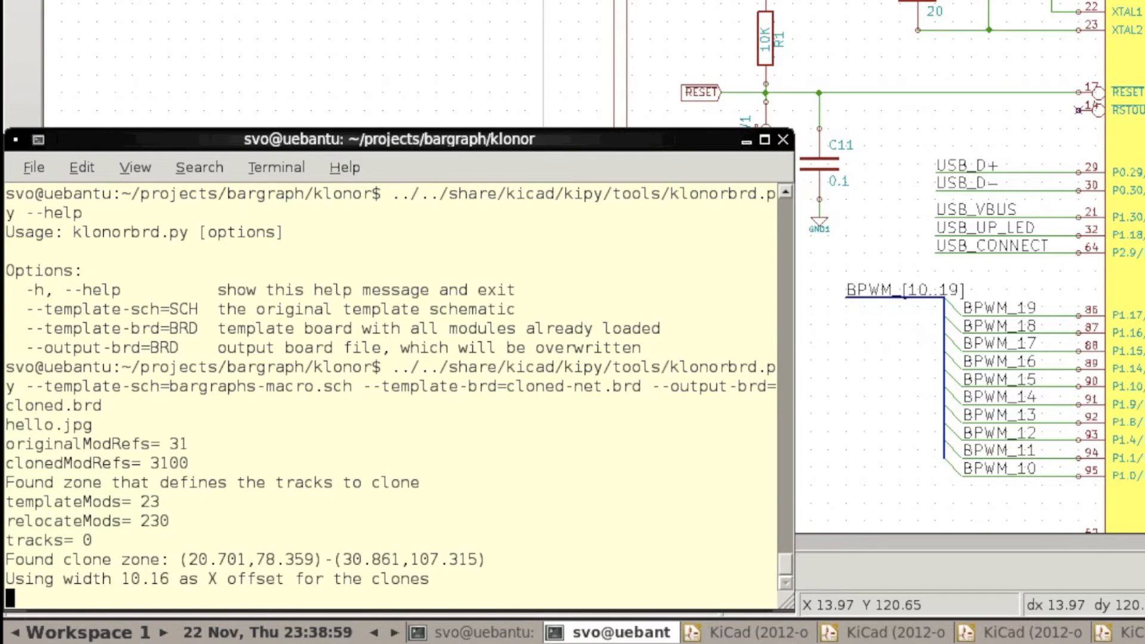
type("pcbnew cloned.brd")
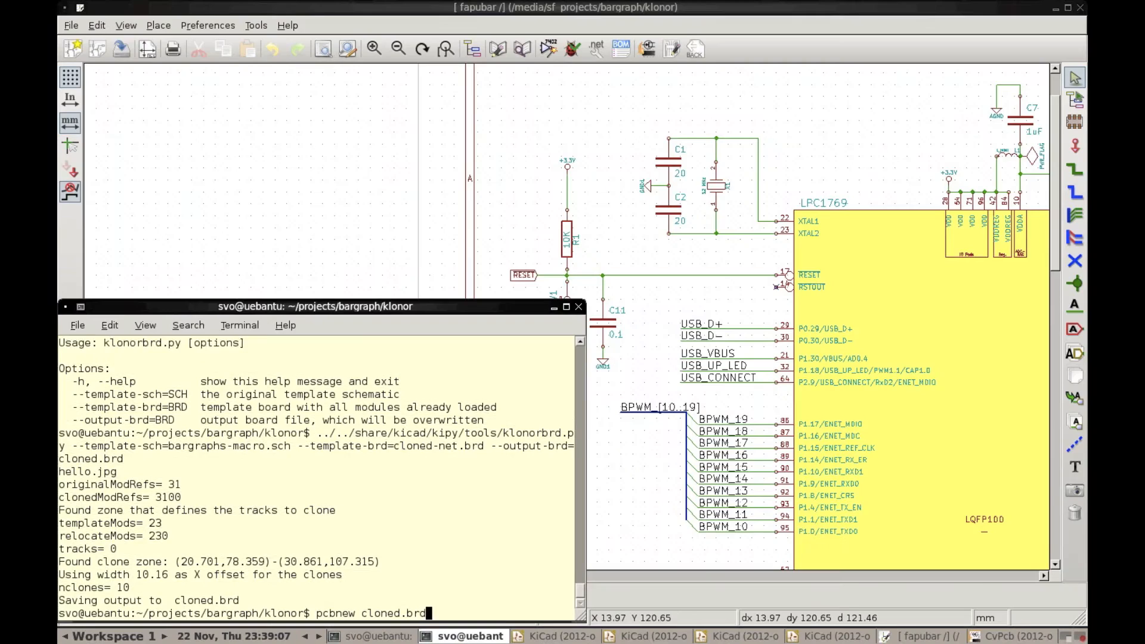
key("Return")
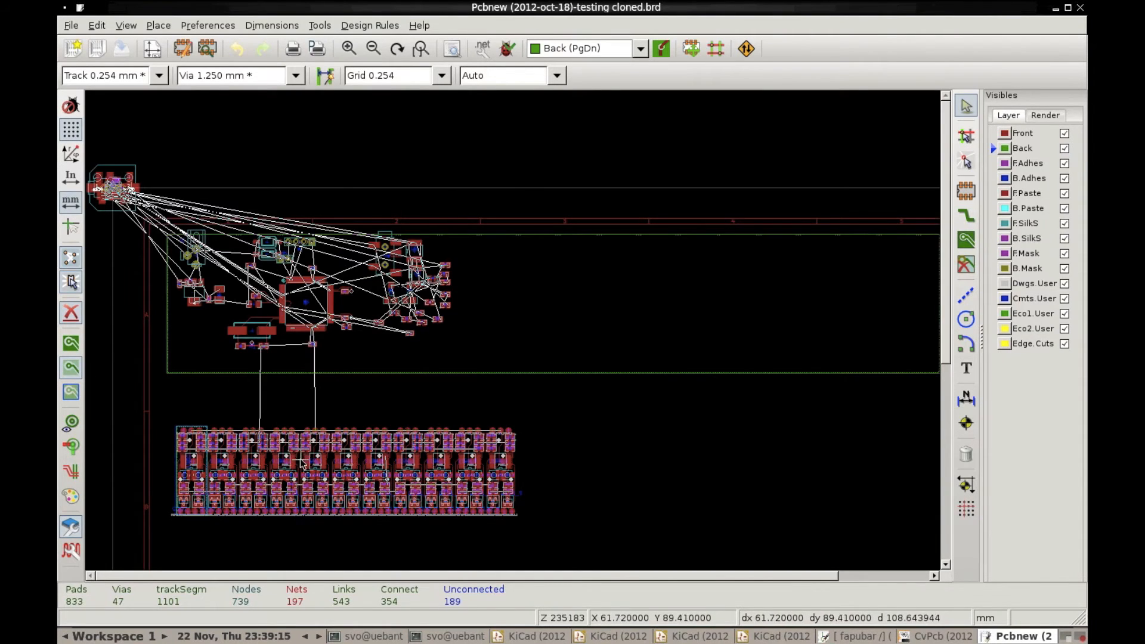
Step: Scroll over the row of ten cloned driver layouts in cloned.brd
scroll("down", 3)
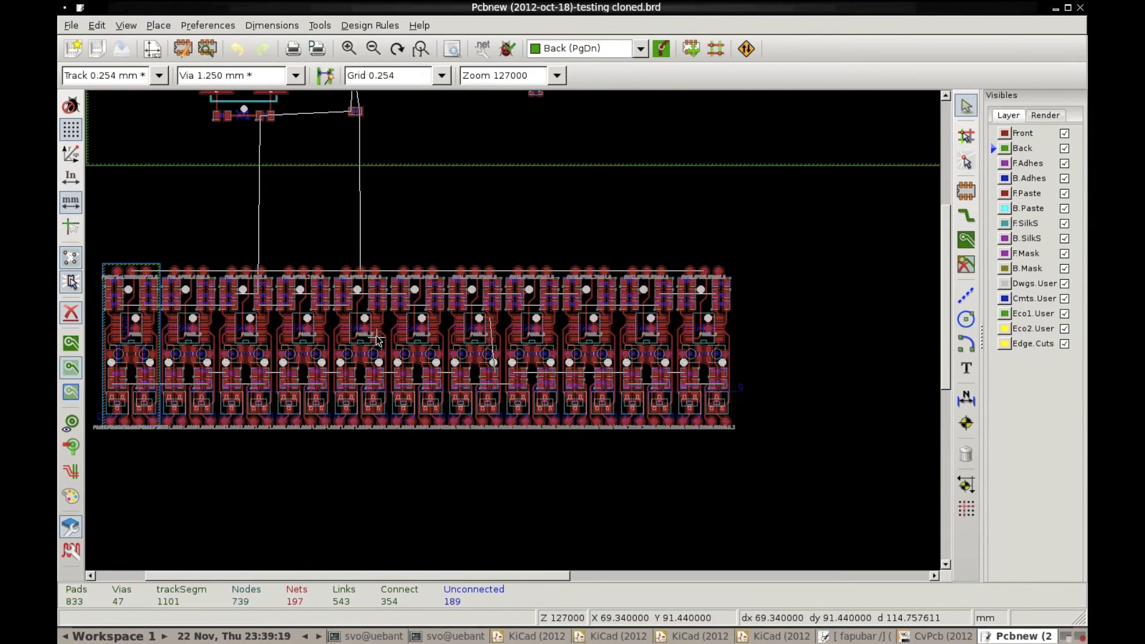
scroll("down", 3)
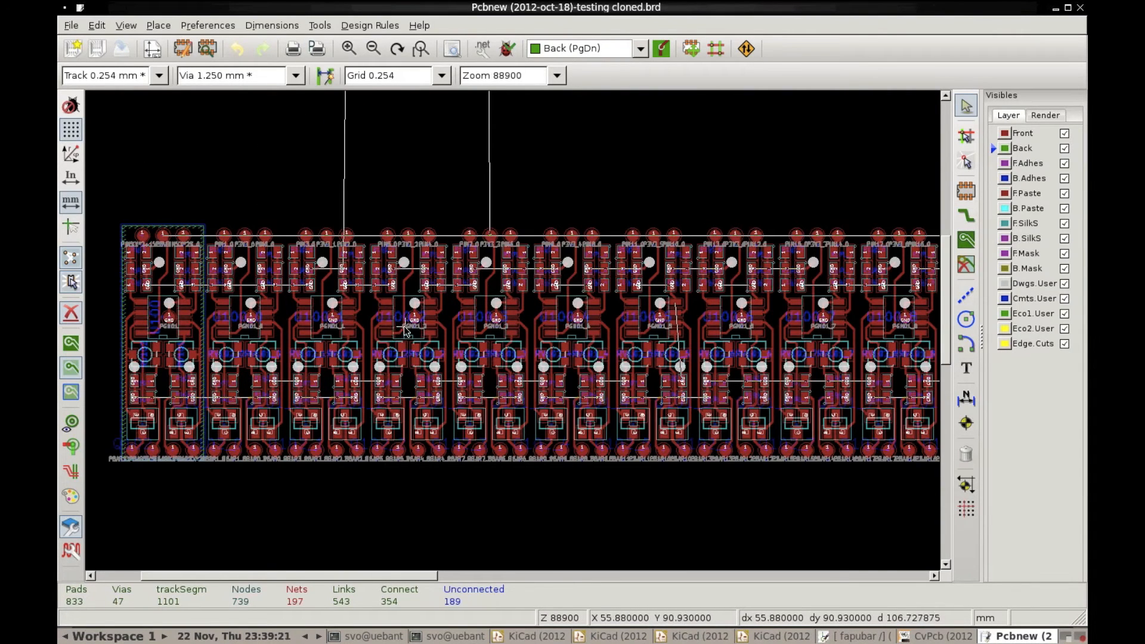
scroll("down", 3)
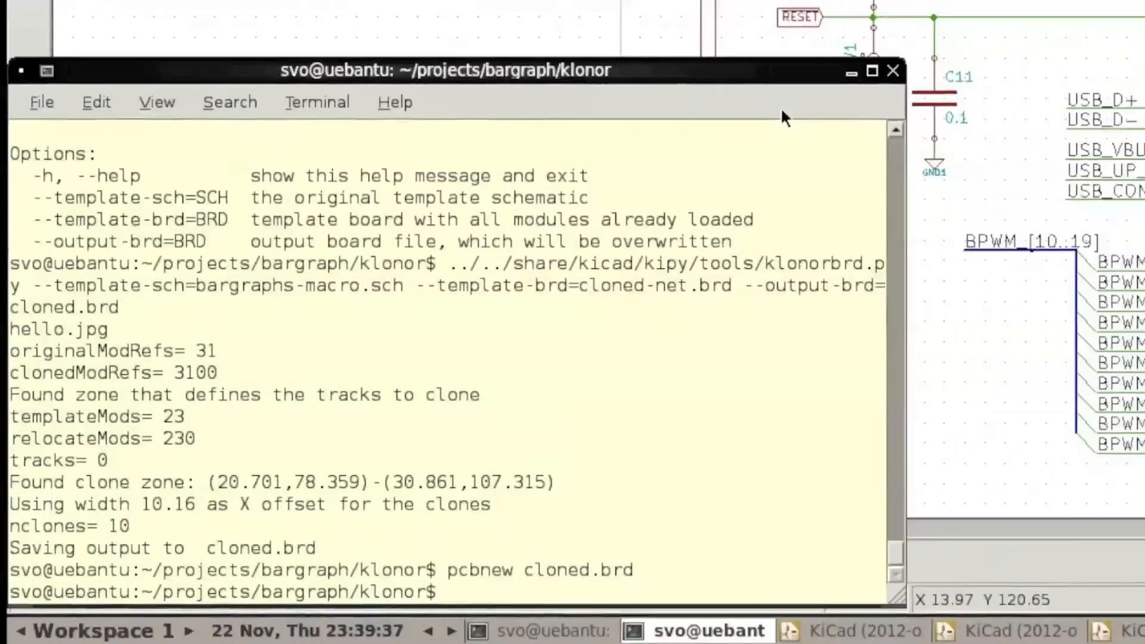
Step: Enter the cp cloned.brd fapubar.brd command in the terminal
type("cp")
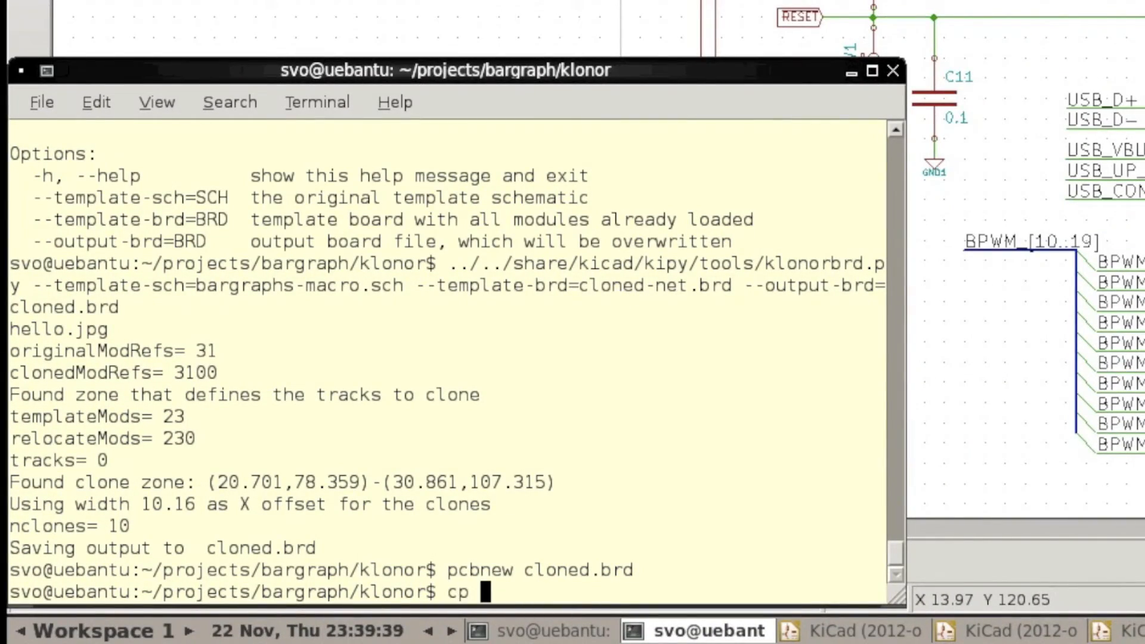
type("cloned.brd")
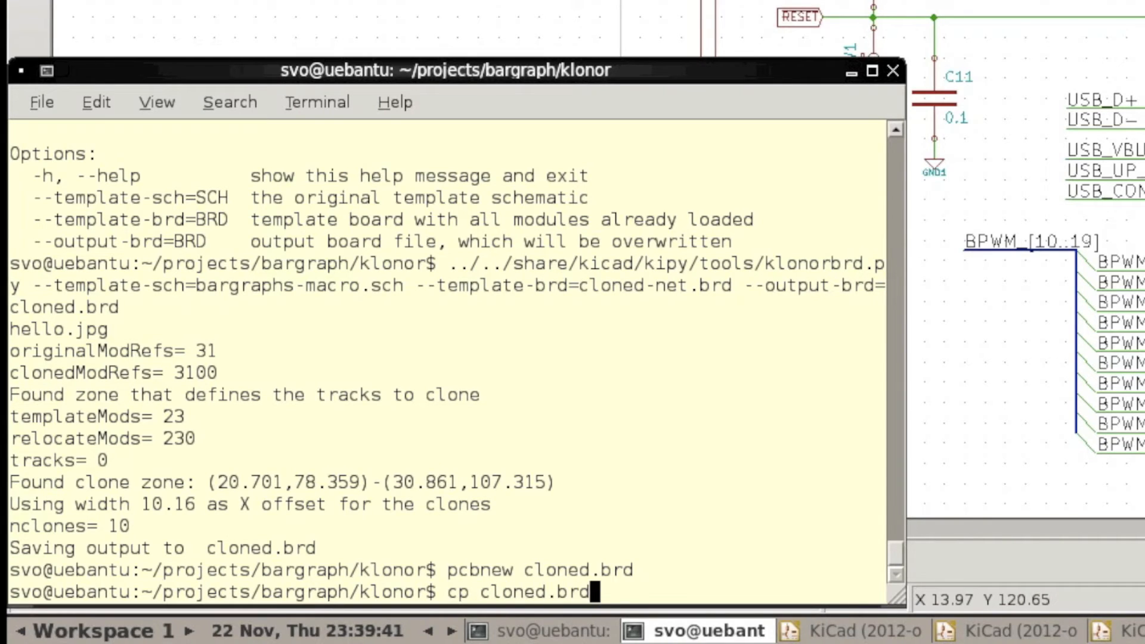
type("fapubar.b")
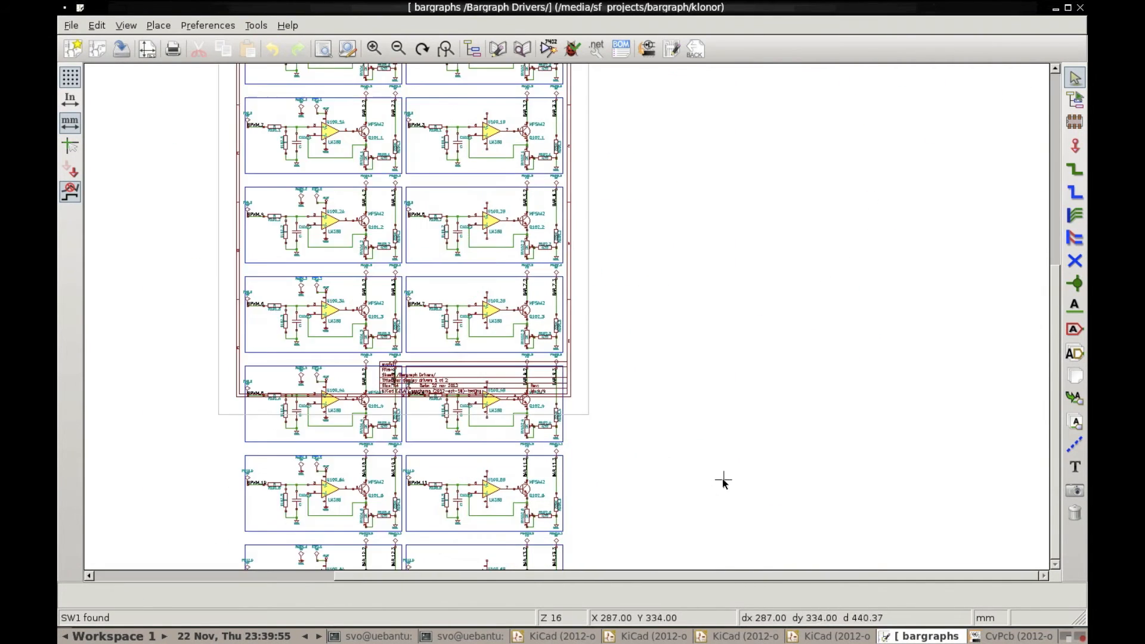
mouse_move(365, 264)
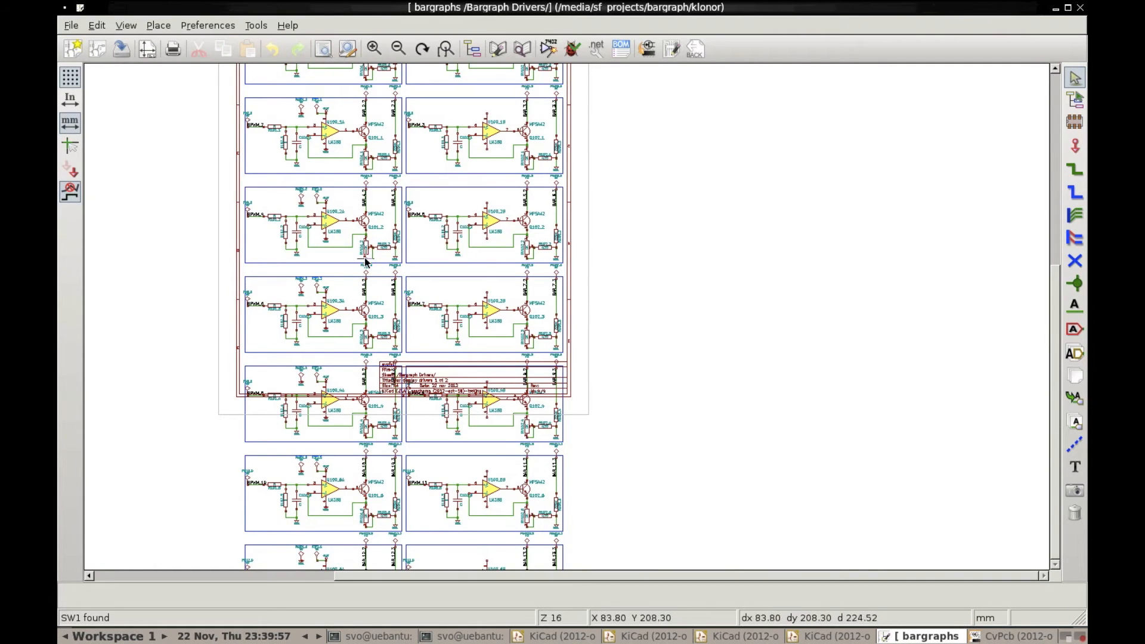
Step: Set the Bargraph Drivers sheet to A3 297x420mm paper in landscape orientation
left_click(71, 25)
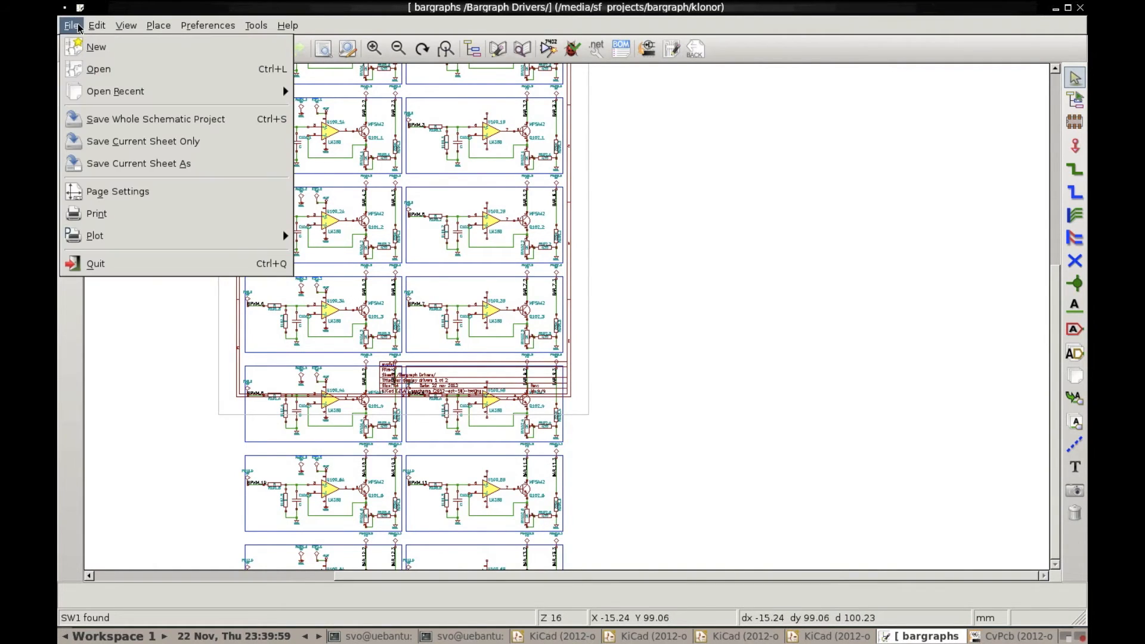
mouse_move(116, 191)
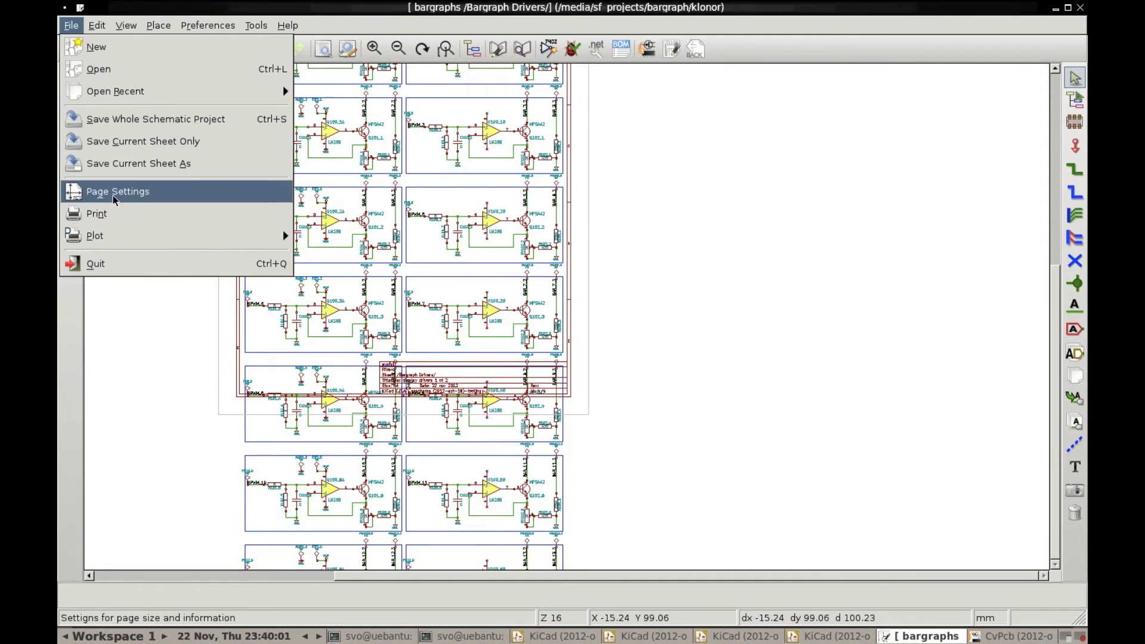
left_click(117, 191)
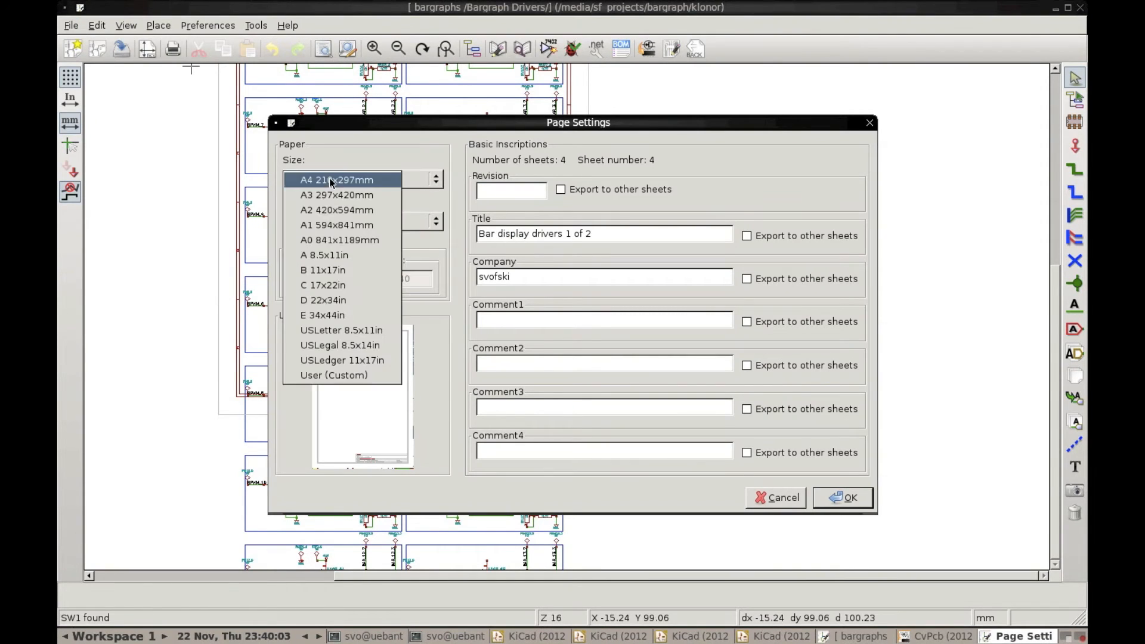
left_click(336, 195)
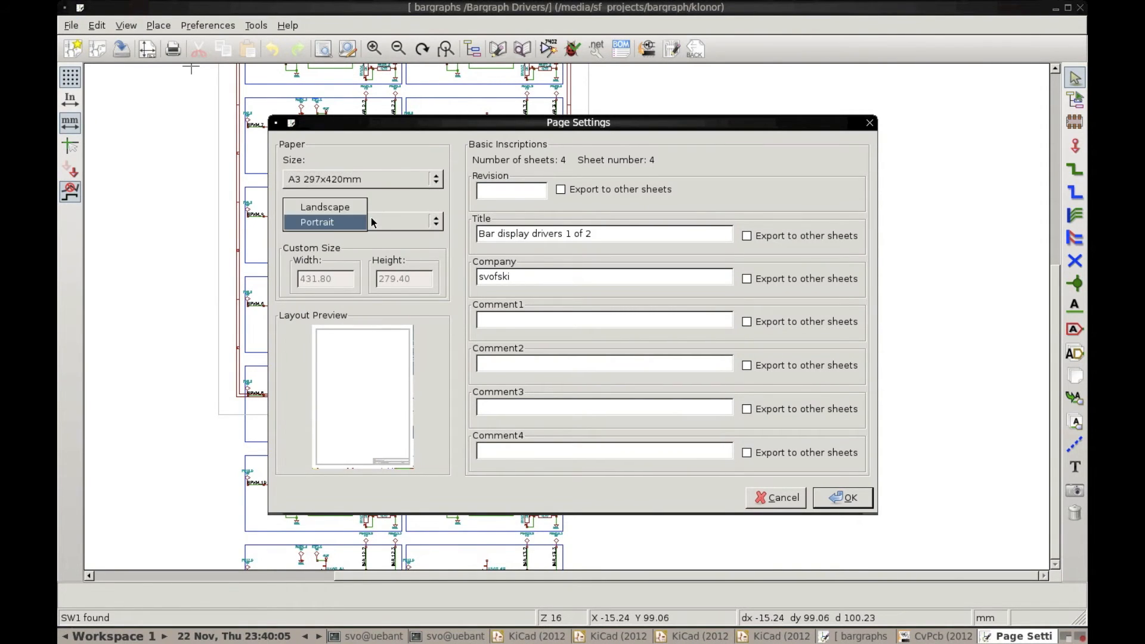
left_click(324, 207)
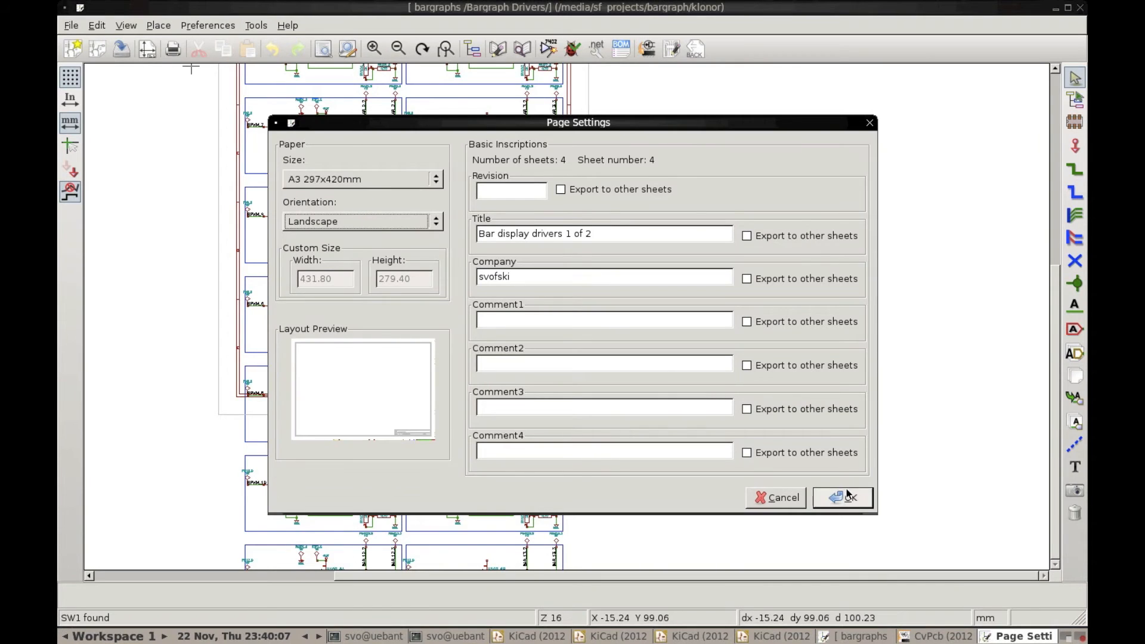
left_click(842, 497)
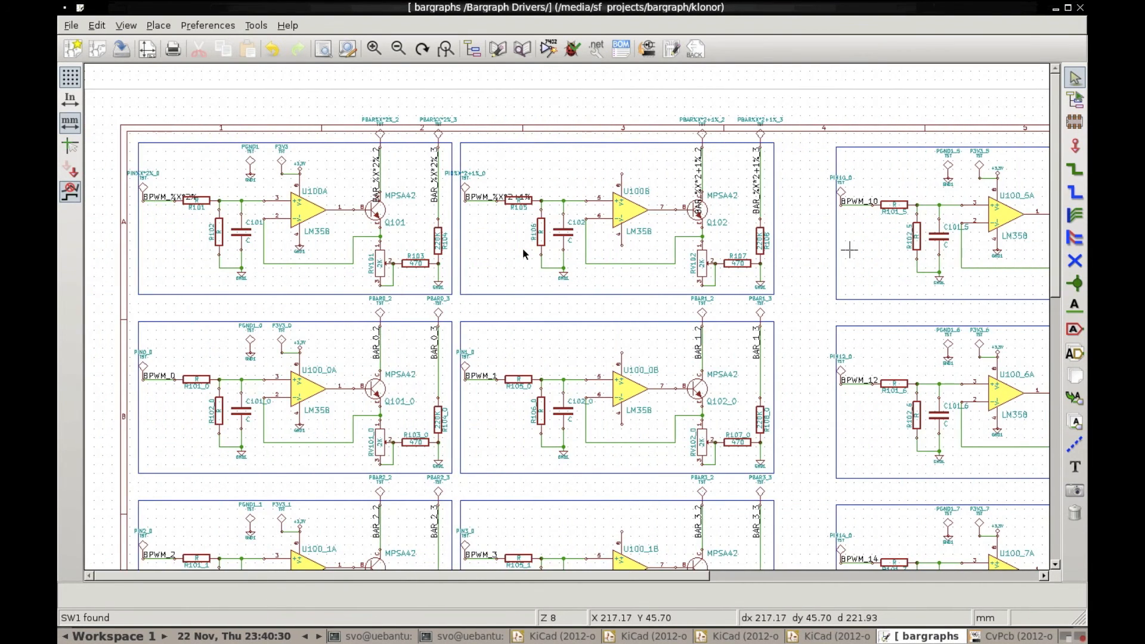
Step: Scroll over the enlarged sheet, then block-drag the top two template driver circuits
scroll("down", 3)
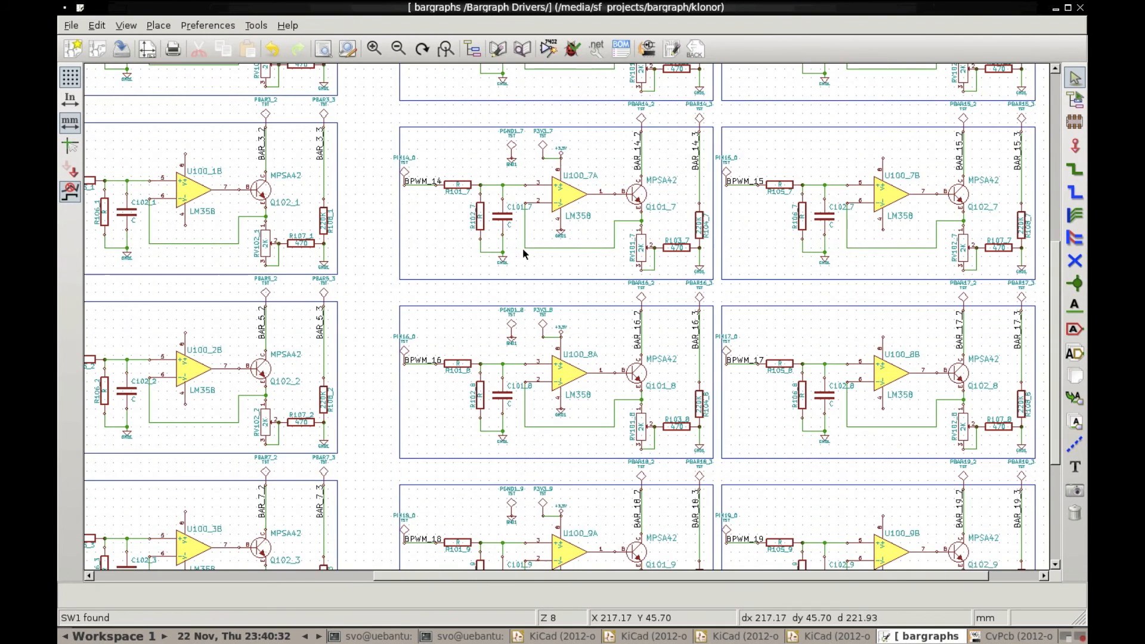
scroll("down", 3)
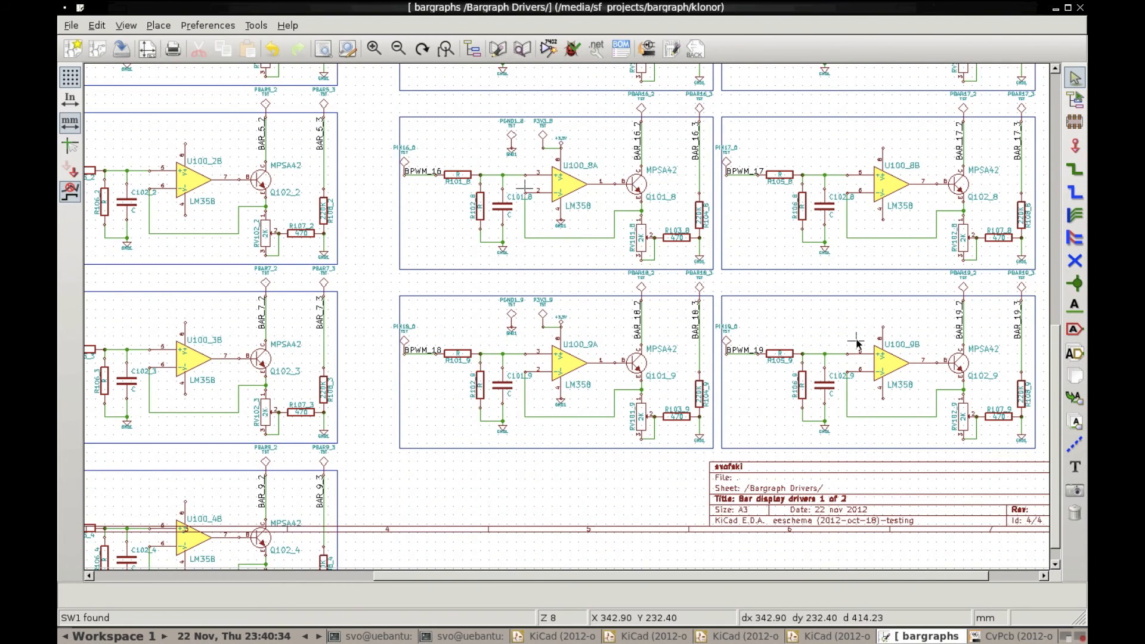
mouse_move(1001, 394)
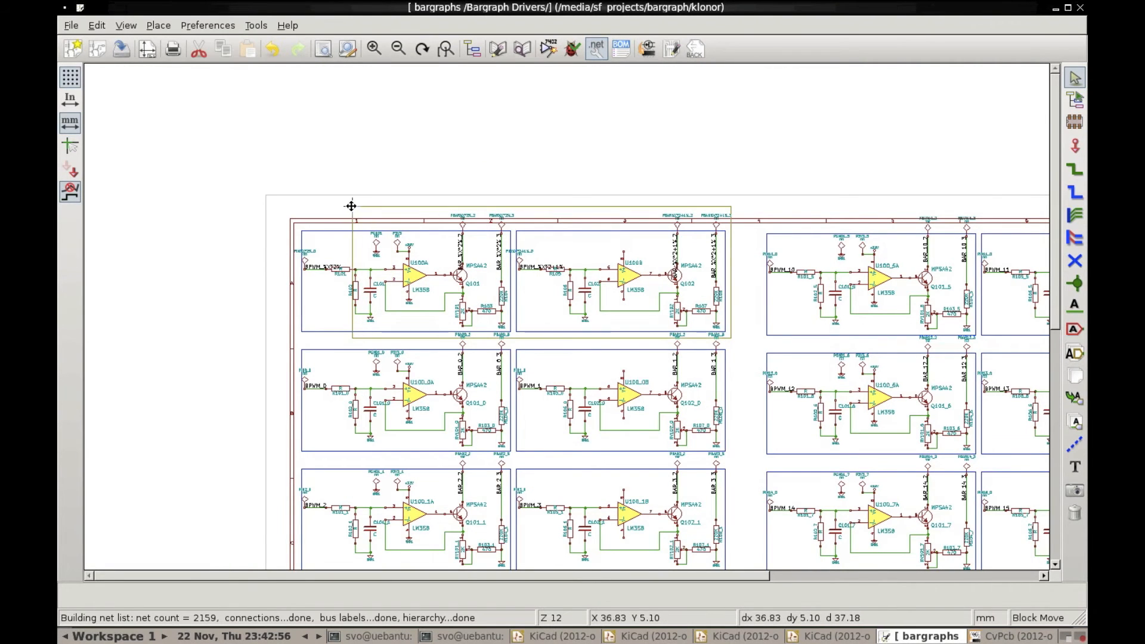
left_click_drag(351, 205, 260, 202)
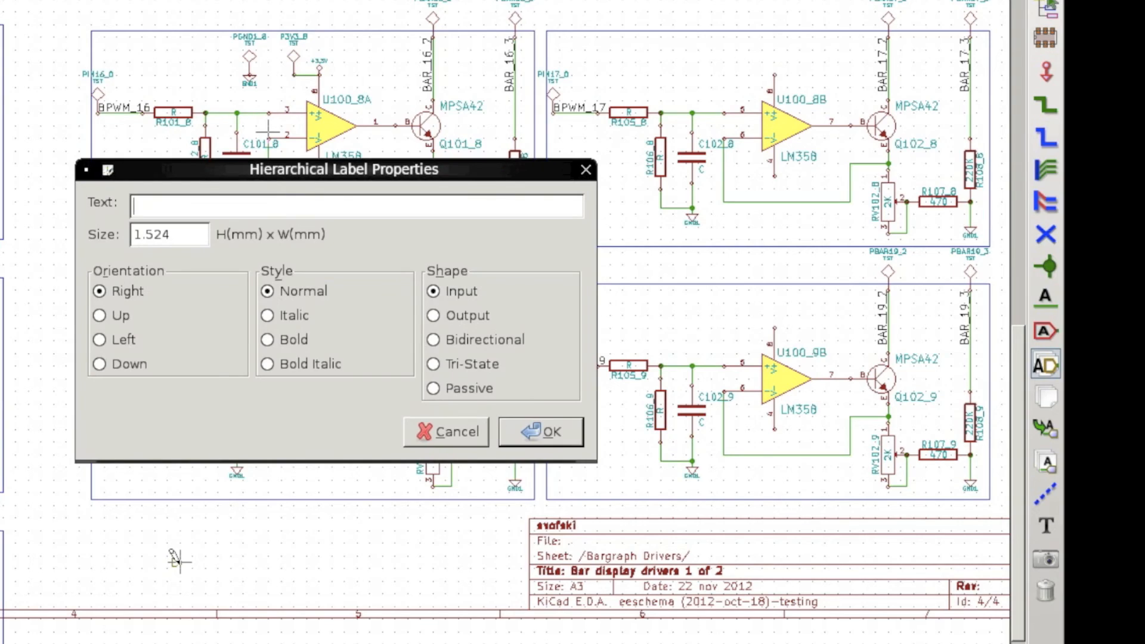
Step: Enter BPWM_[0..19] as the hierarchical label text and place it below the drivers
type("BPWM")
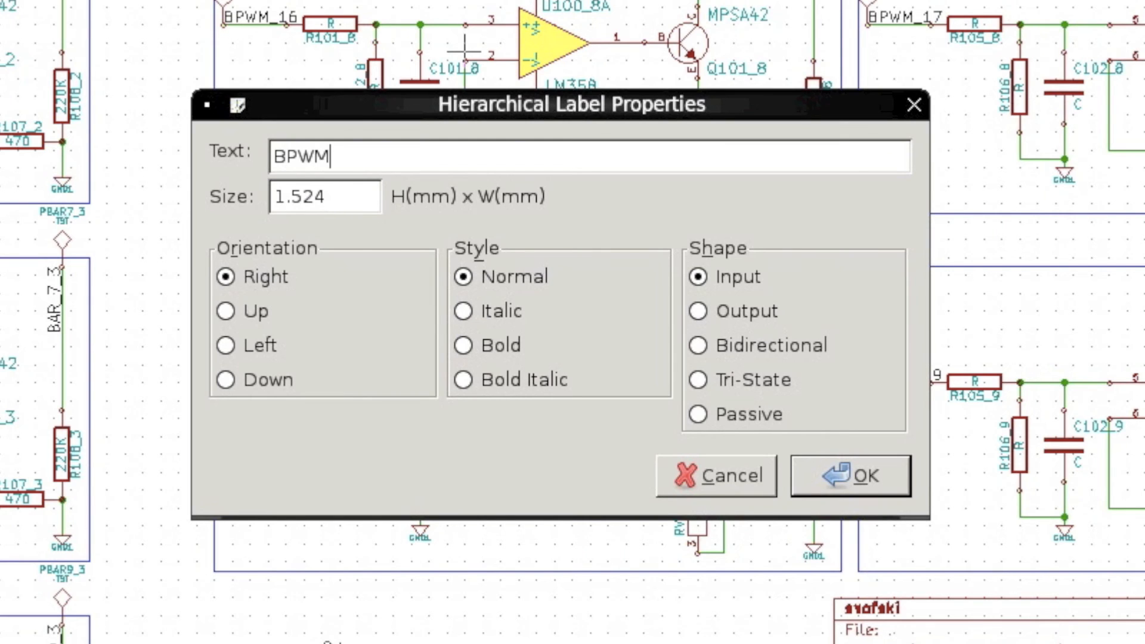
type("_[")
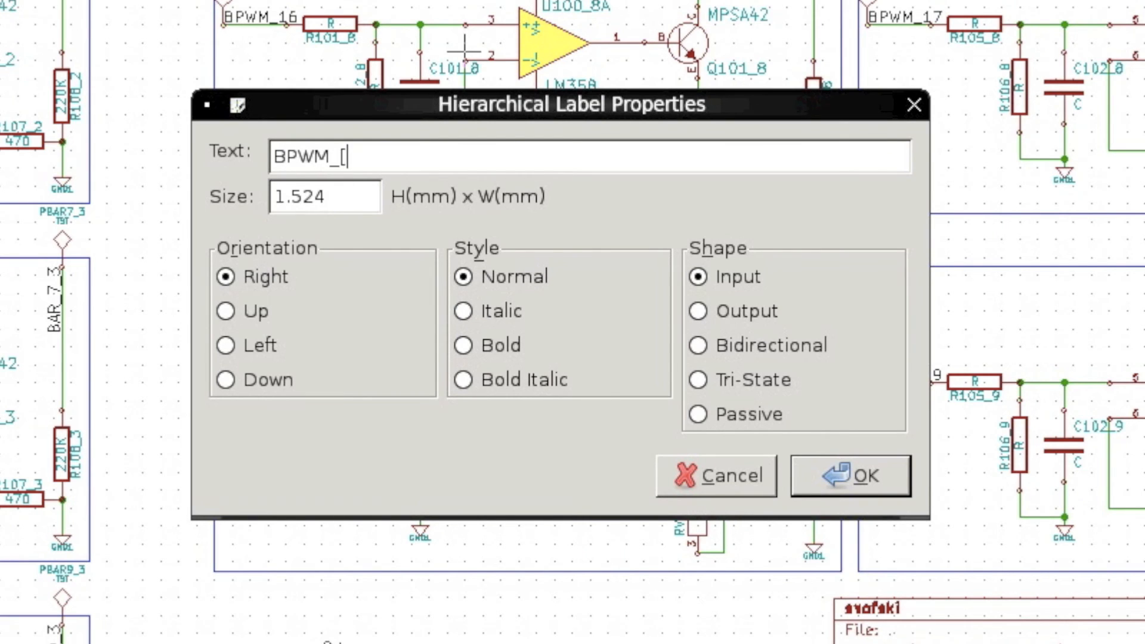
type("0..18")
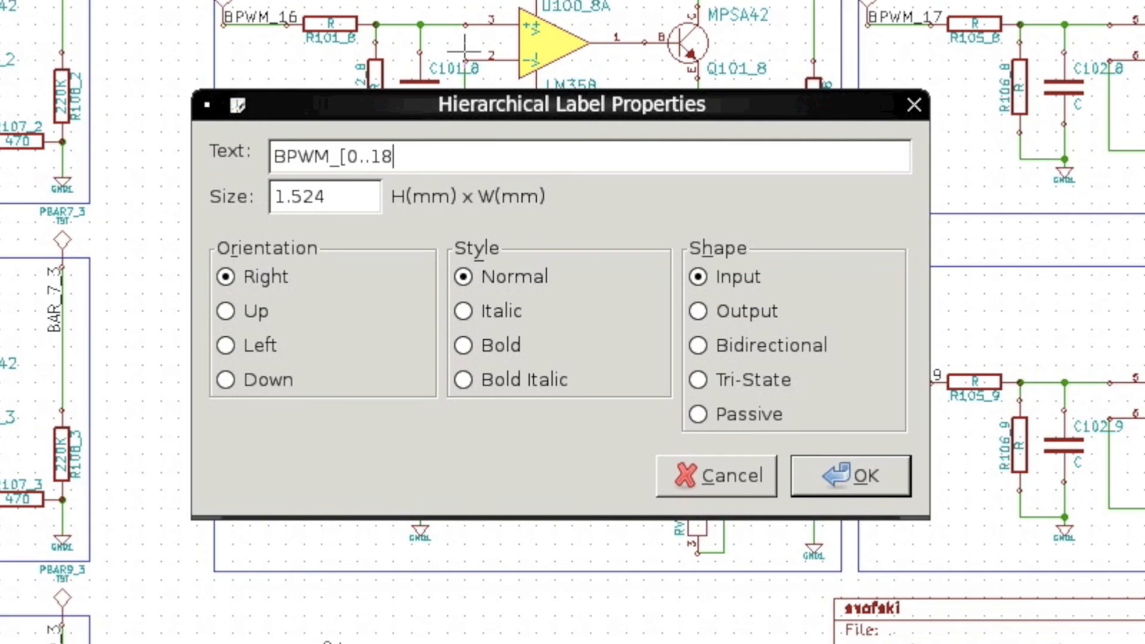
type("9")
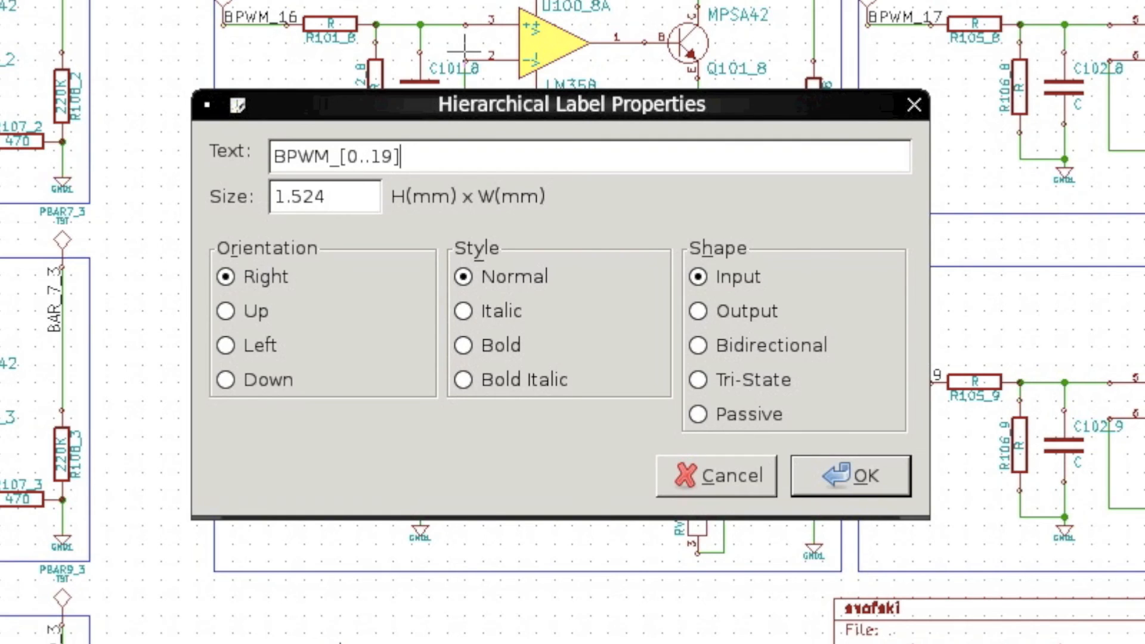
mouse_move(873, 515)
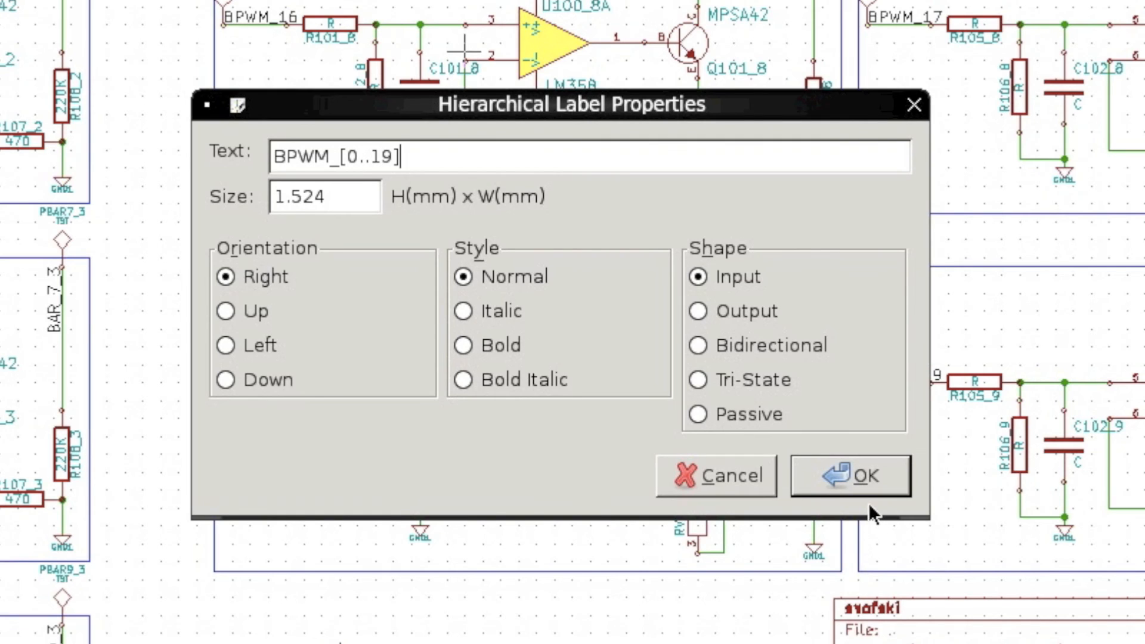
left_click(849, 476)
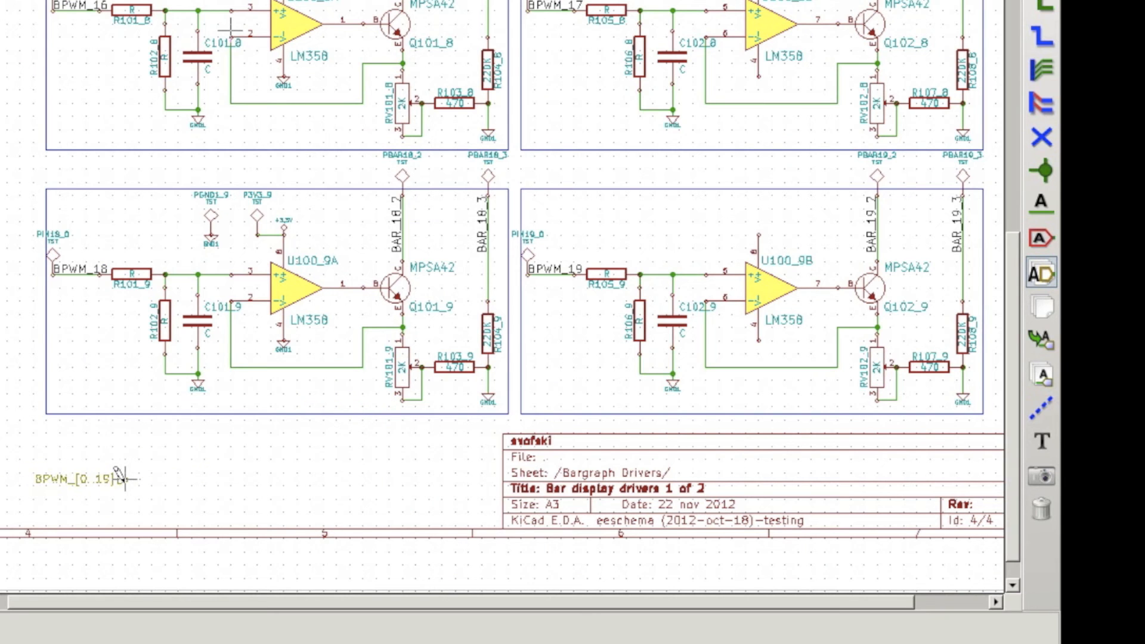
mouse_move(215, 486)
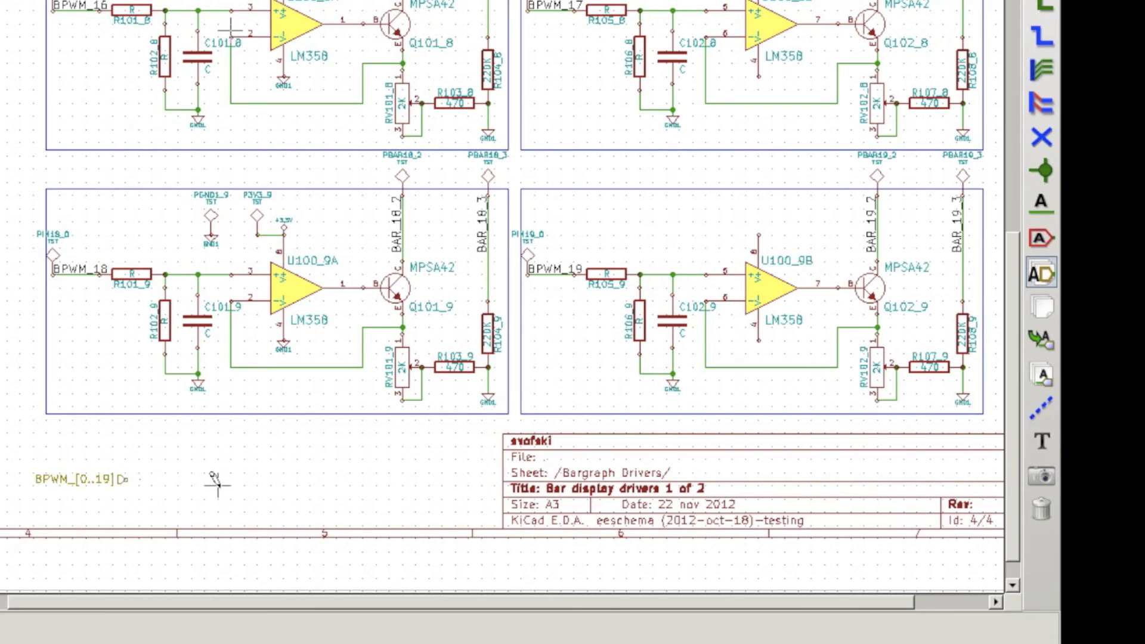
left_click(267, 97)
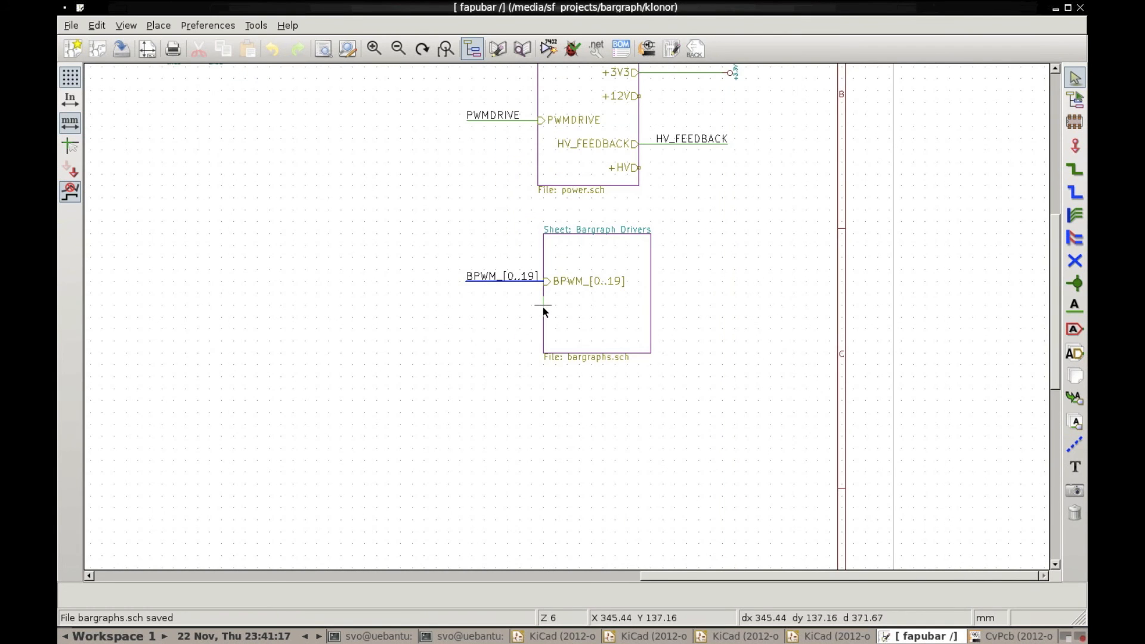
mouse_move(555, 285)
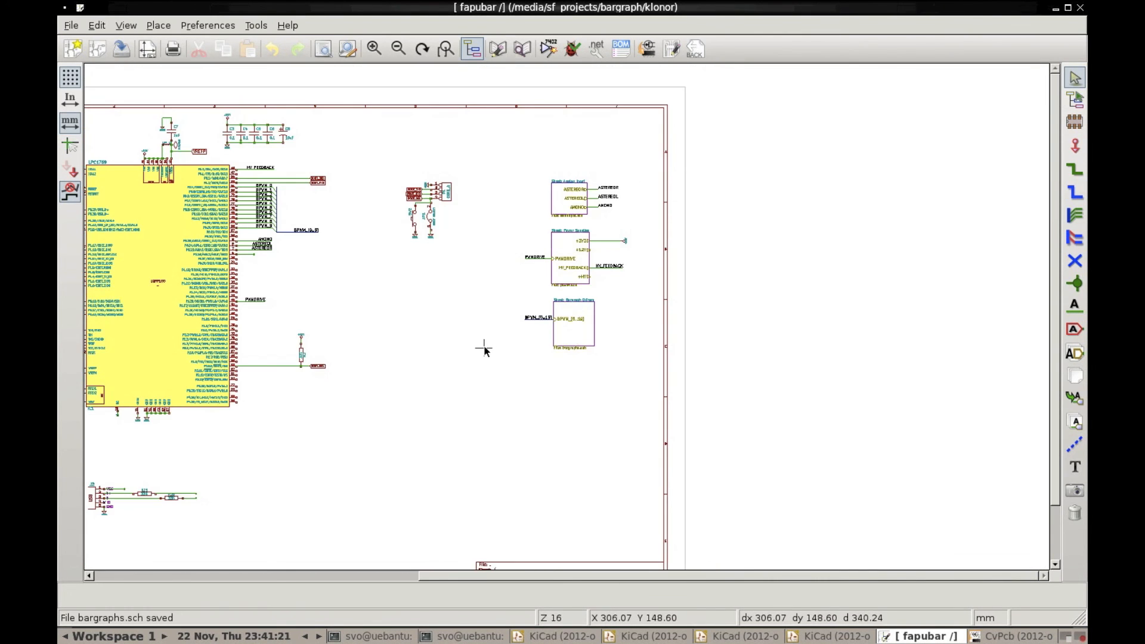
mouse_move(549, 48)
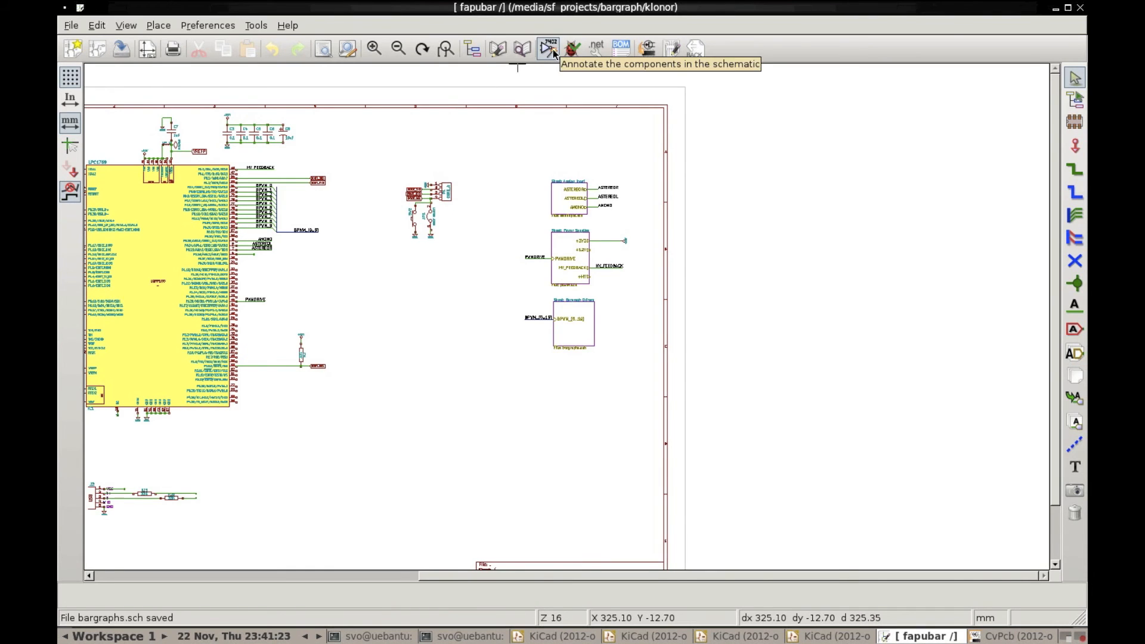
Step: Annotate the schematic components with the Annotate toolbar button
left_click(595, 49)
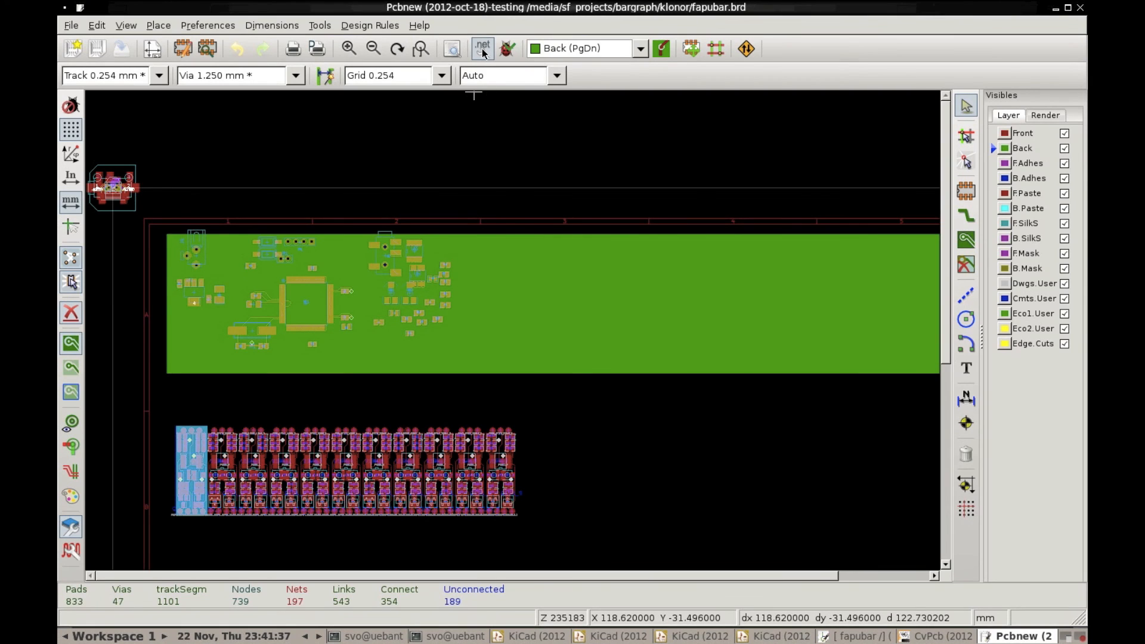
Step: Read the current fapubar netlist into the board and dismiss the missing-footprint warning
left_click(482, 49)
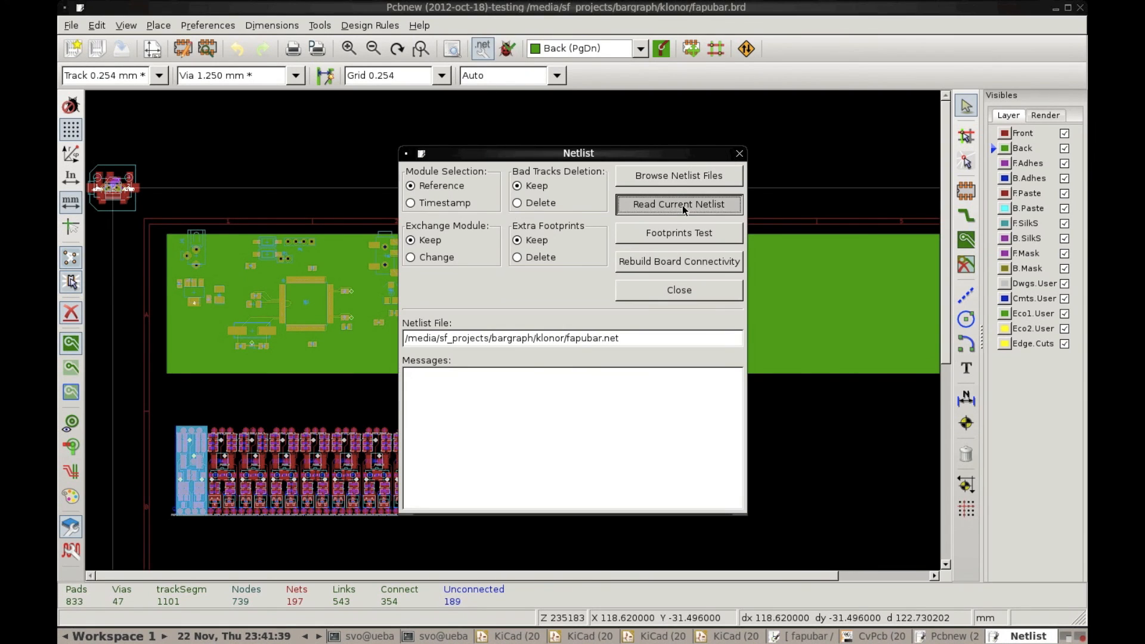
left_click(677, 204)
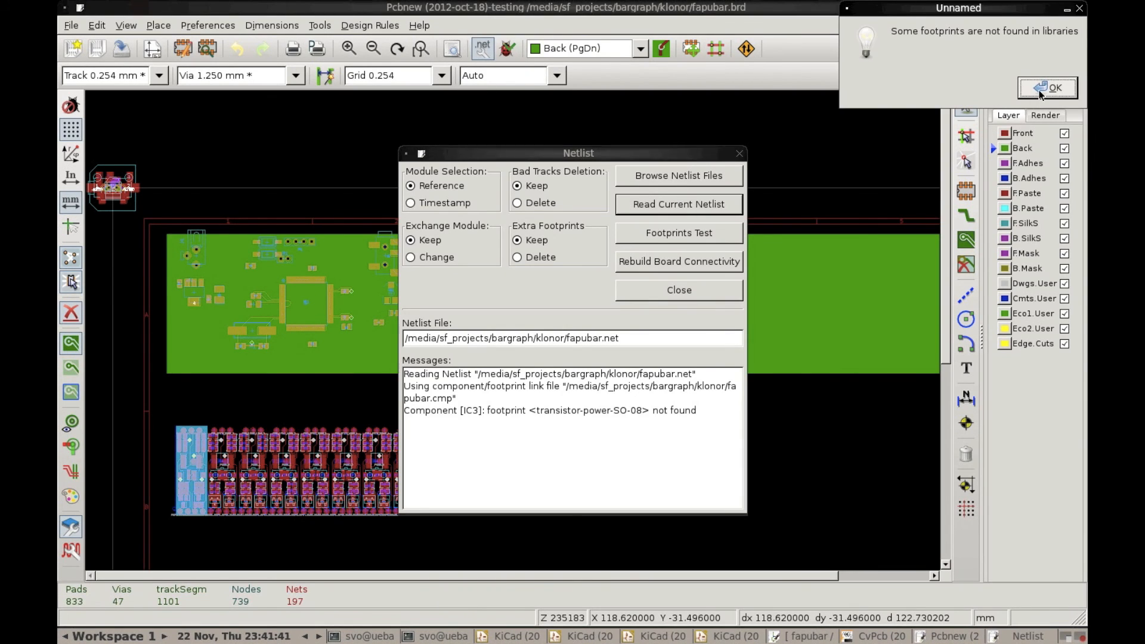
left_click(1048, 87)
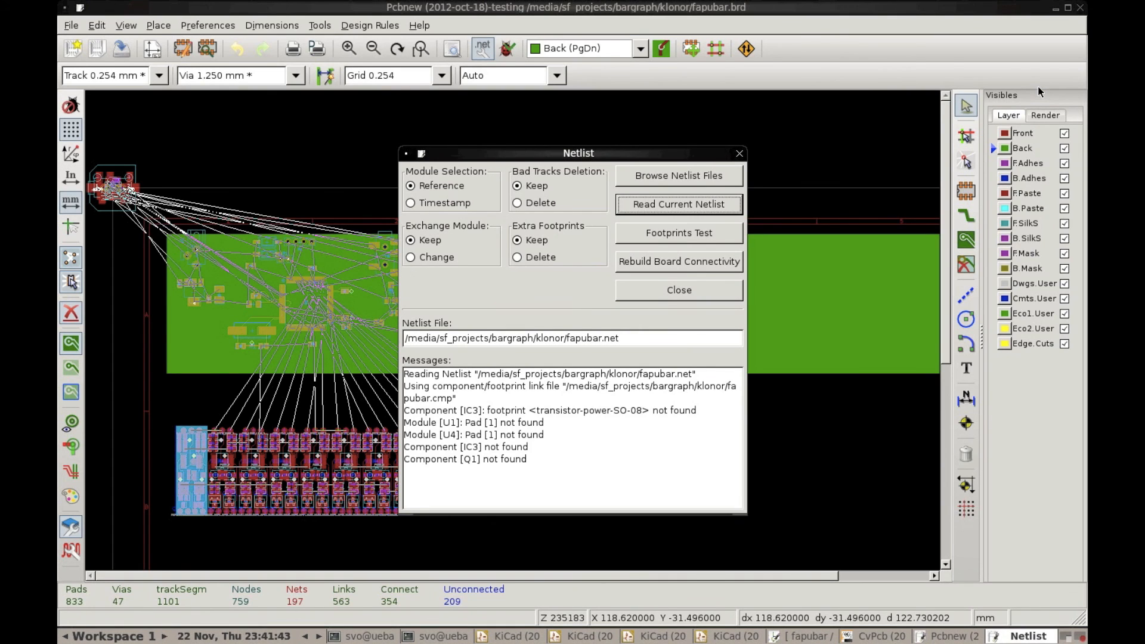
left_click(677, 290)
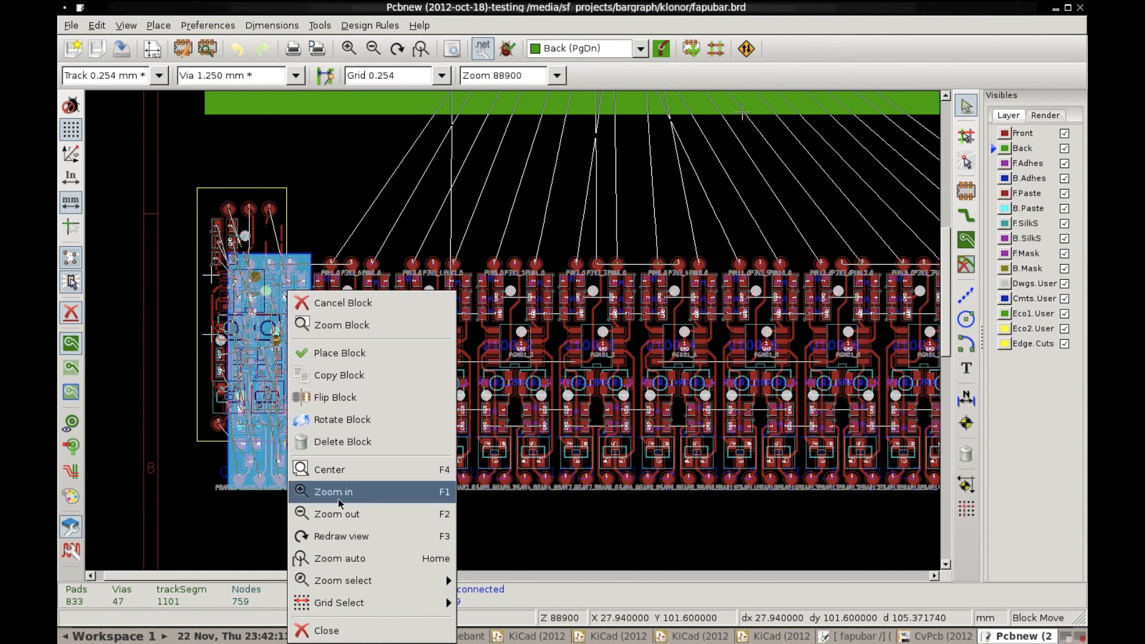
mouse_move(342, 442)
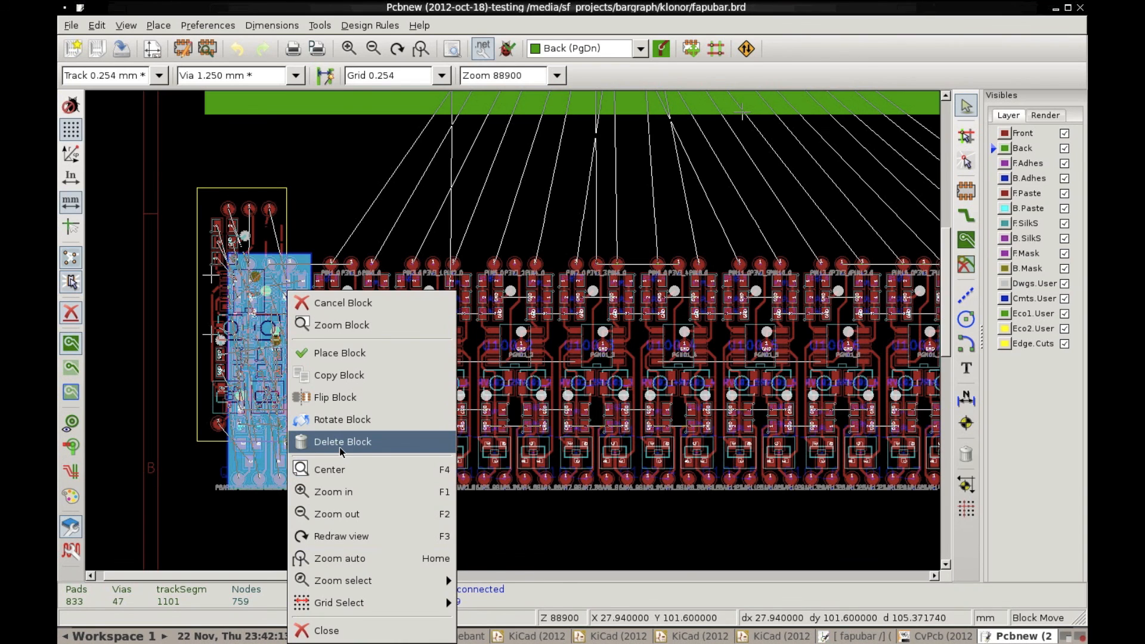
Step: Delete the leftover template driver block left of the ten cloned drivers
left_click(342, 442)
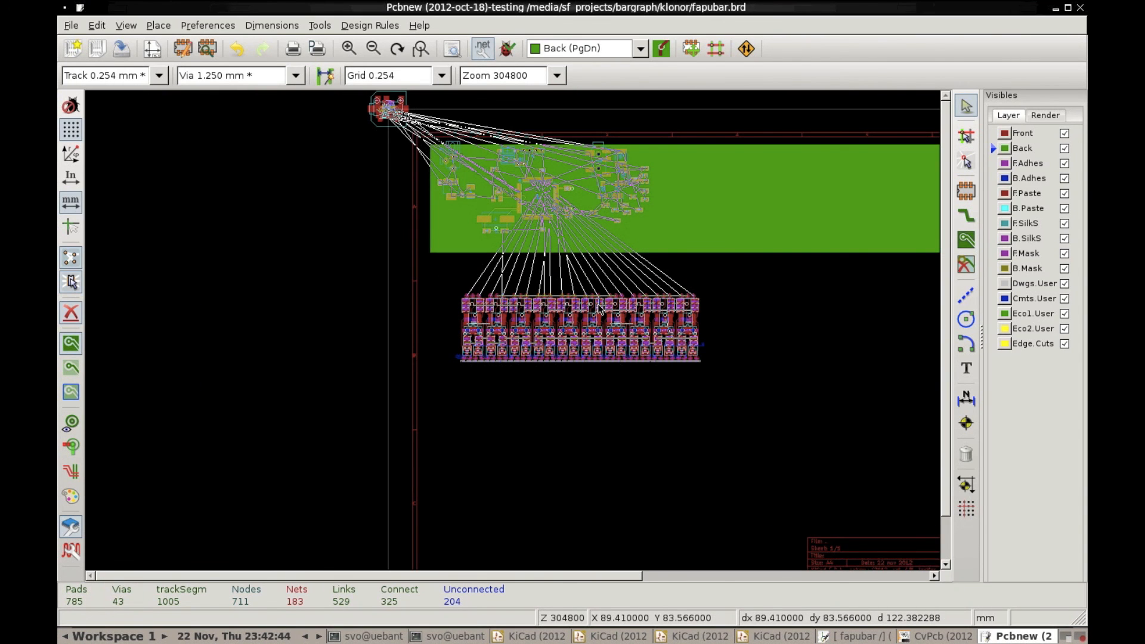